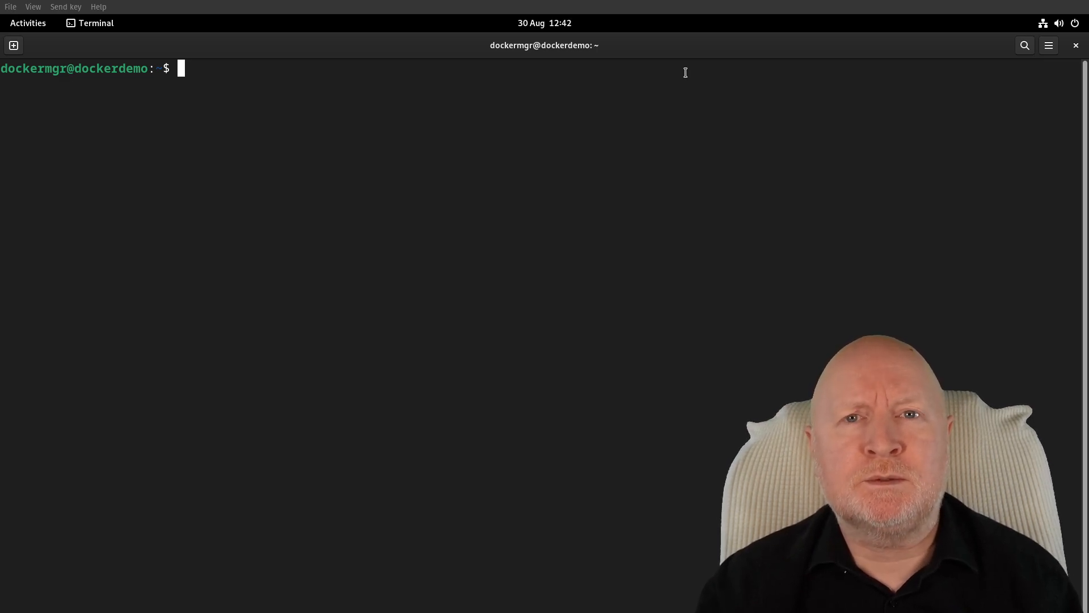
pyautogui.moveTo(707, 118)
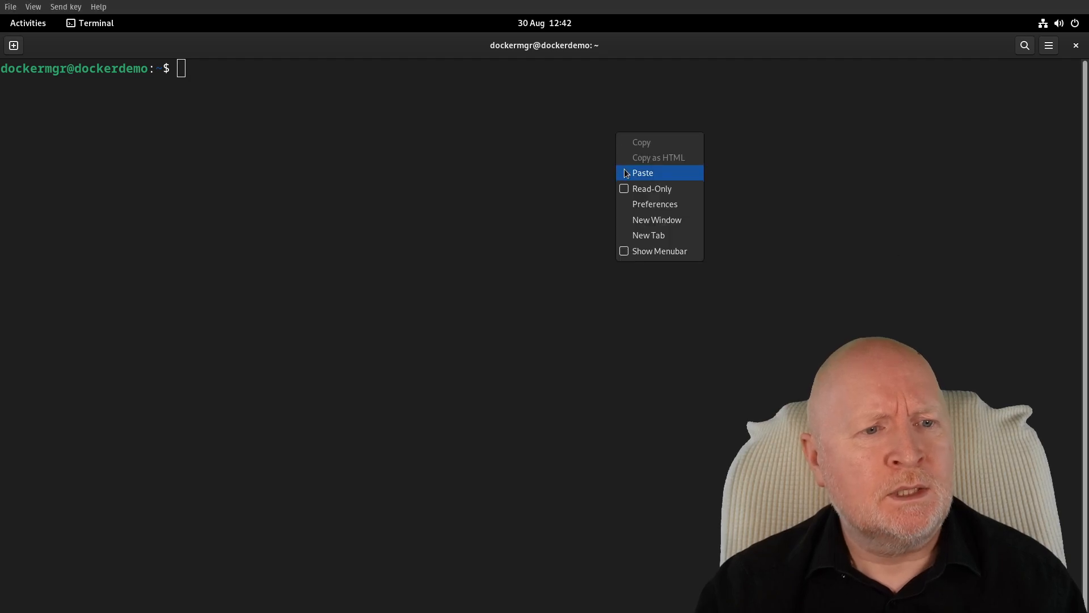
# - Paste 'nano docker-compose.yml' to open the compose file in nano
pyautogui.click(642, 173)
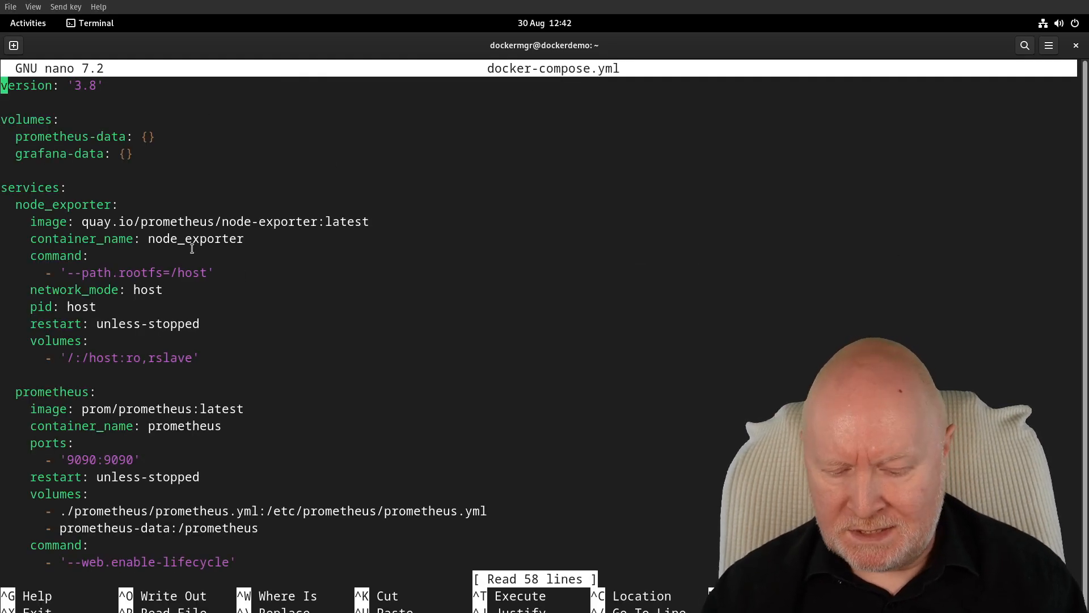
# - Scroll through docker-compose.yml to review the existing service definitions
pyautogui.scroll(-3)
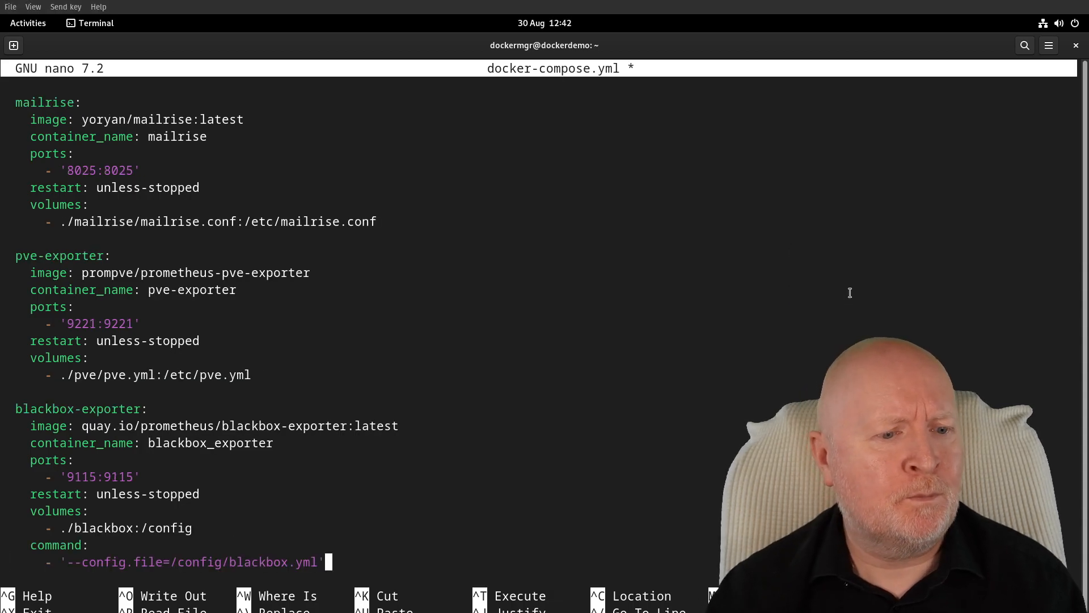
pyautogui.scroll(3)
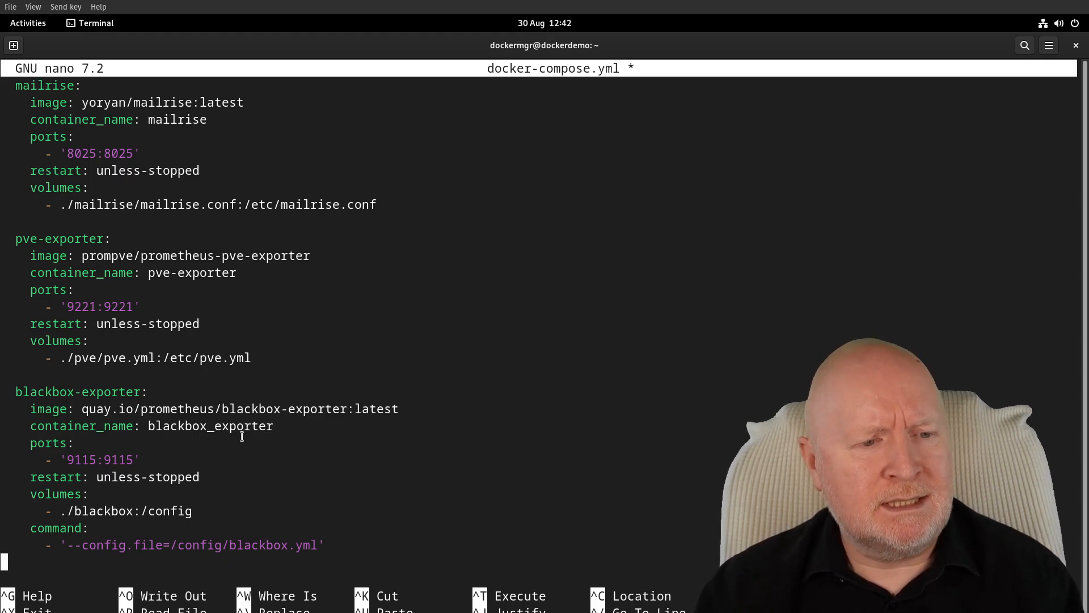
pyautogui.moveTo(259, 450)
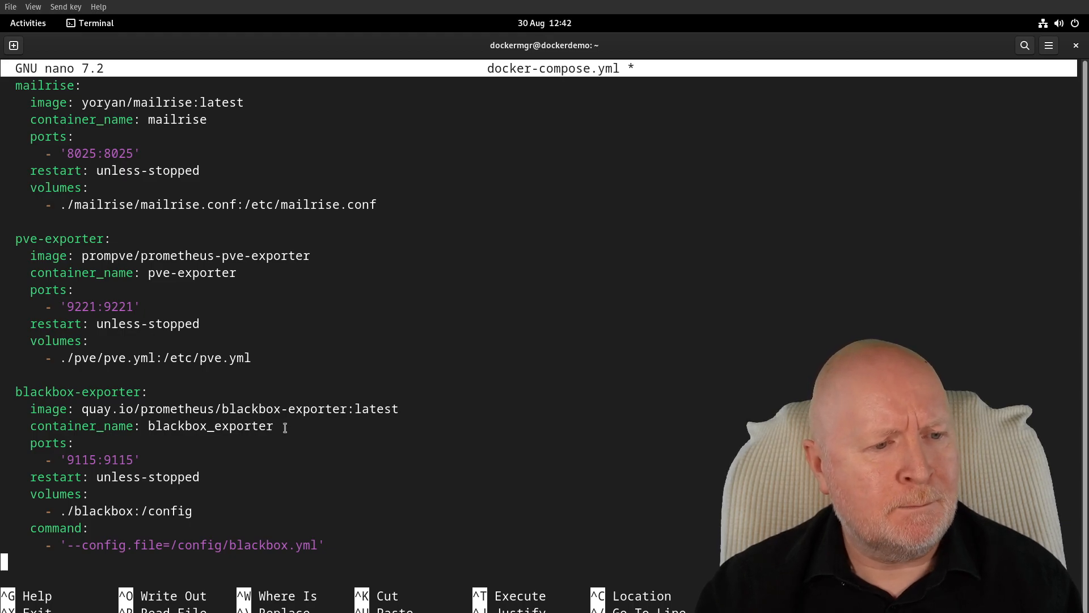
pyautogui.moveTo(91, 441)
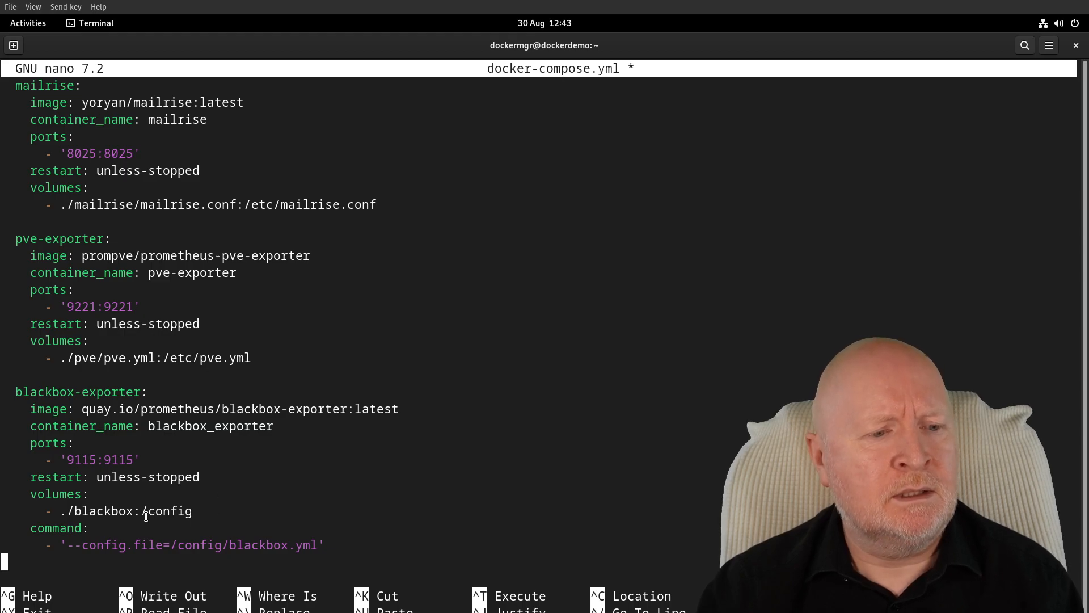
pyautogui.doubleClick(167, 511)
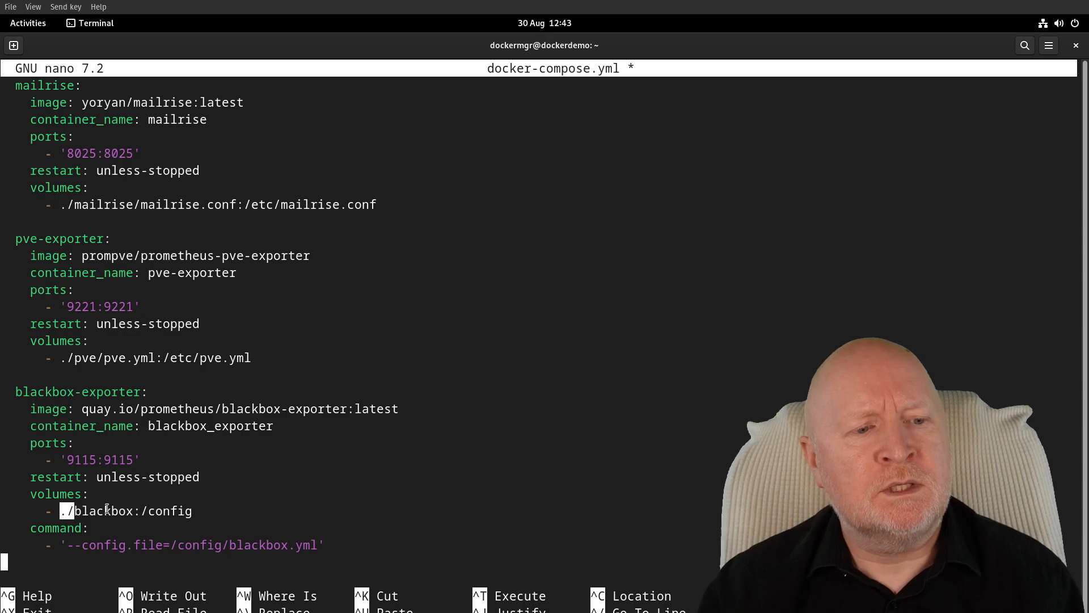
pyautogui.moveTo(313, 489)
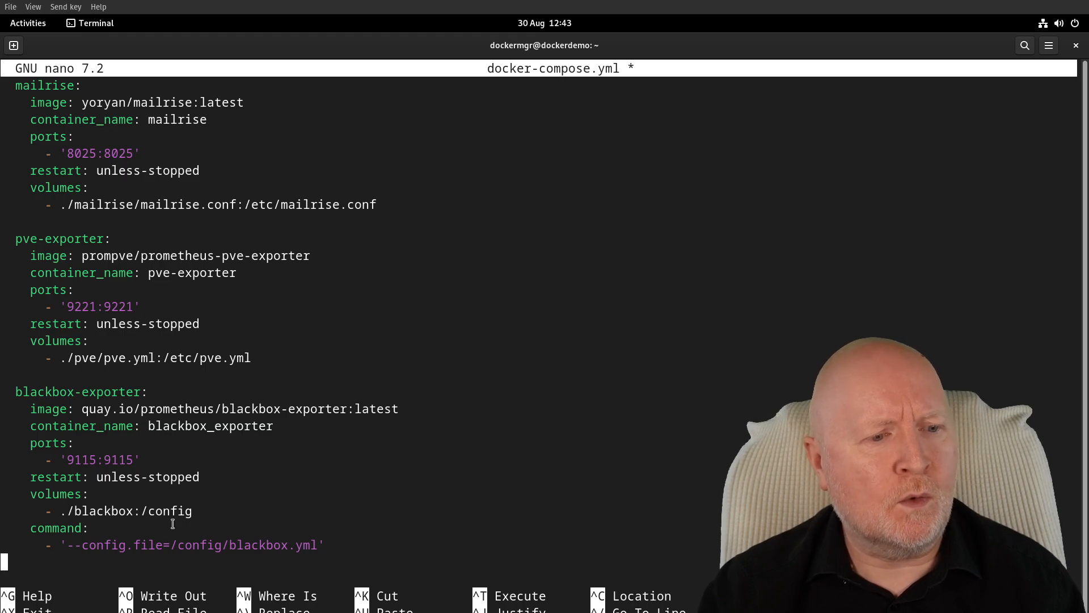
pyautogui.moveTo(214, 522)
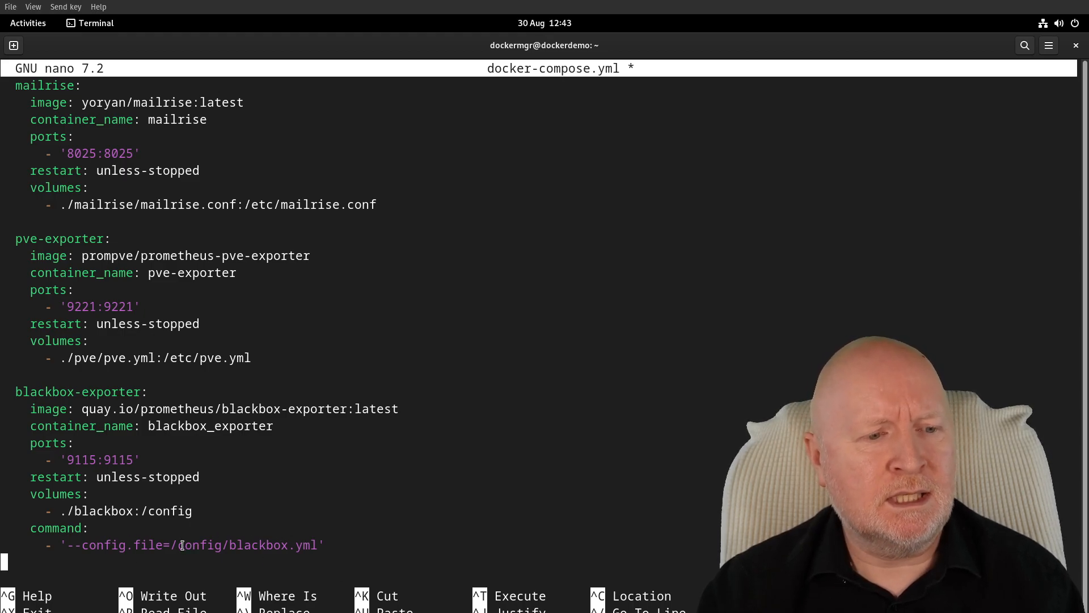
pyautogui.doubleClick(191, 544)
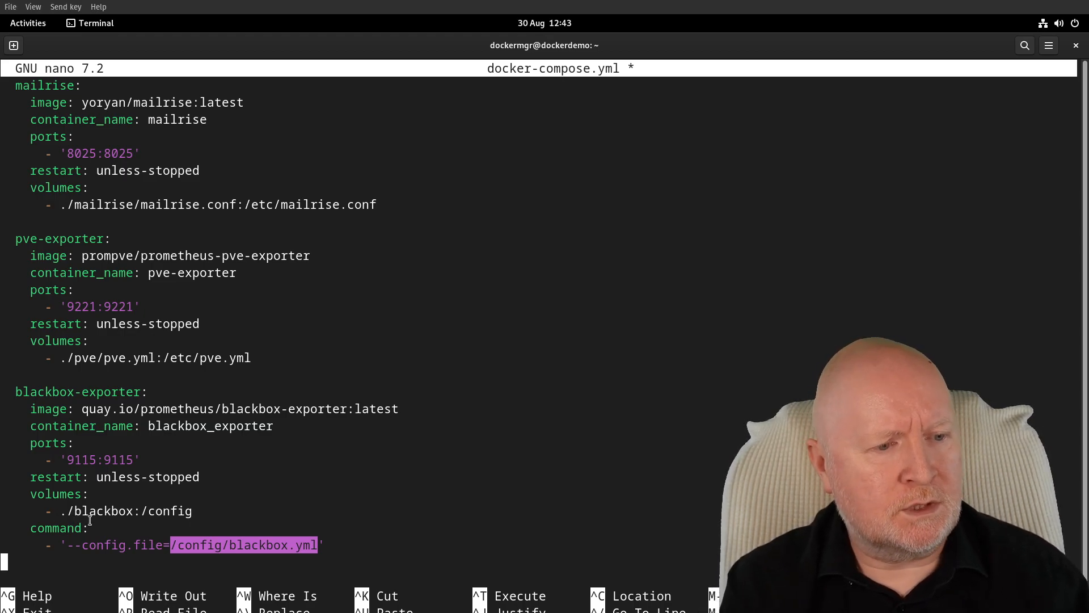
# - Write docker-compose.yml to disk under its existing name
pyautogui.press('ctrl+o')
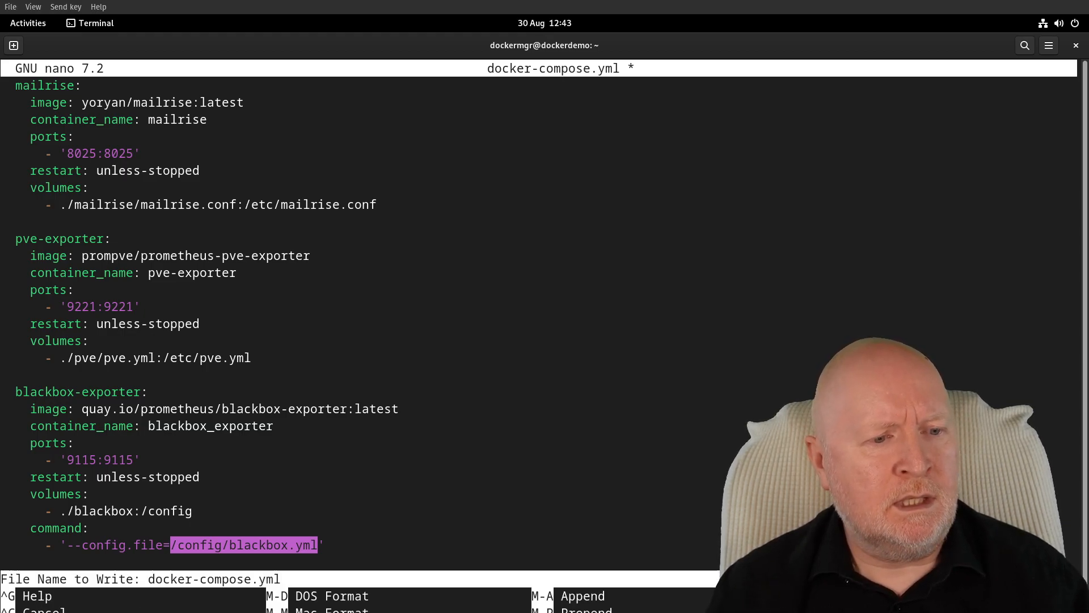
pyautogui.press('Return')
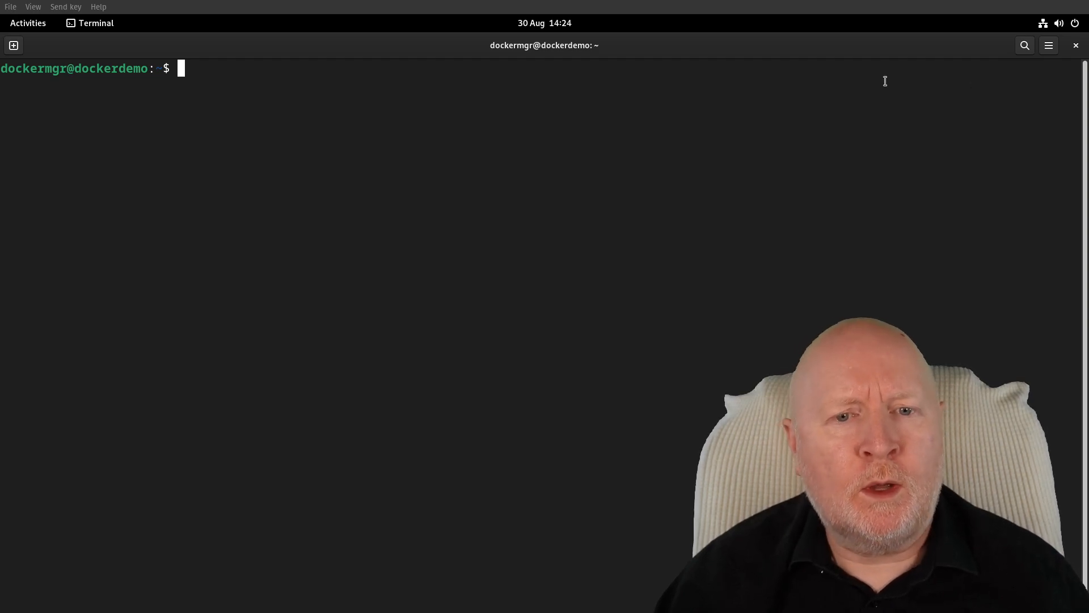
# - Make the blackbox directory with mkdir and open blackbox/blackbox.yml in nano
pyautogui.write('mkdir blackbox')
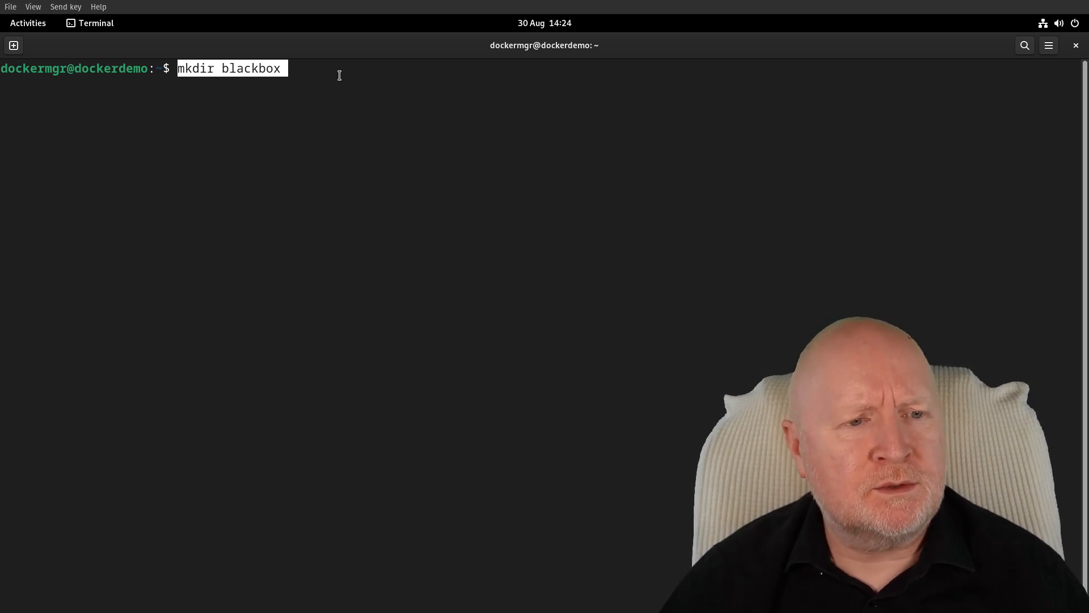
pyautogui.press('Return')
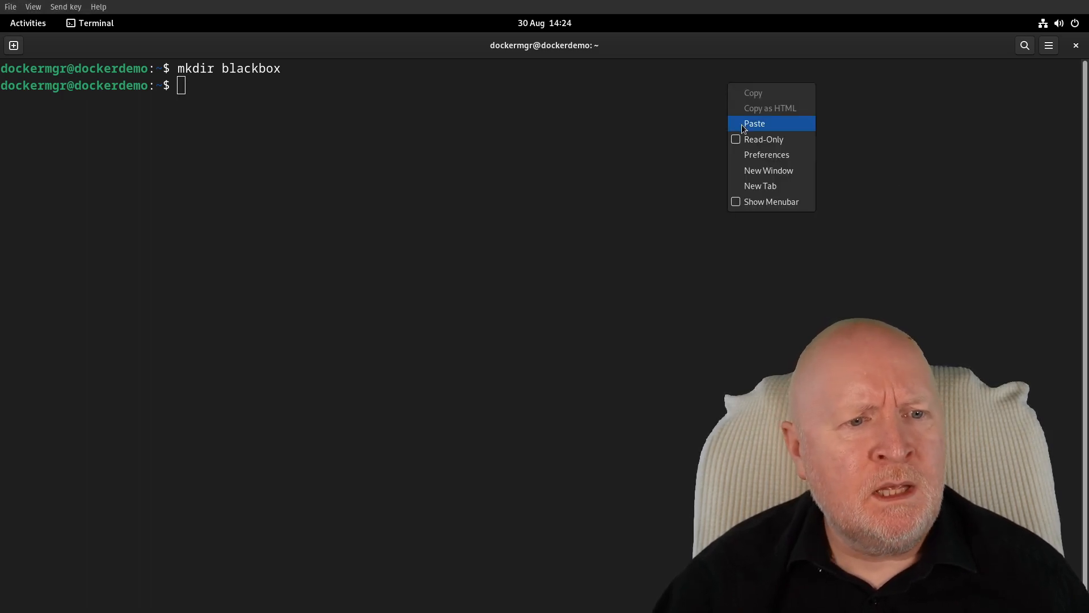
pyautogui.click(754, 123)
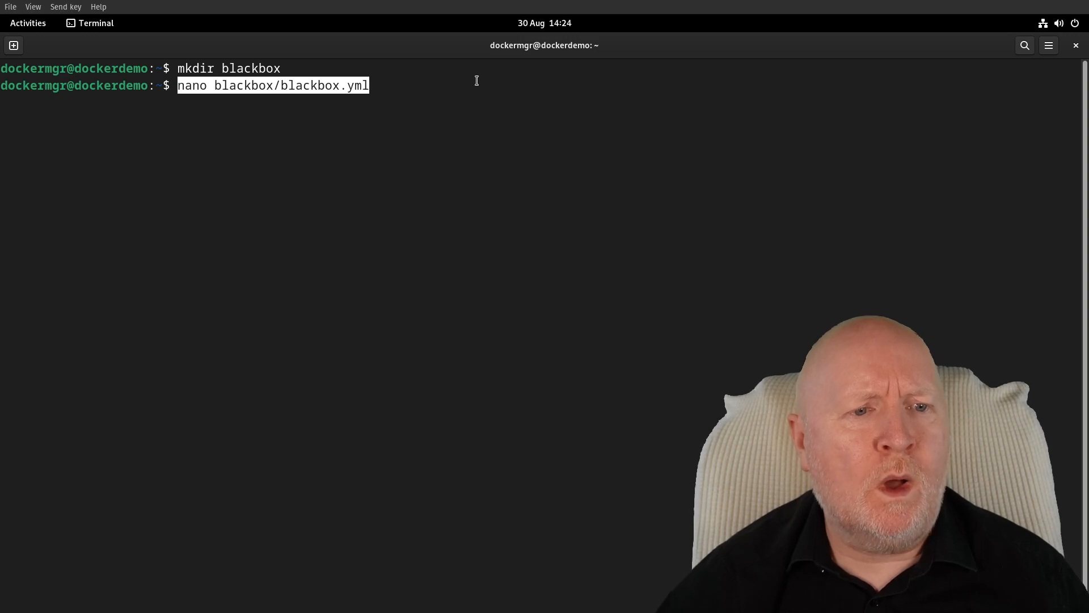
pyautogui.press('Return')
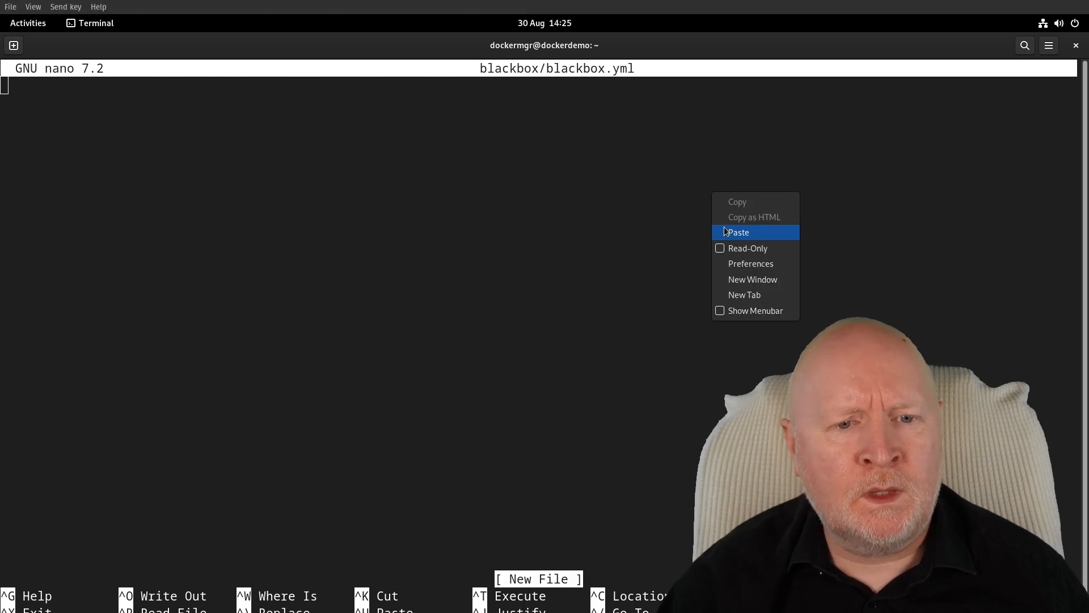
# - Paste http_2xx, https_2xx, http_post_2xx, tcp_connect and pop3s_banner modules, highlighting fail_if_not_ssl
pyautogui.click(738, 232)
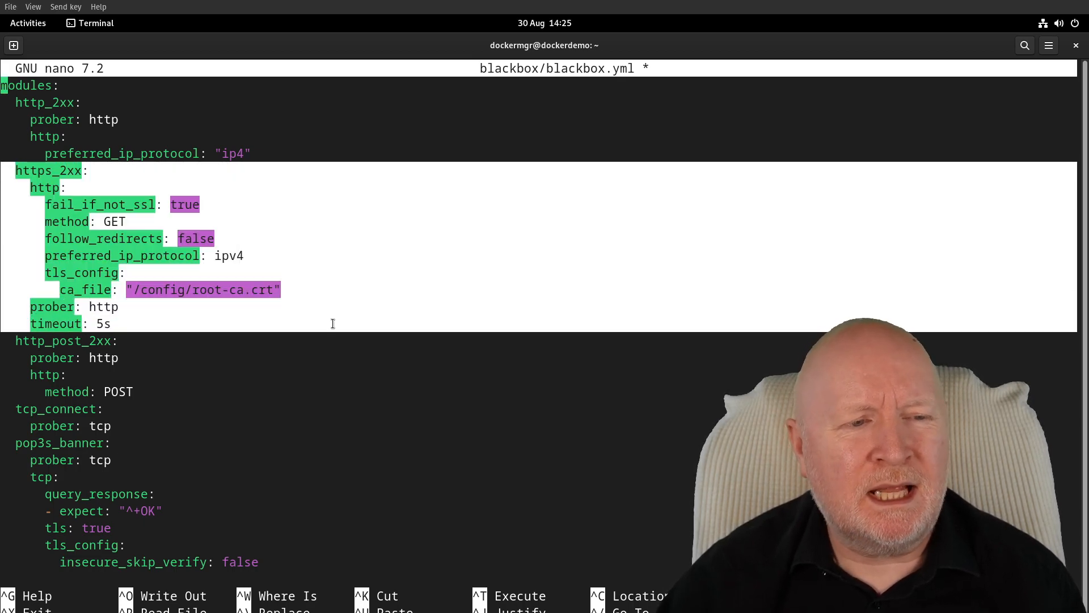
pyautogui.moveTo(309, 366)
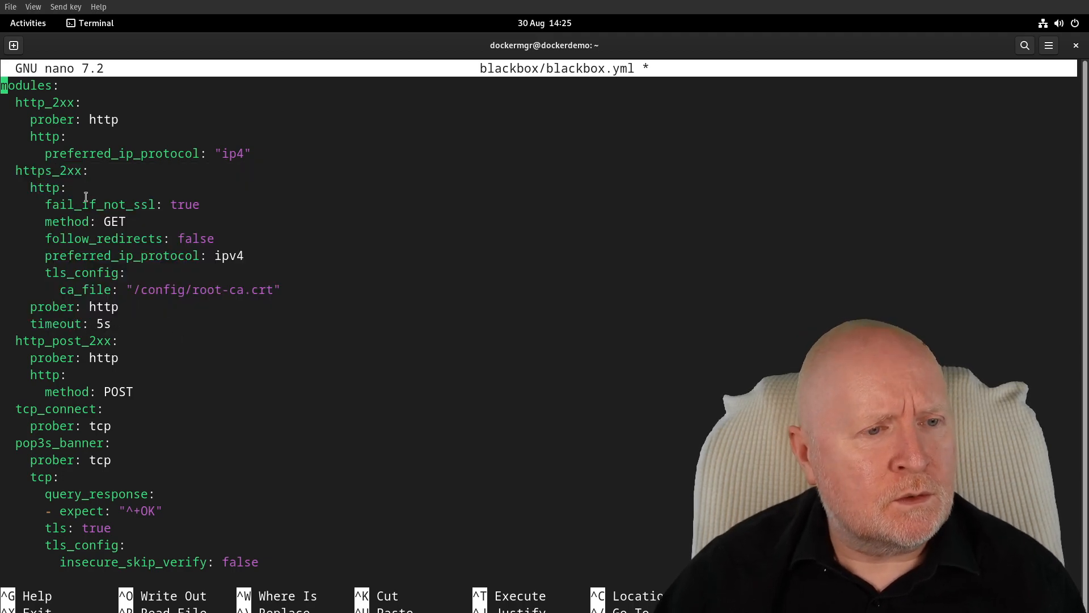
pyautogui.doubleClick(47, 170)
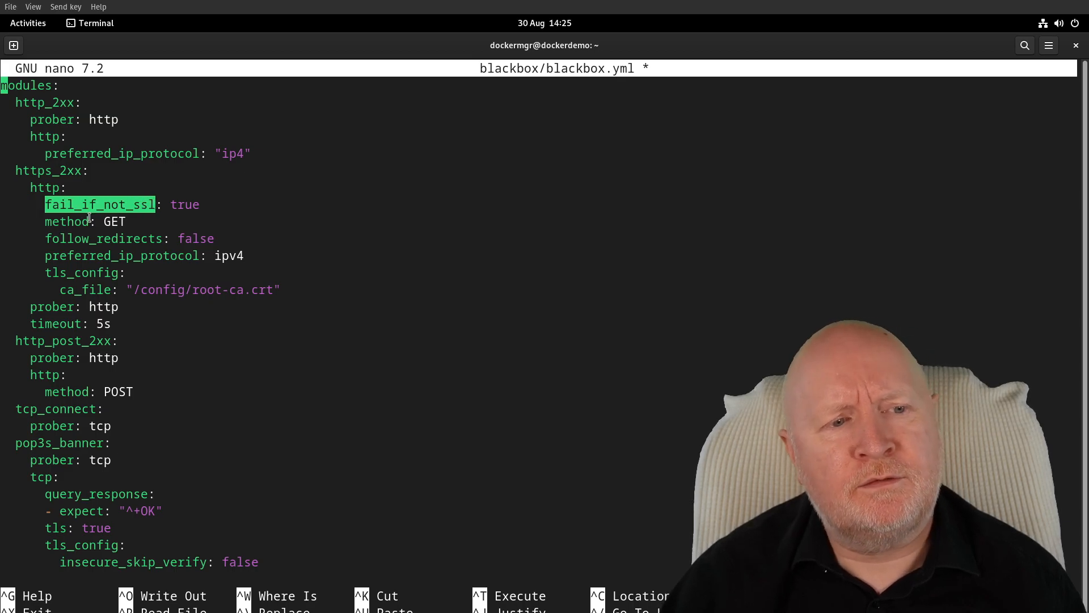
pyautogui.moveTo(327, 244)
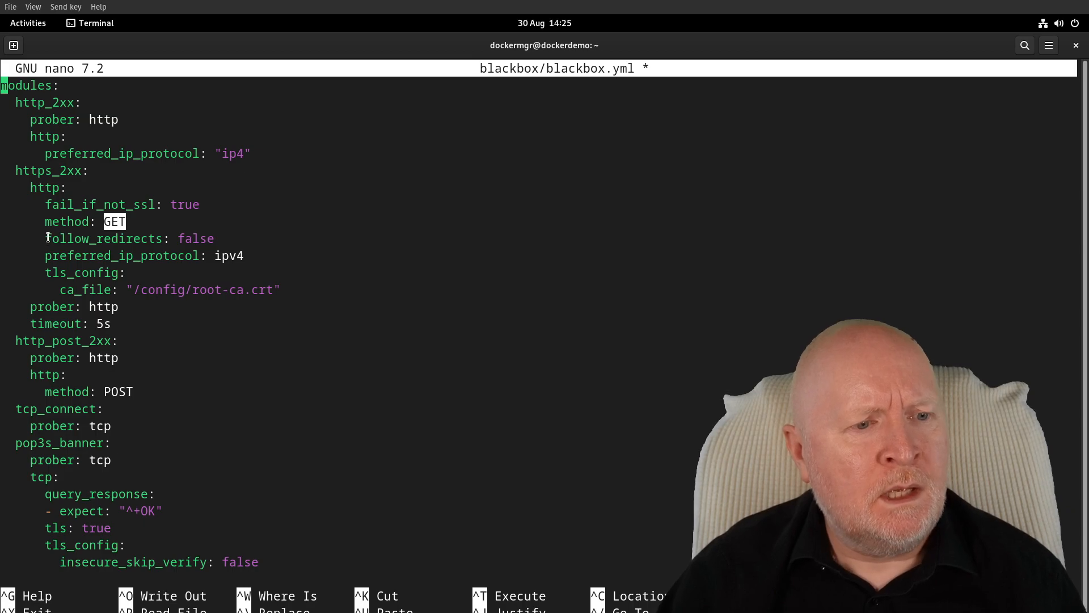
pyautogui.doubleClick(102, 238)
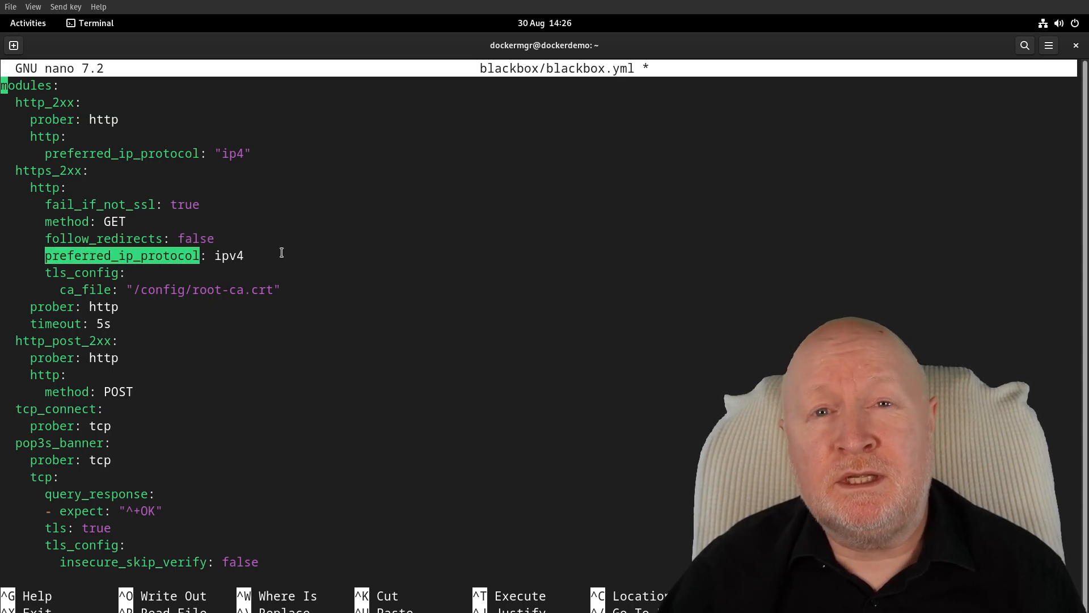
pyautogui.moveTo(268, 255)
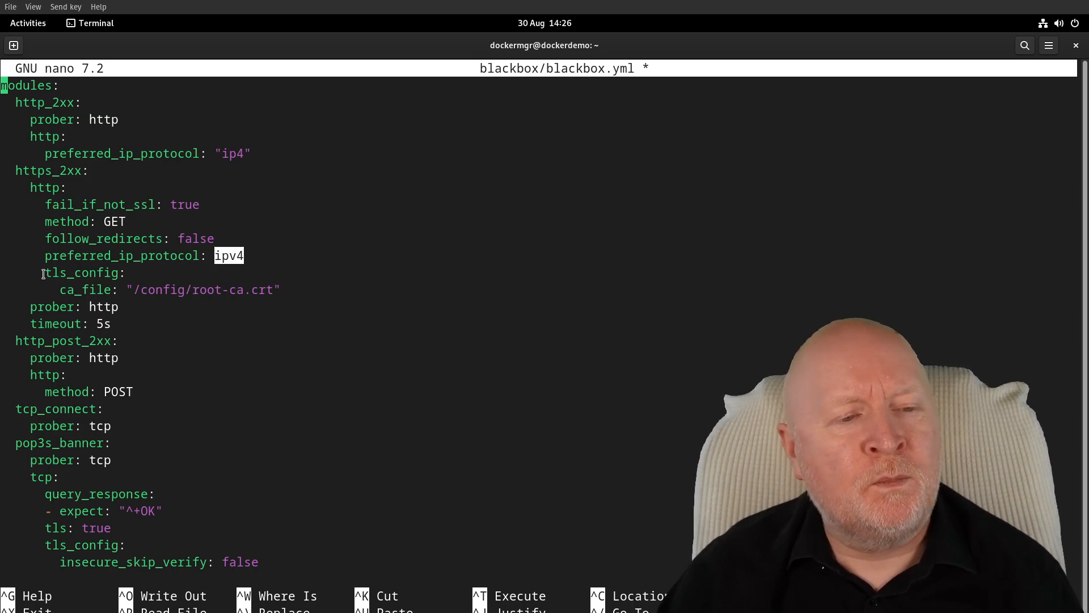
pyautogui.moveTo(218, 225)
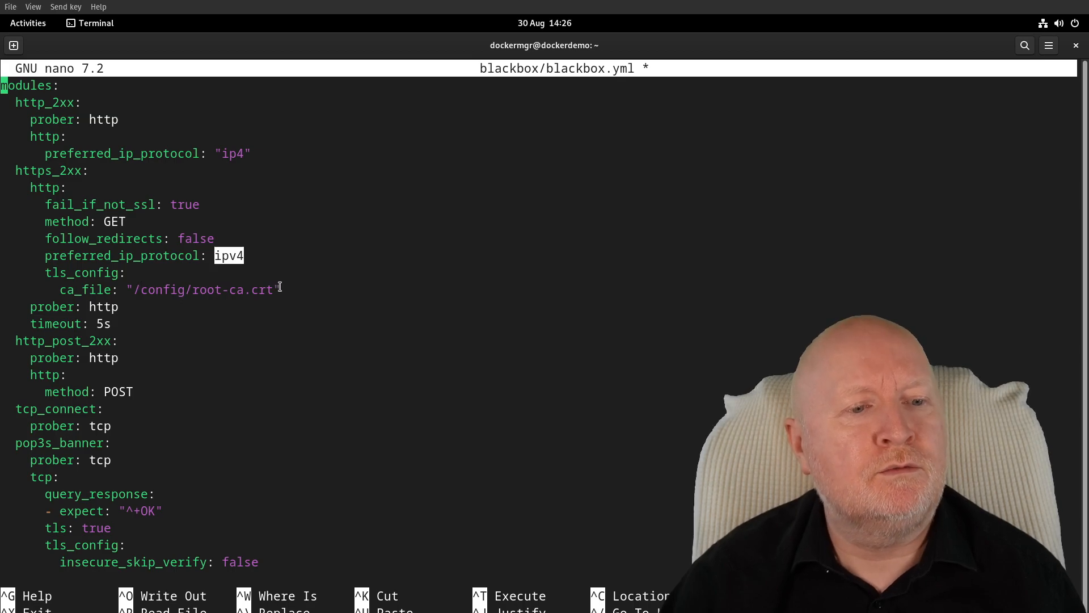
pyautogui.moveTo(173, 290)
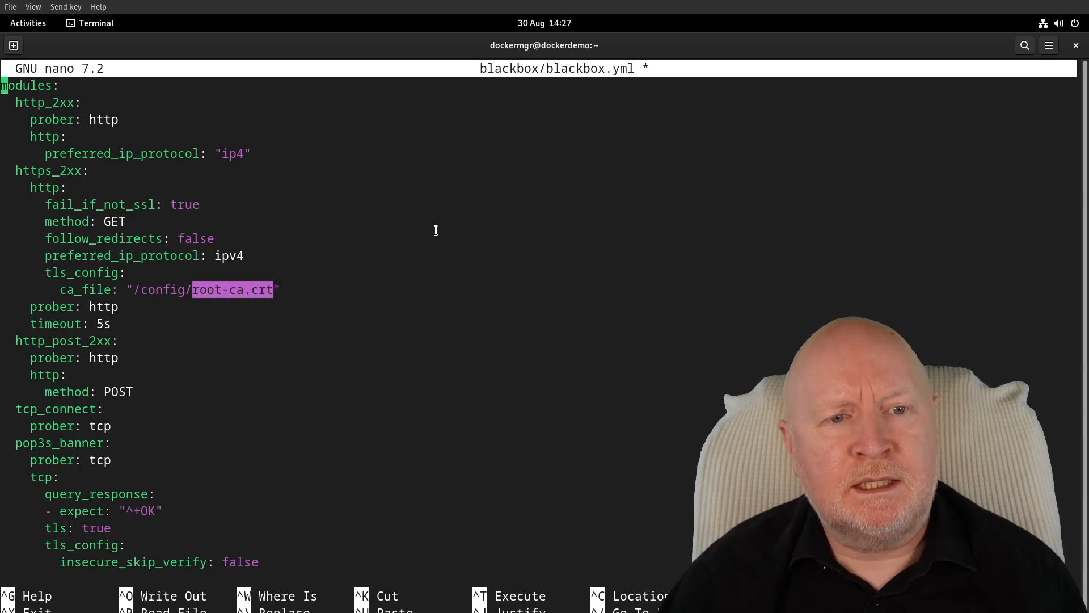
pyautogui.moveTo(465, 117)
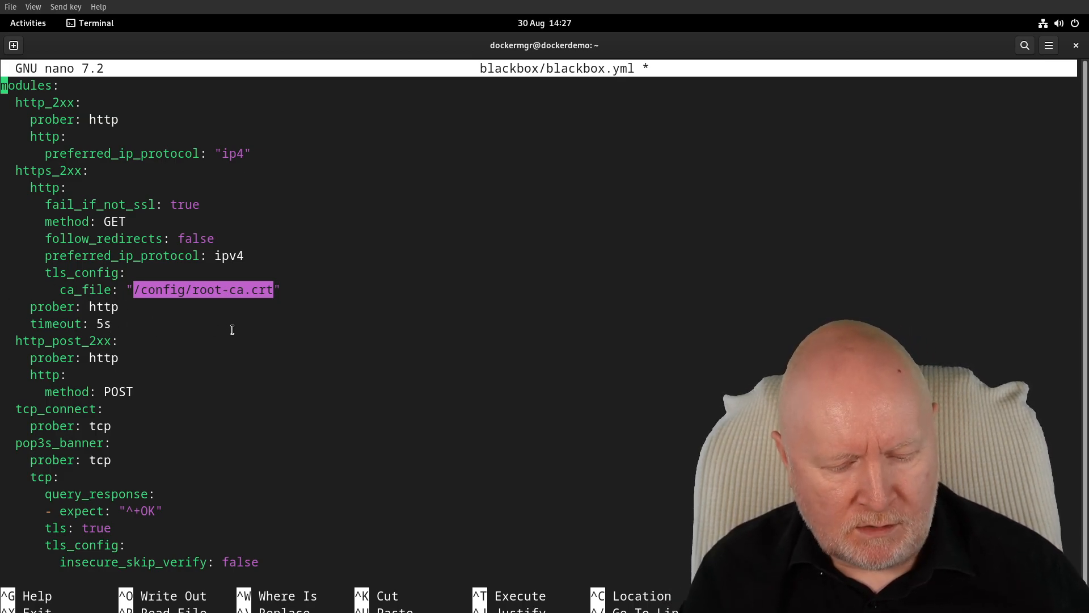
# - Save blackbox.yml, copy root-ca.crt into blackbox/, and paste 'docker compose up -d'
pyautogui.press('ctrl+o')
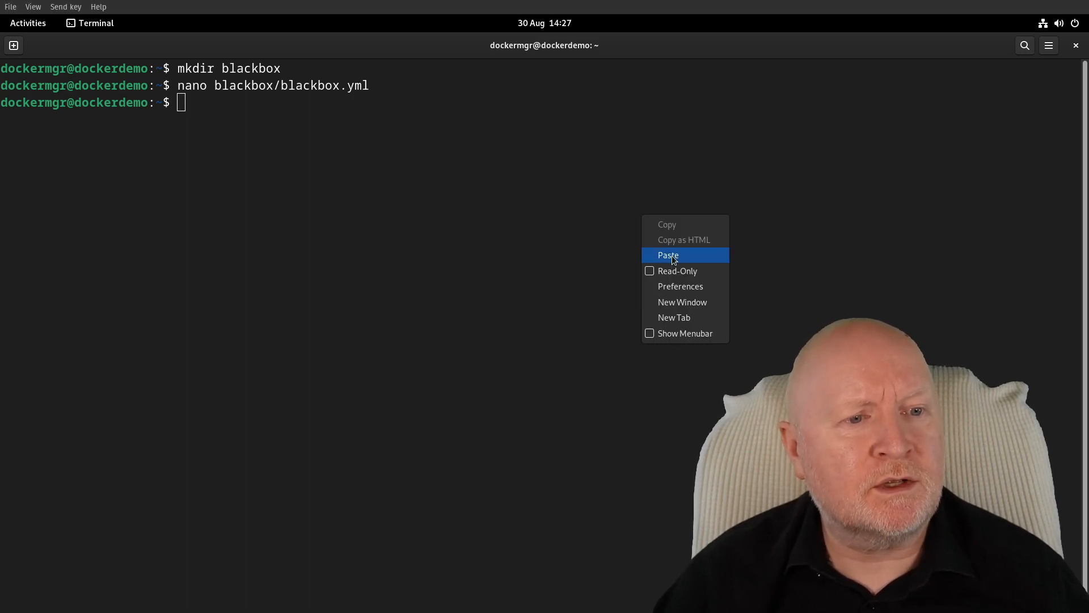
pyautogui.click(667, 255)
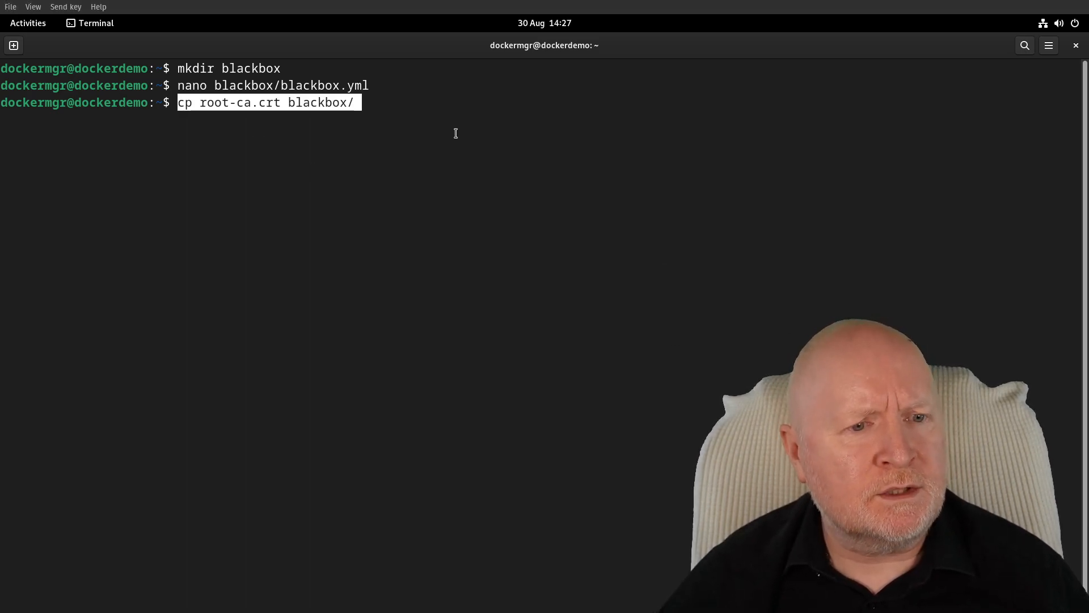
pyautogui.press('Return')
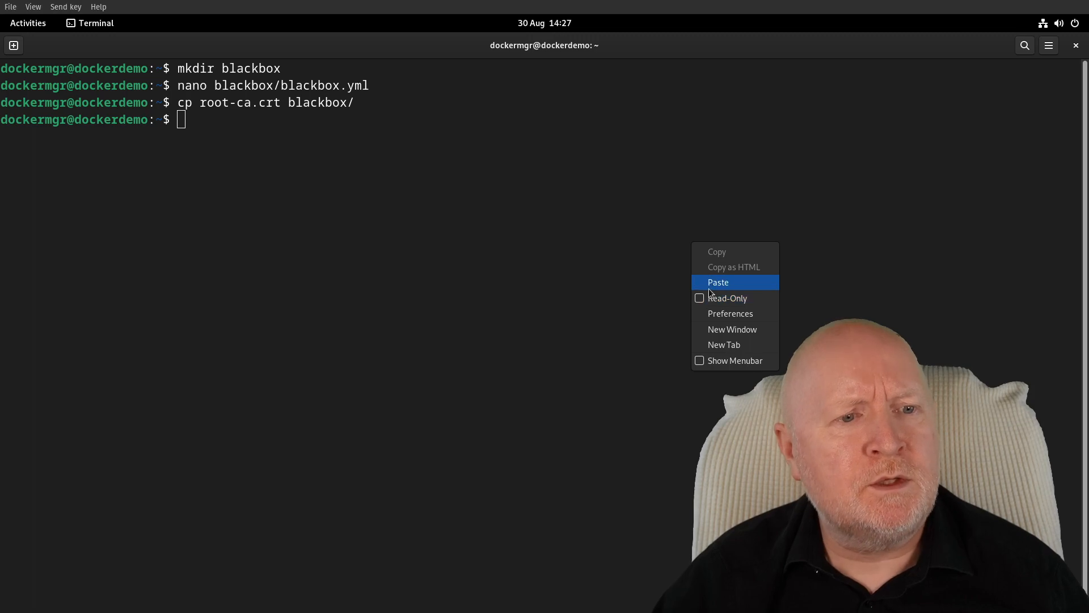
pyautogui.click(718, 282)
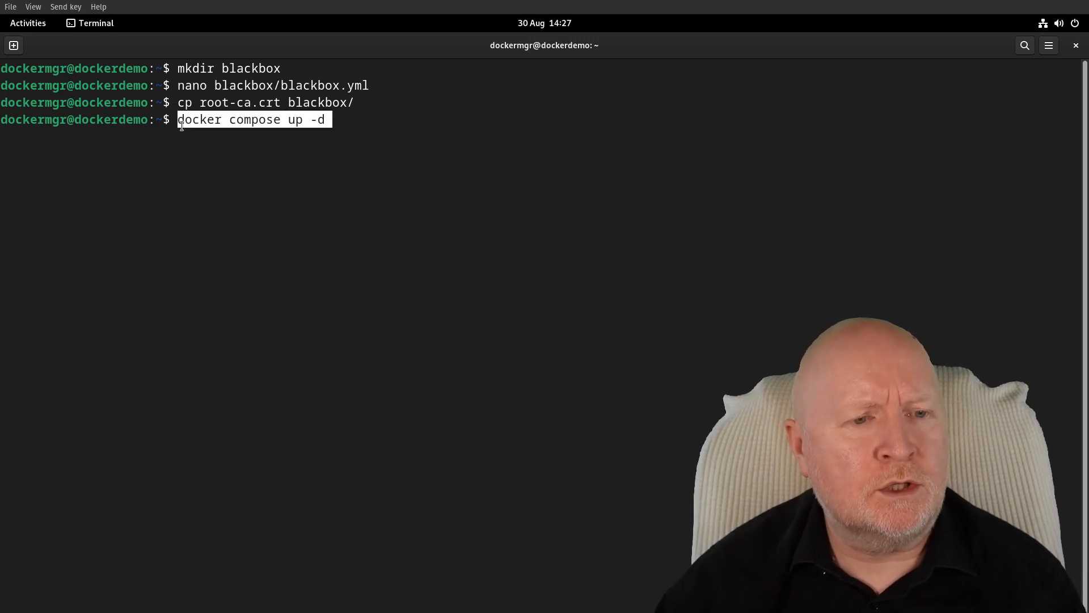
pyautogui.moveTo(510, 177)
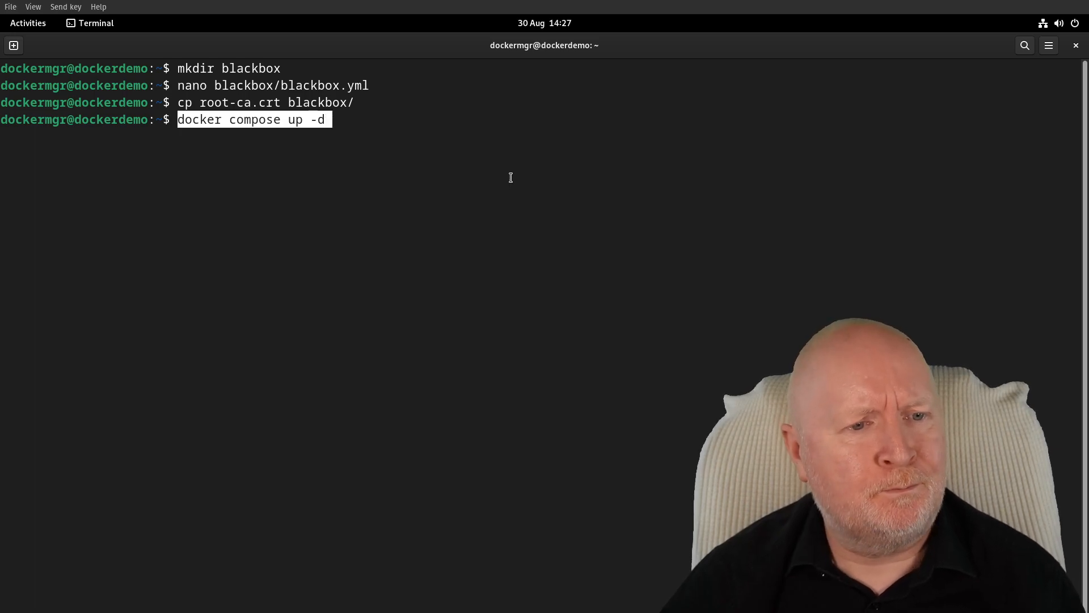
# - Run docker compose up -d and confirm blackbox_exporter is running with docker ps -l
pyautogui.press('Return')
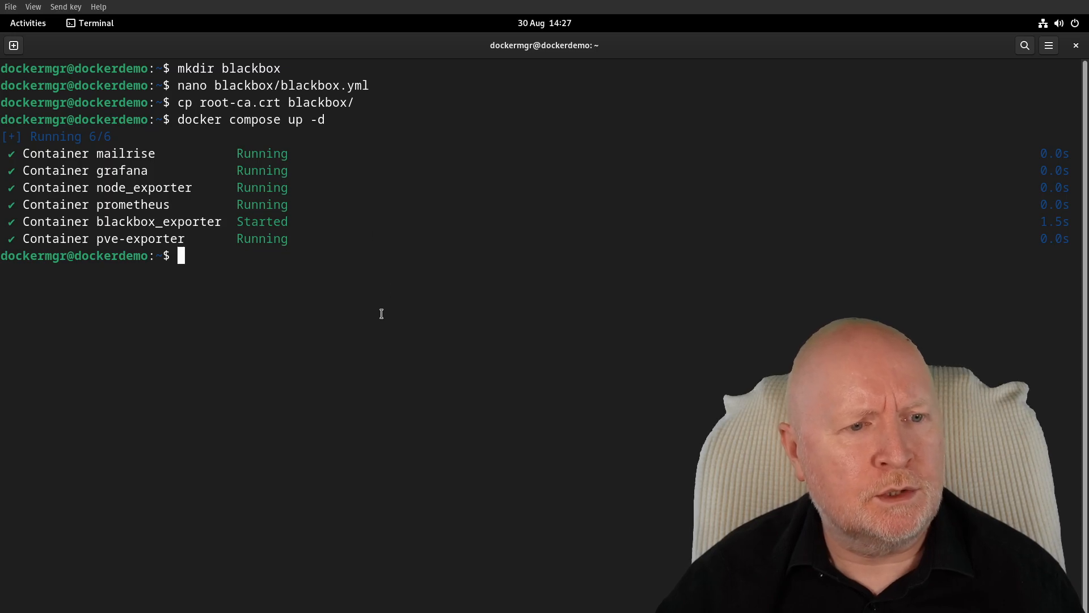
pyautogui.write('do')
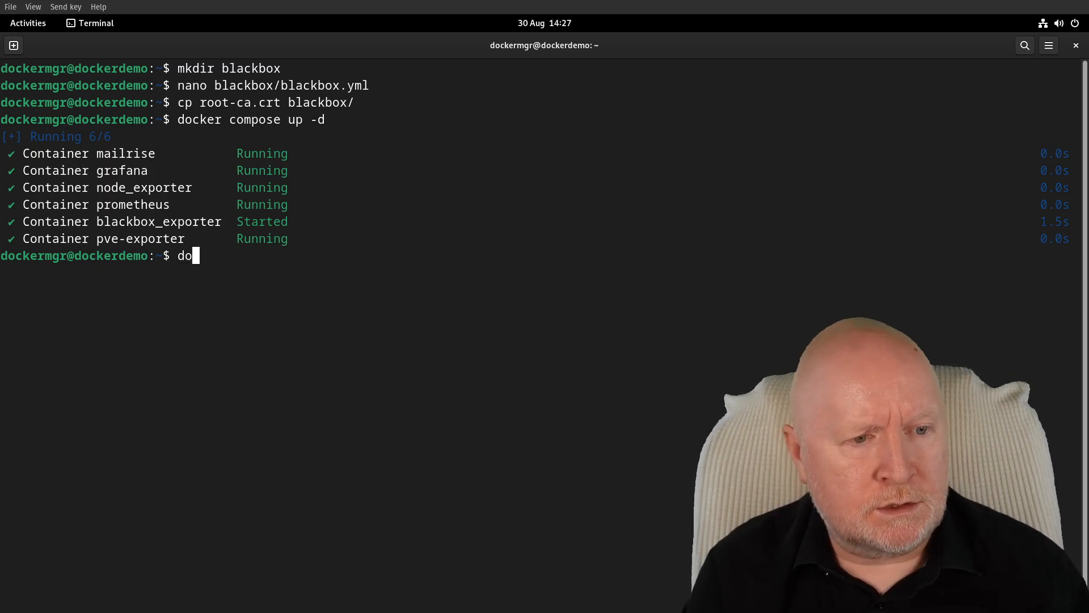
pyautogui.write('cker ps -')
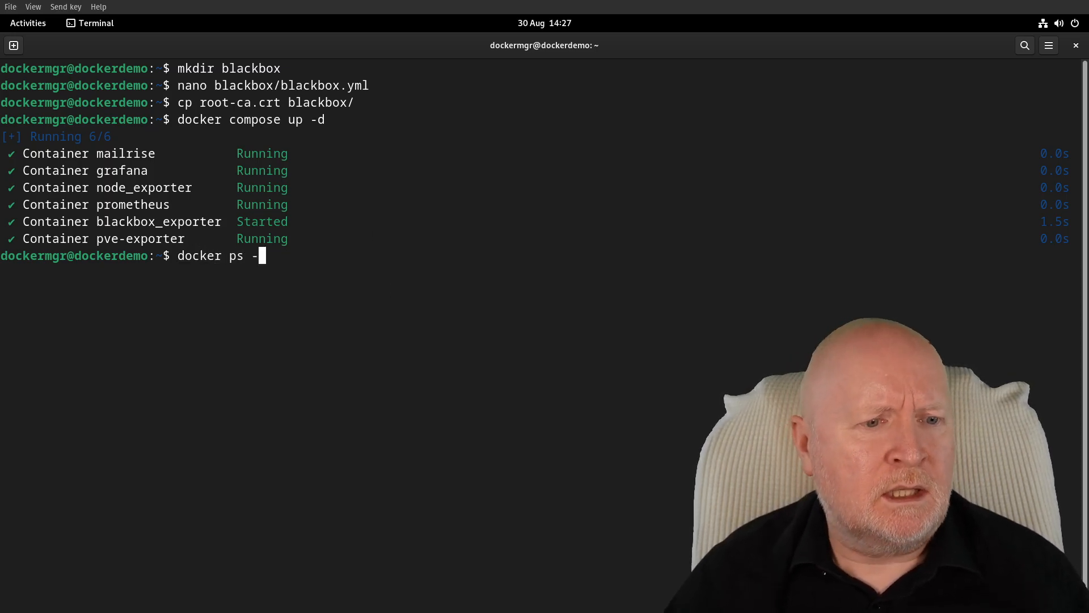
pyautogui.write('l')
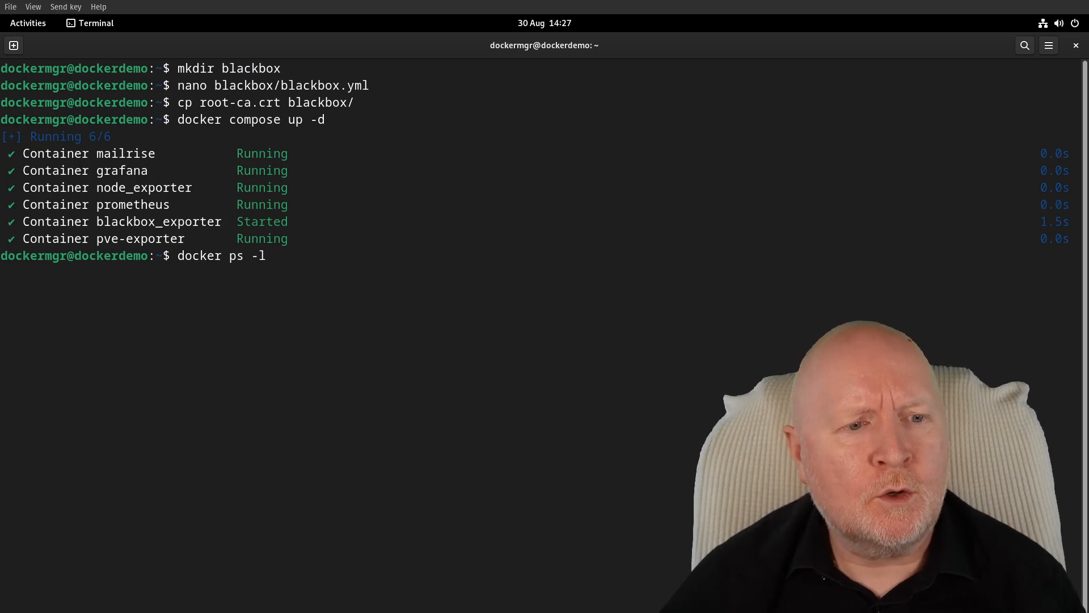
pyautogui.press('Return')
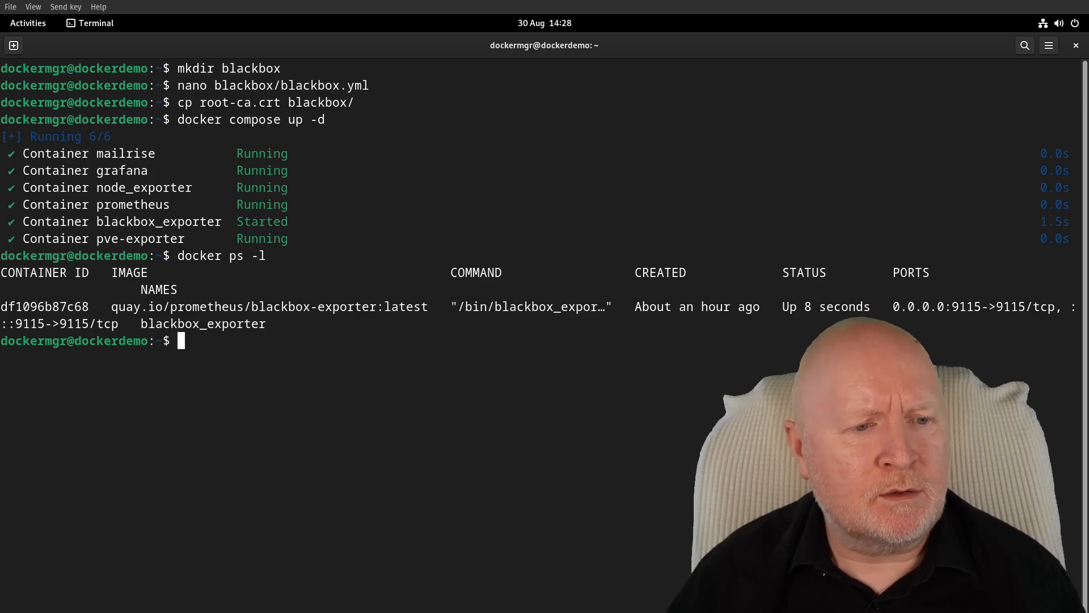
pyautogui.press('Return')
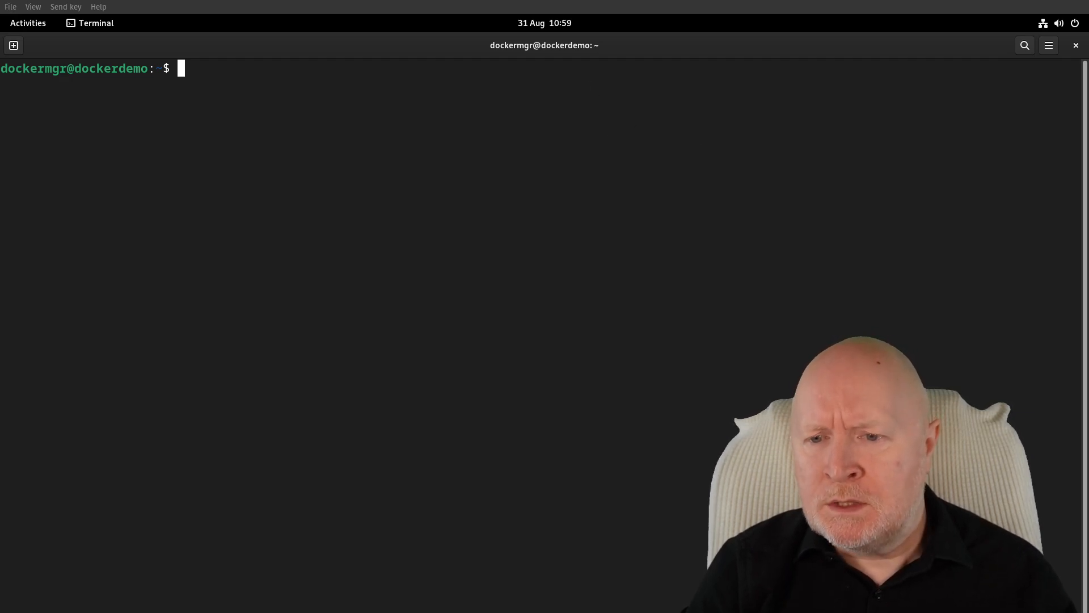
pyautogui.moveTo(949, 90)
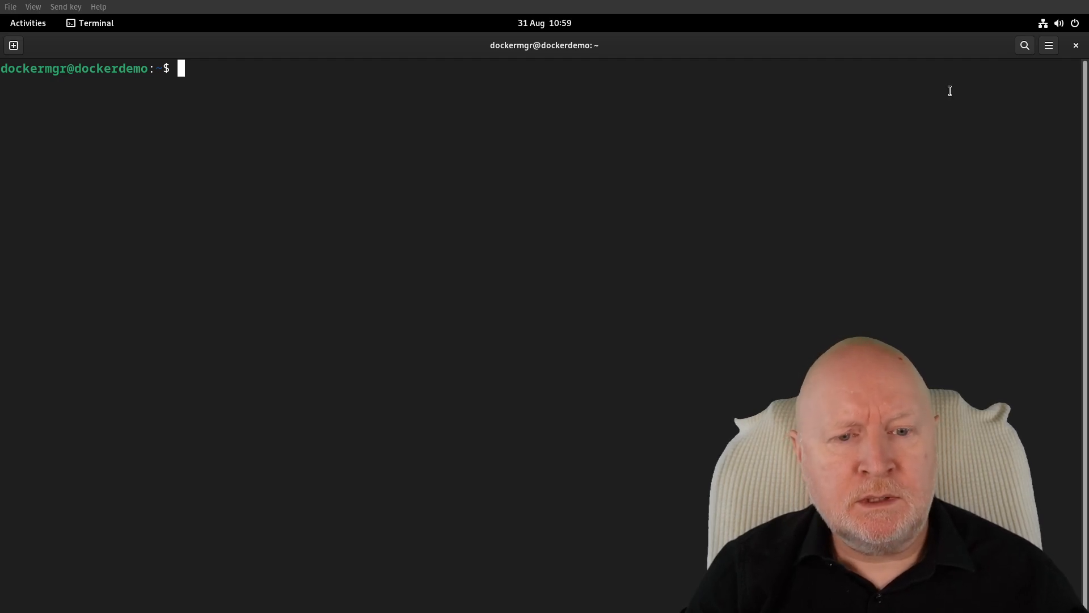
# - Open prometheus/prometheus.yml in nano and correct the module name to https_2xx
pyautogui.write('nano prometheus/prometheus.yml')
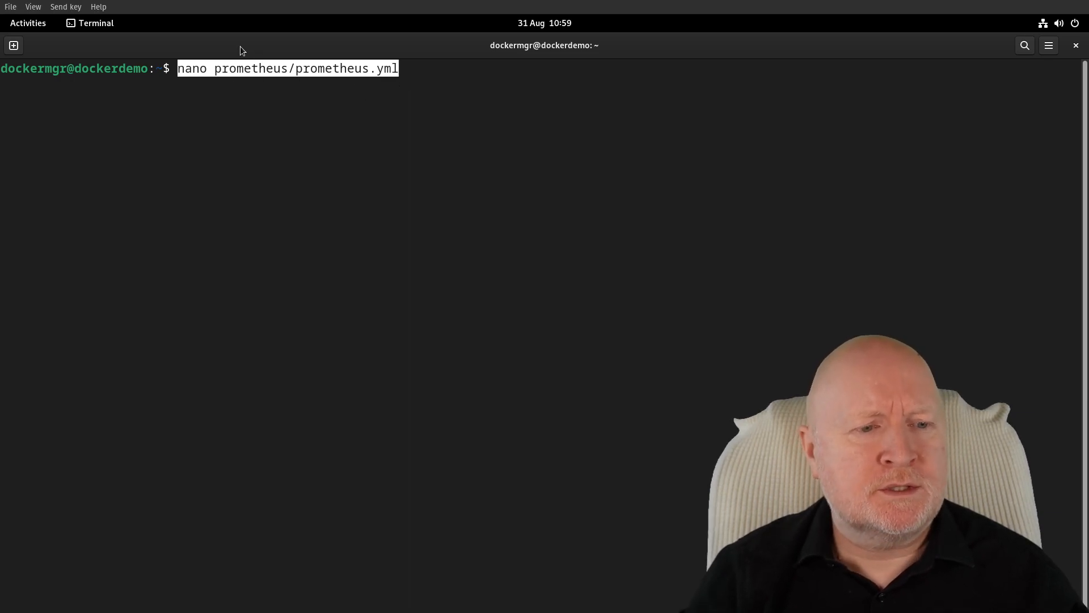
pyautogui.press('Return')
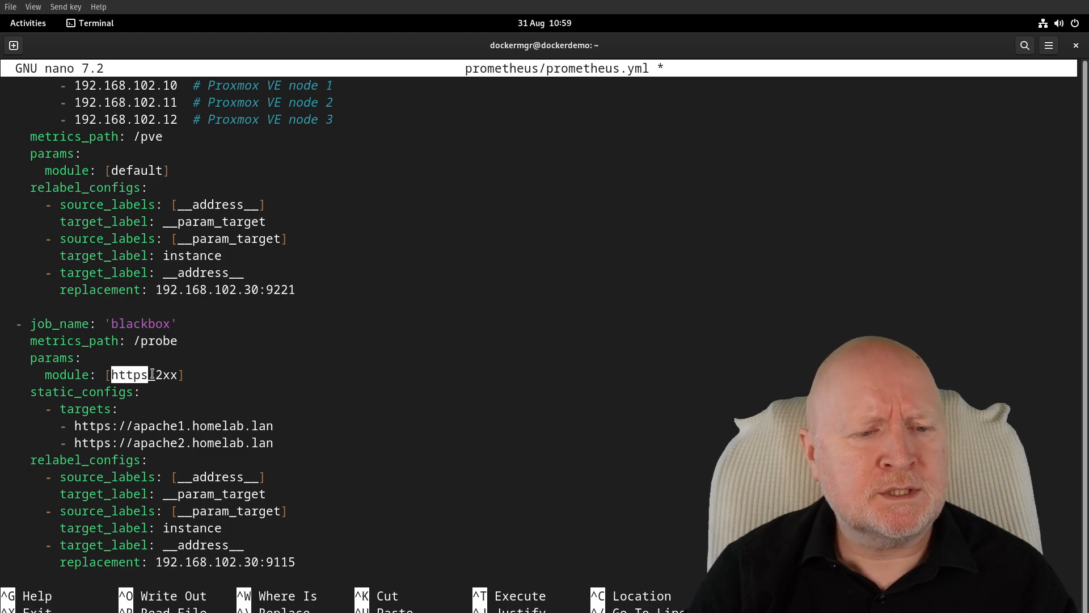
pyautogui.write('_')
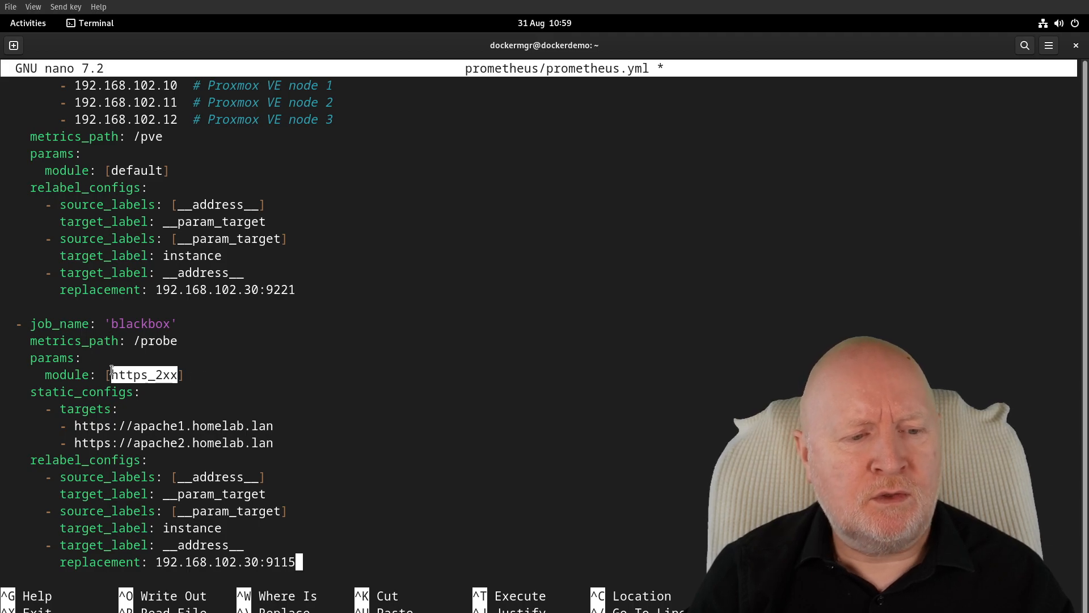
pyautogui.moveTo(193, 359)
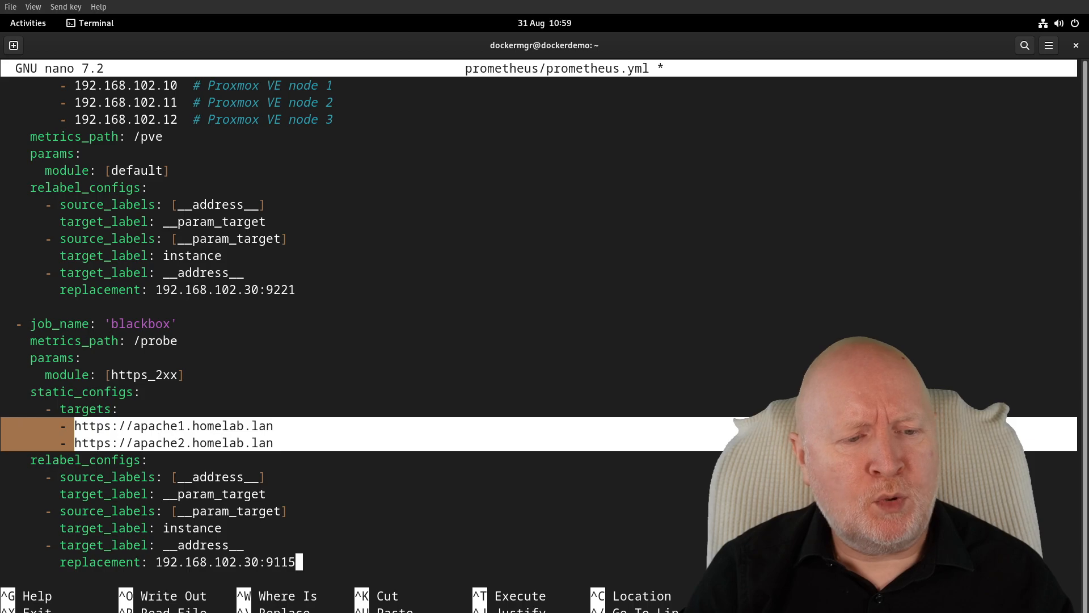
pyautogui.moveTo(299, 362)
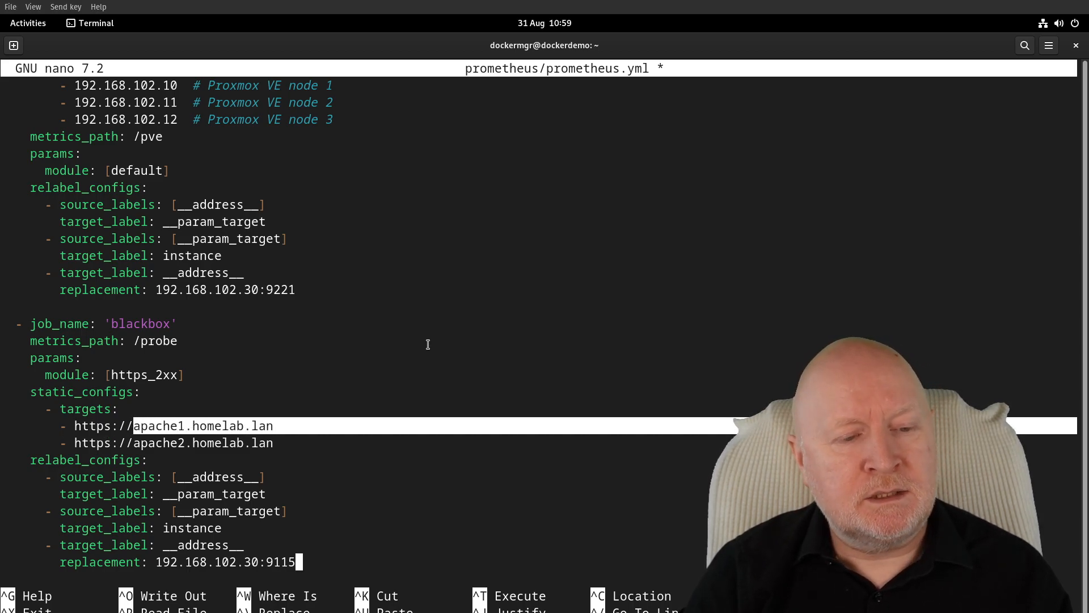
pyautogui.moveTo(347, 383)
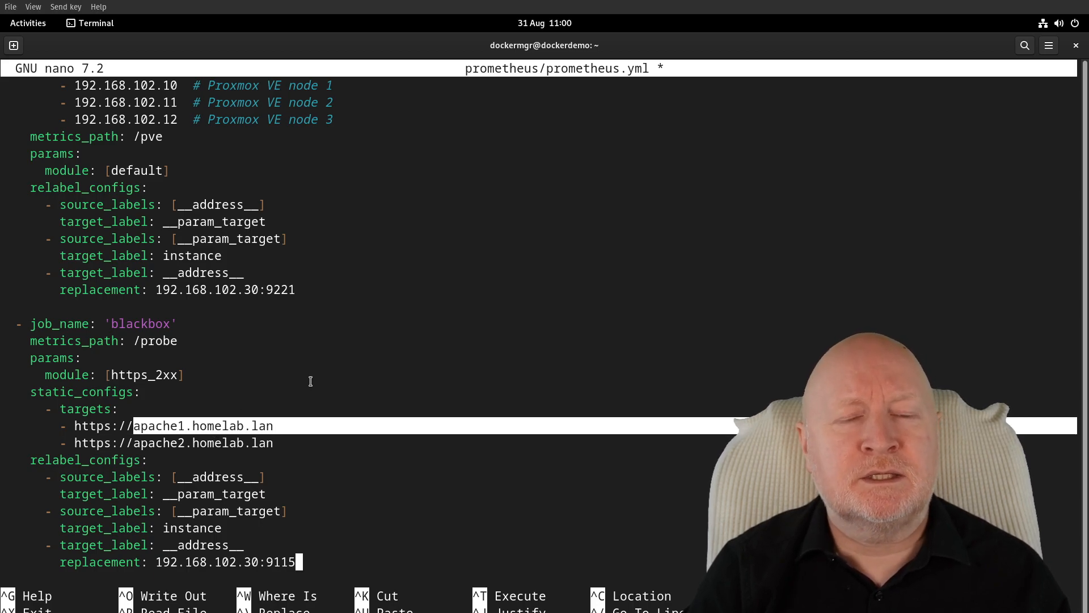
pyautogui.moveTo(247, 442)
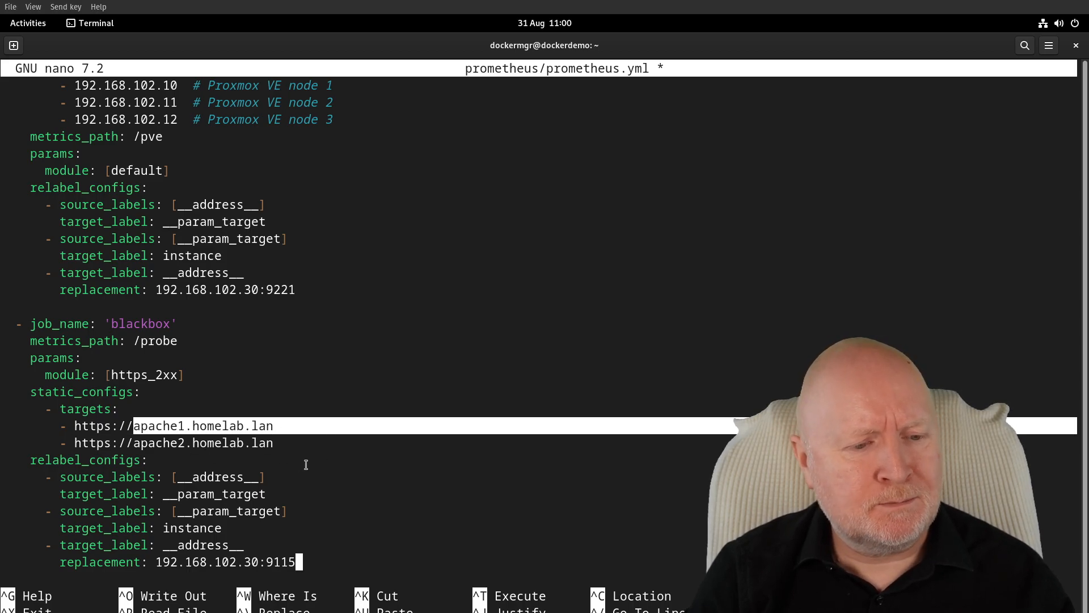
# - Highlight exporter port 9115, then save prometheus.yml and exit nano
pyautogui.scroll(-3)
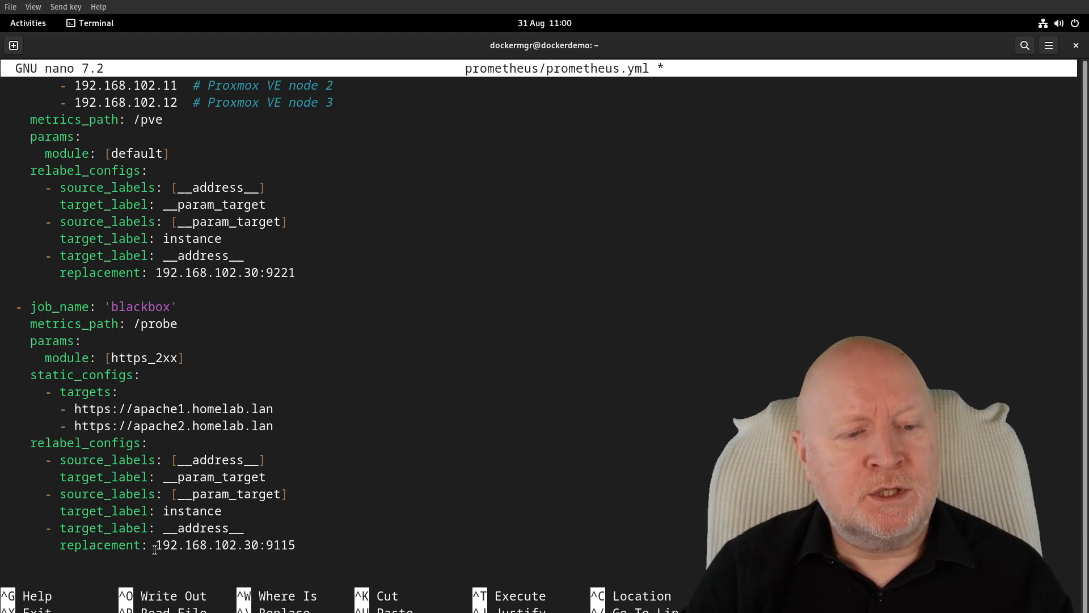
pyautogui.doubleClick(207, 545)
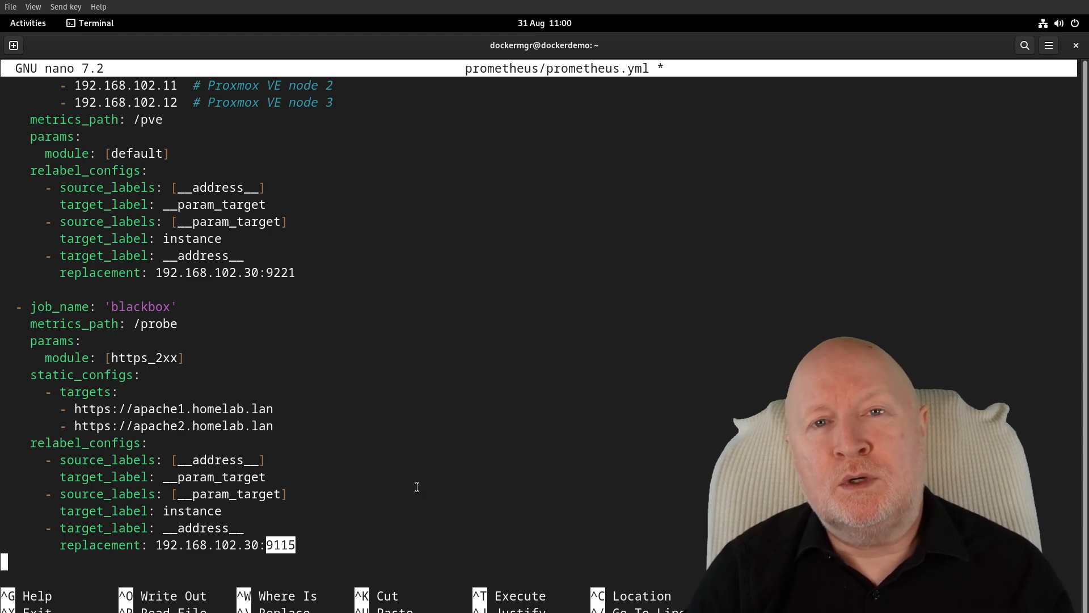
pyautogui.moveTo(363, 512)
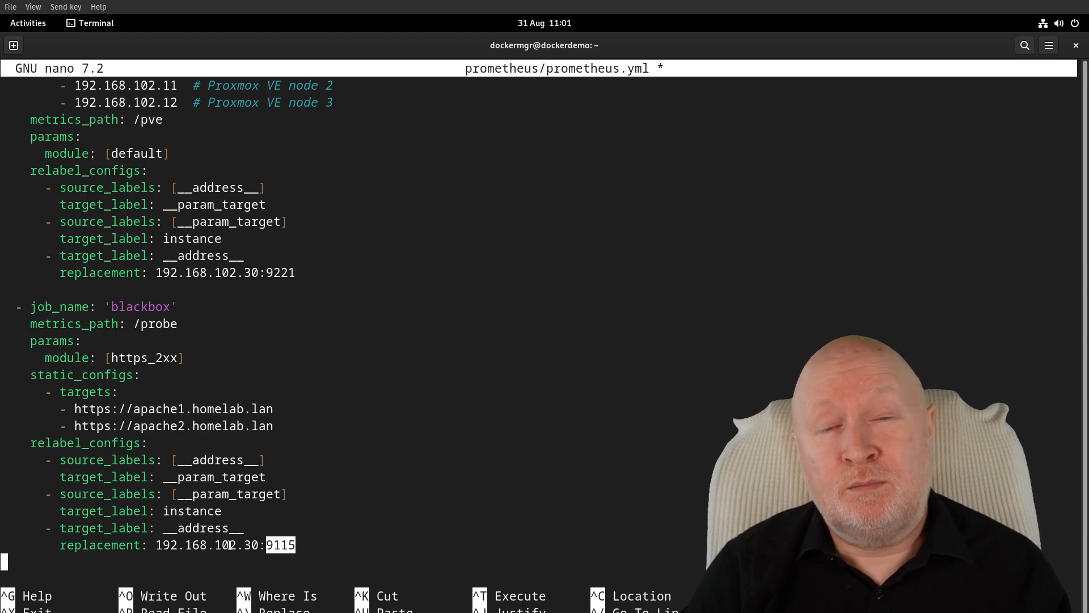
pyautogui.moveTo(405, 386)
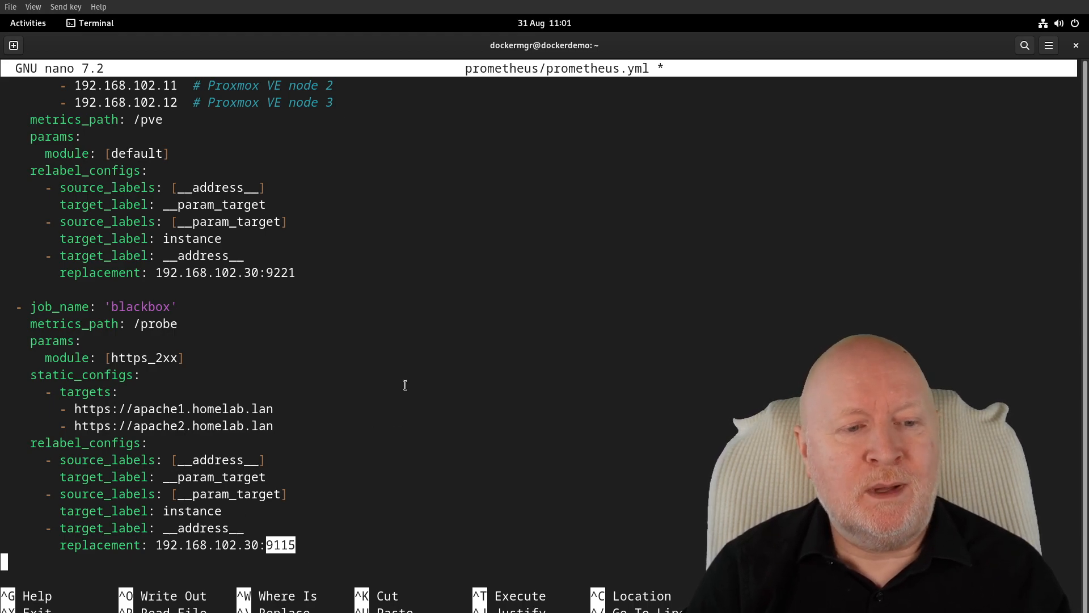
pyautogui.moveTo(432, 374)
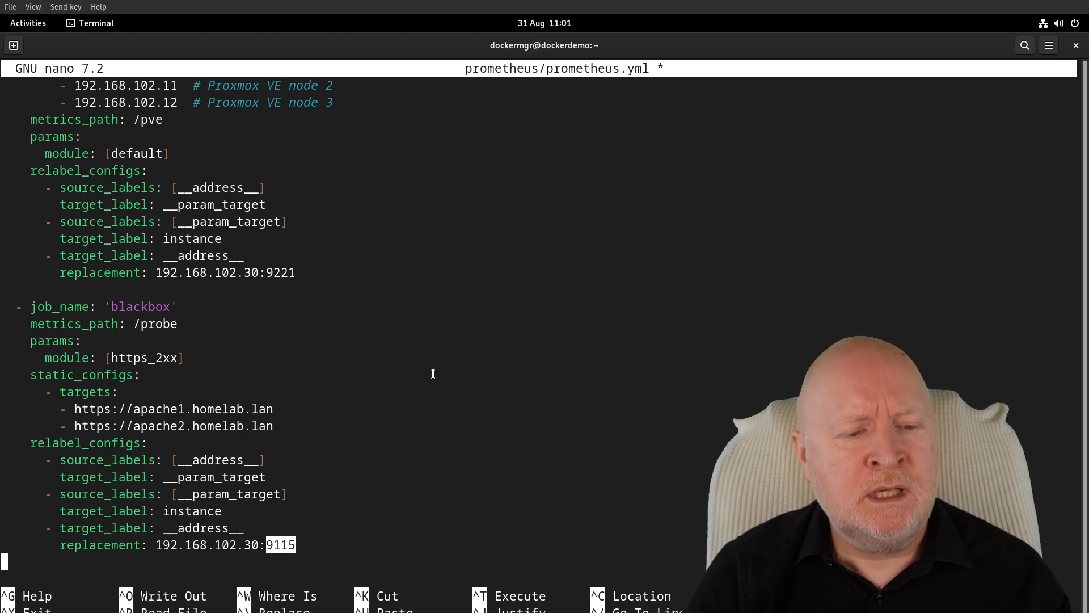
pyautogui.moveTo(405, 481)
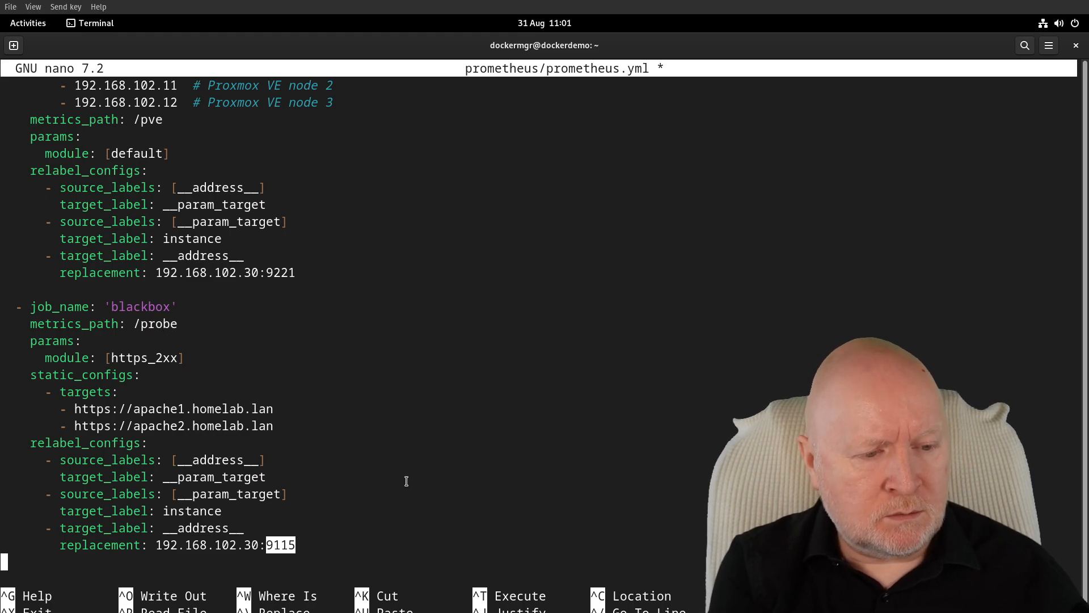
pyautogui.press('ctrl+x')
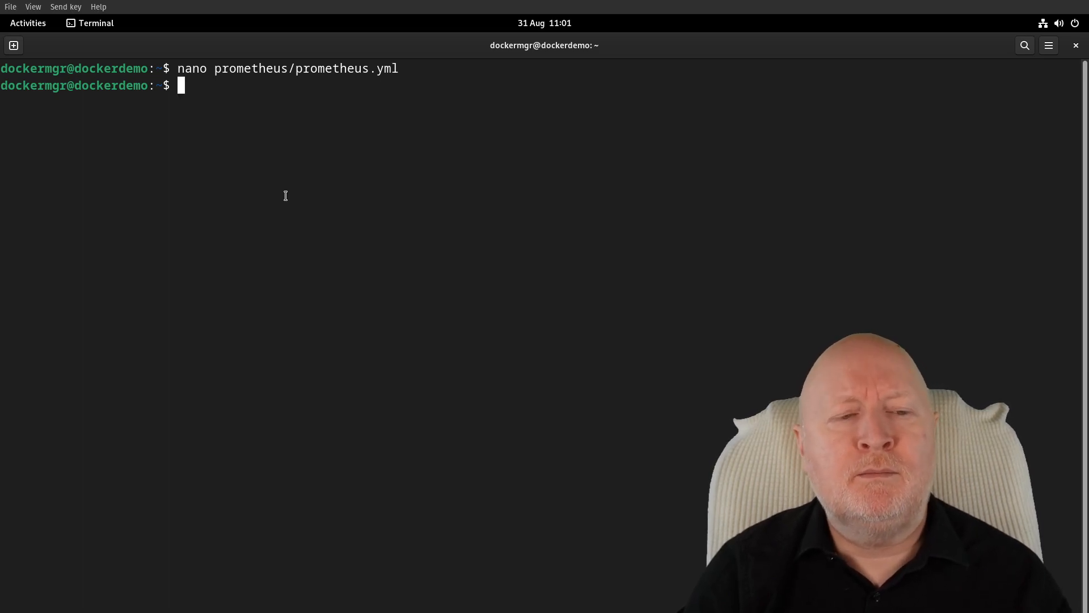
pyautogui.moveTo(304, 236)
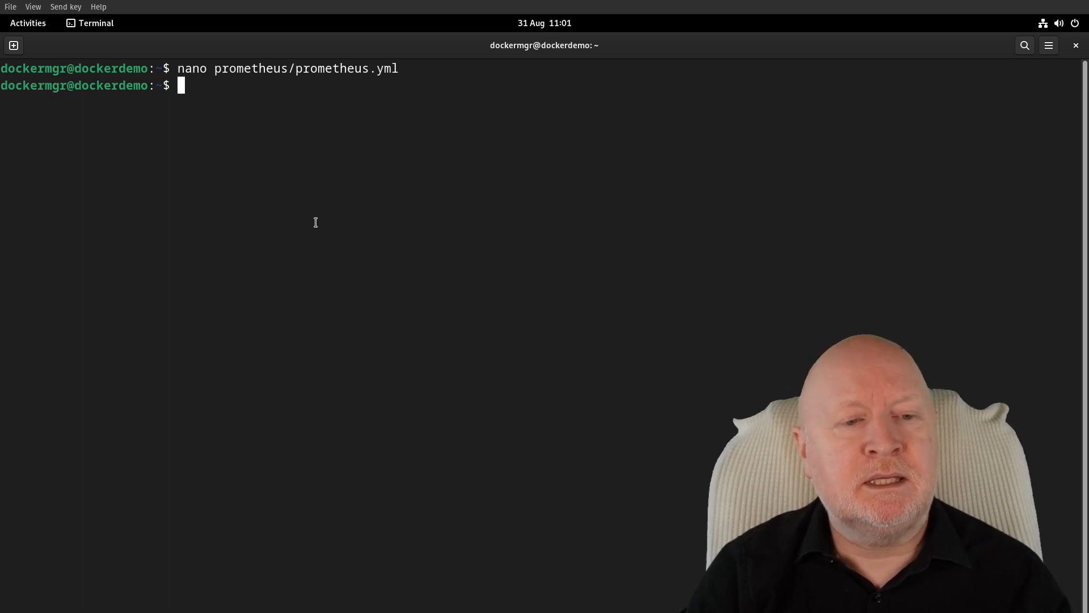
pyautogui.moveTo(269, 126)
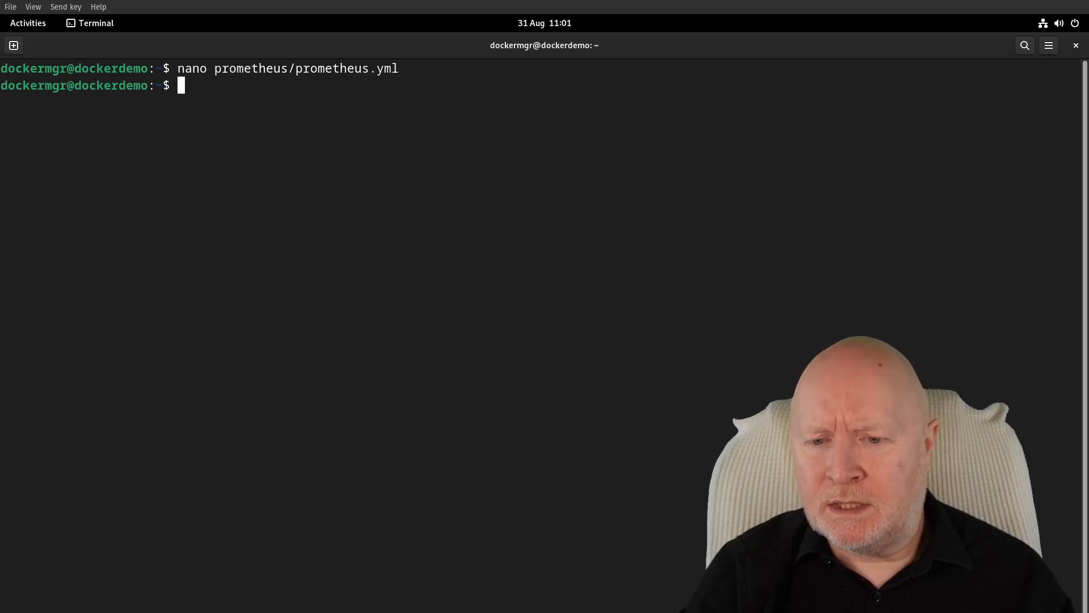
pyautogui.moveTo(725, 142)
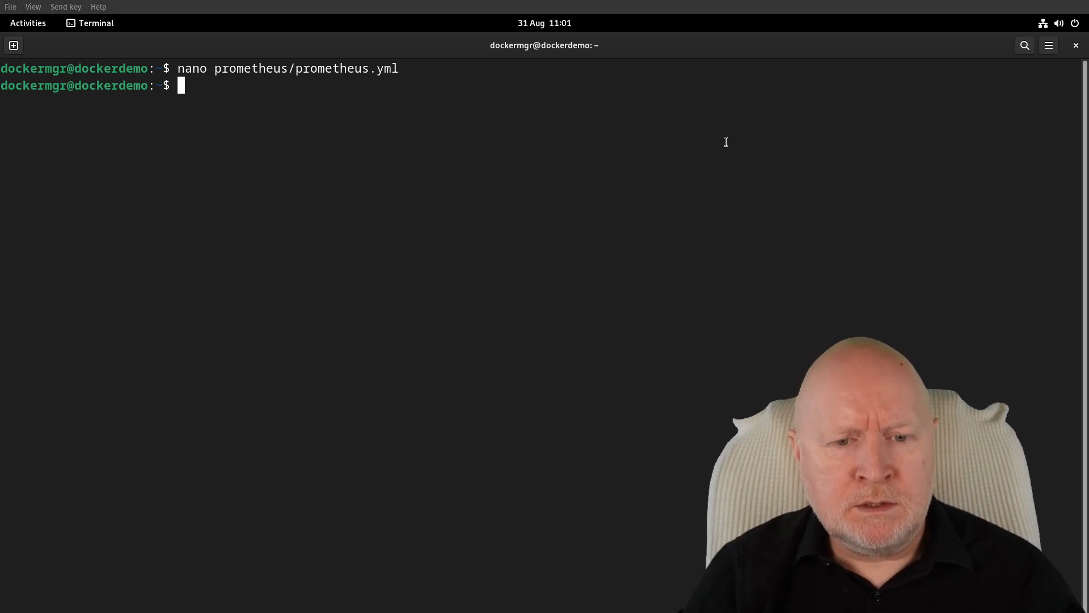
# - Run 'curl -X POST localhost:9090/-/reload' to reload the Prometheus configuration
pyautogui.write('curl -X POST localhost:9090/-/reload')
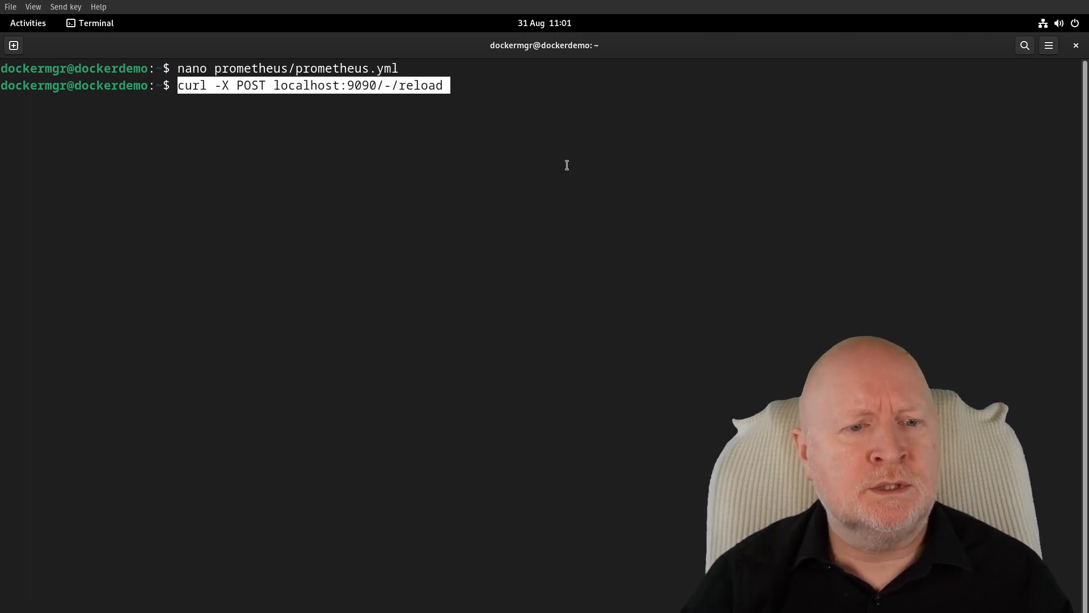
pyautogui.moveTo(443, 116)
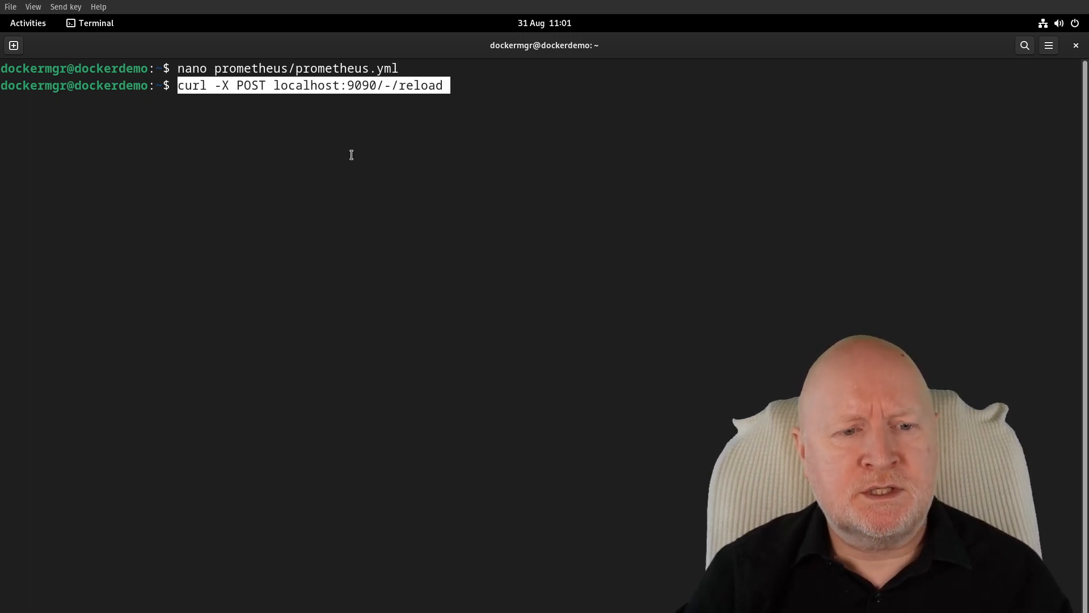
pyautogui.moveTo(420, 137)
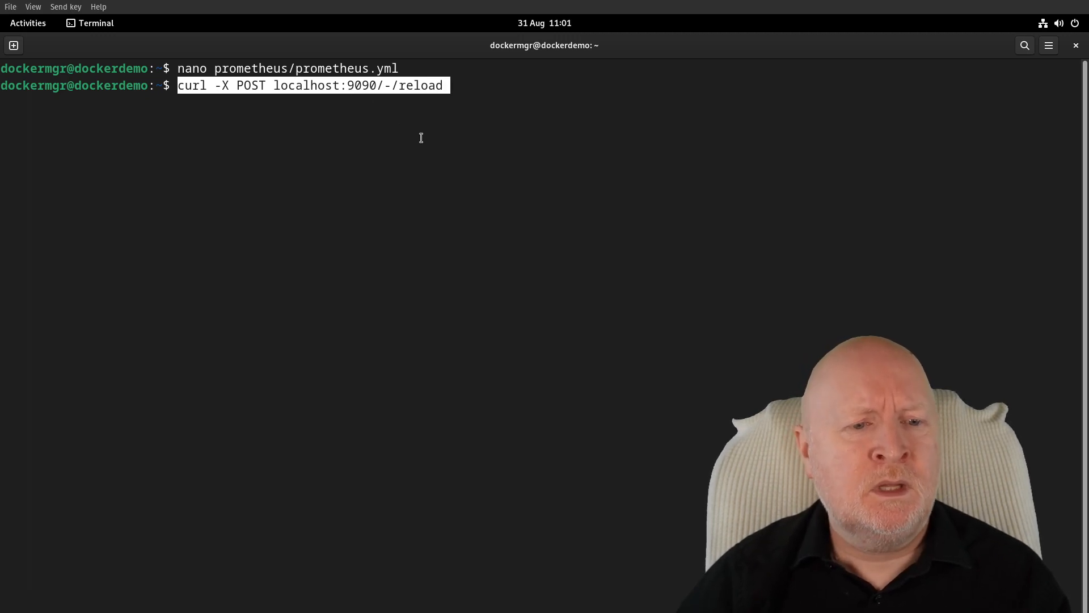
pyautogui.press('Return')
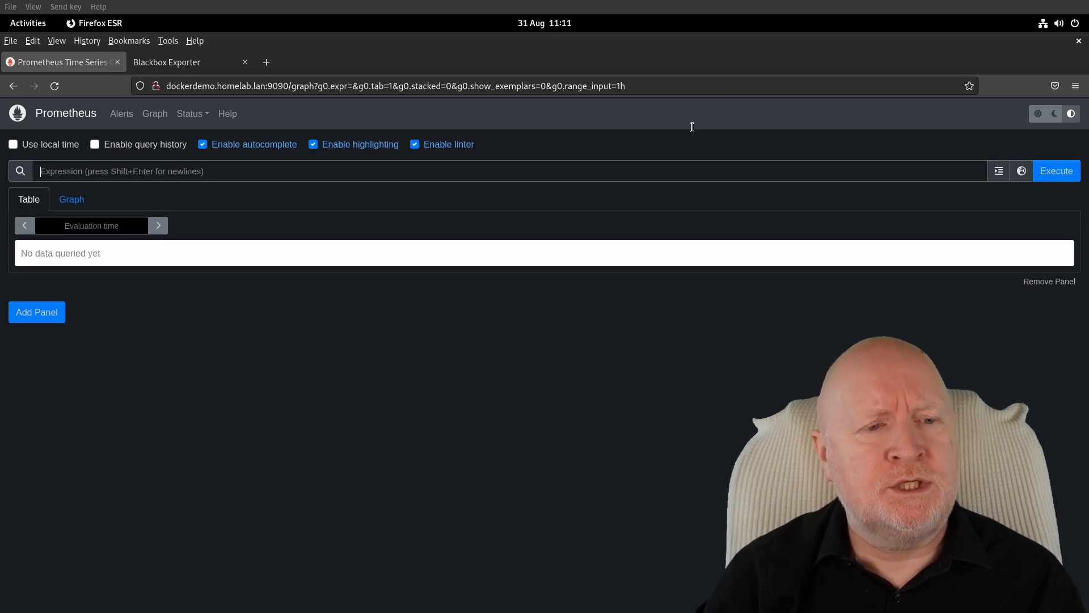
pyautogui.moveTo(458, 241)
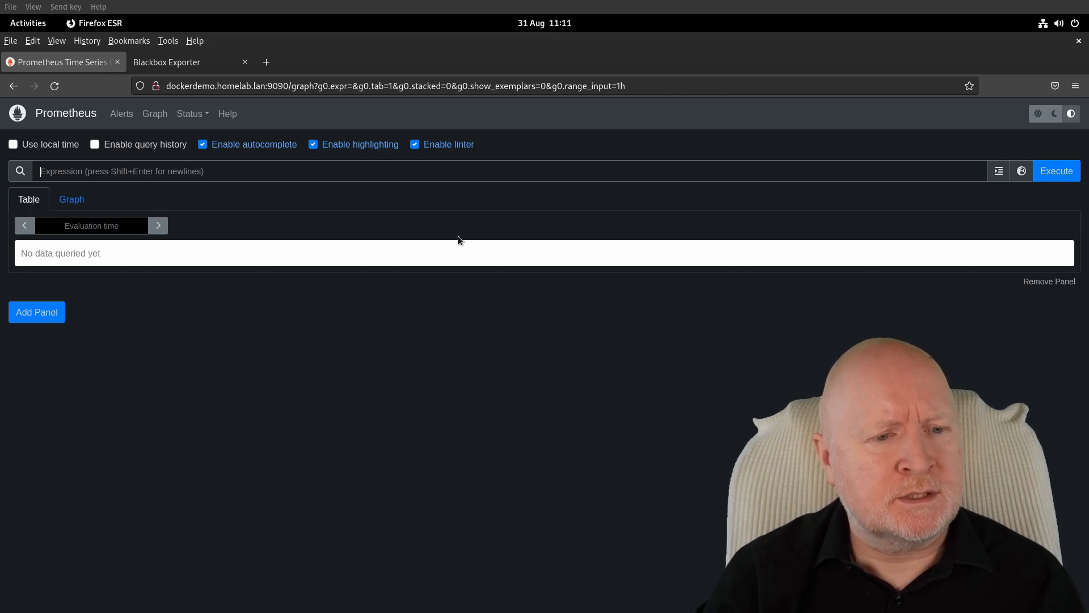
# - Open Prometheus Status > Targets and expand the blackbox pool to show both apache probes UP
pyautogui.click(189, 114)
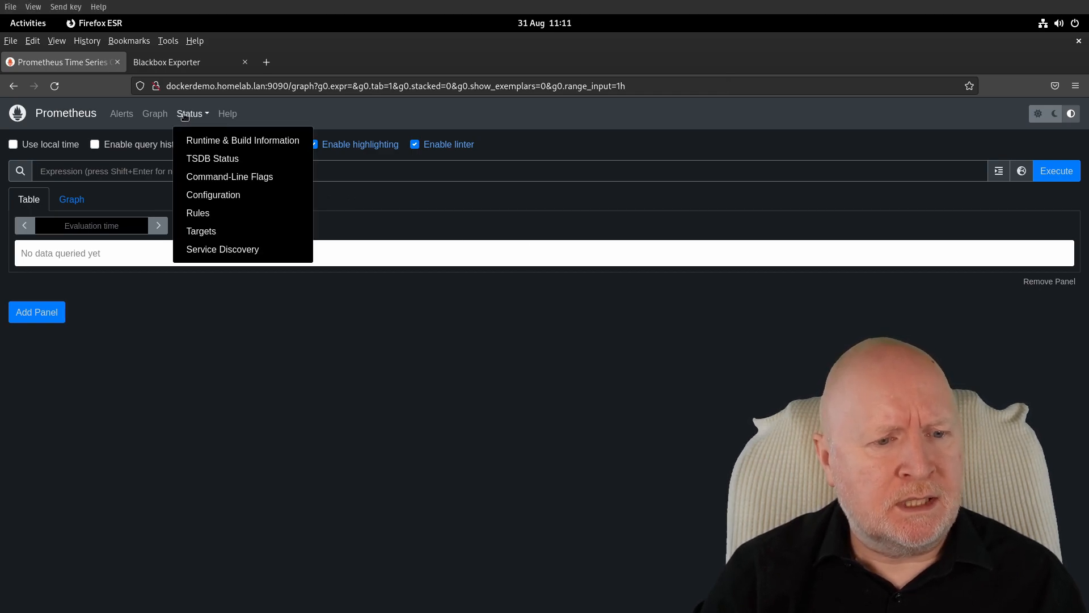
pyautogui.click(201, 231)
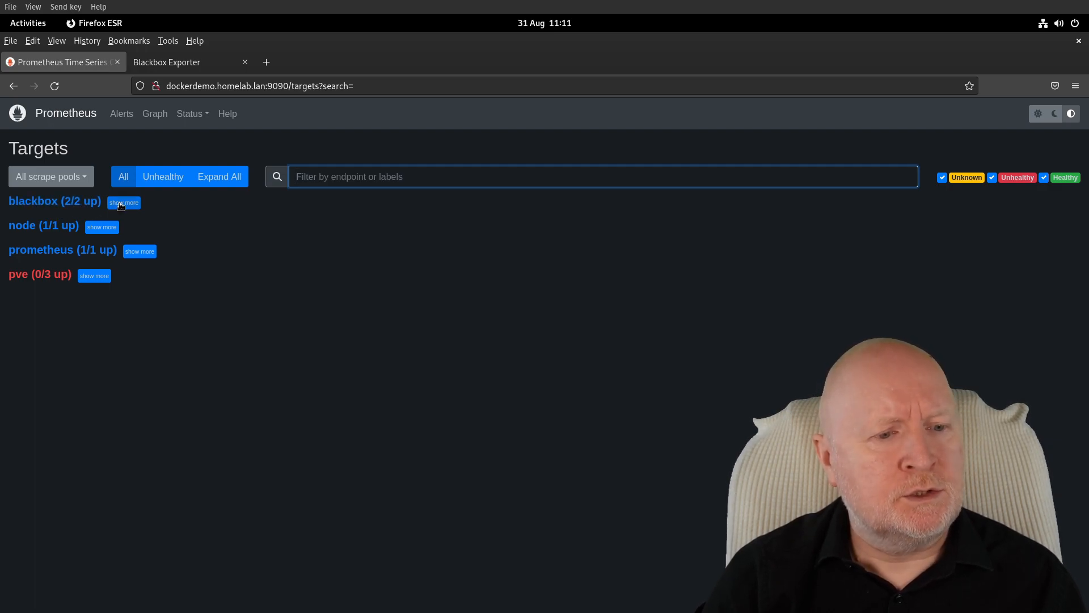
pyautogui.click(123, 201)
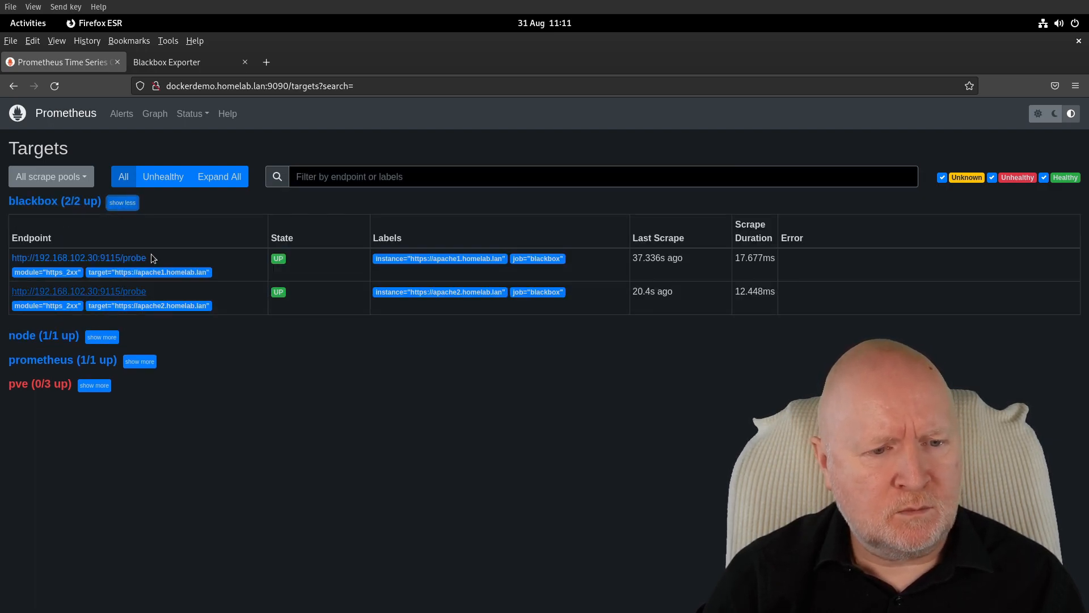
pyautogui.moveTo(284, 229)
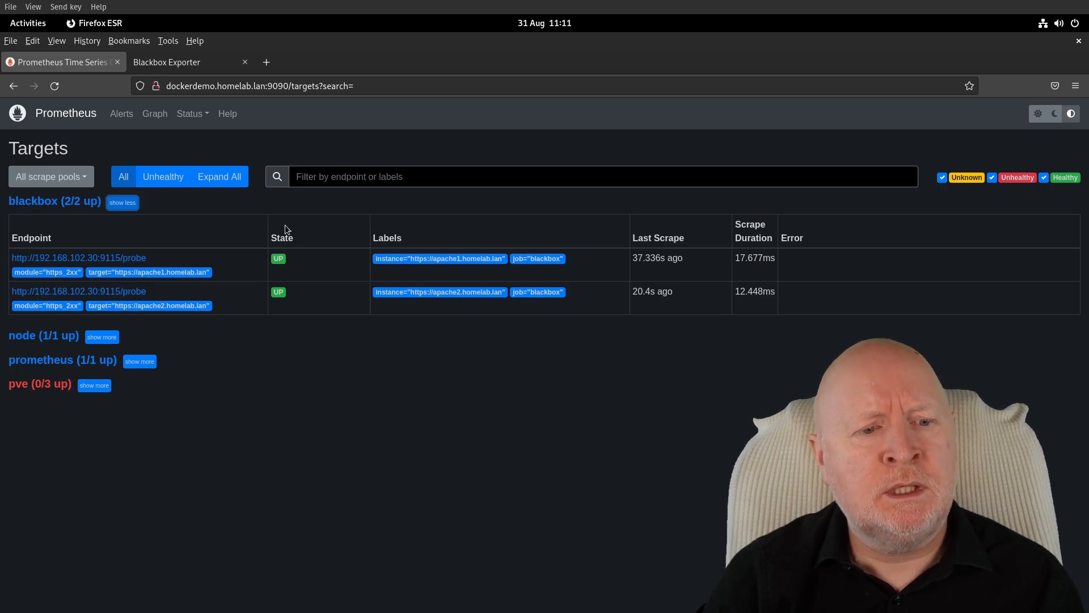
pyautogui.moveTo(282, 272)
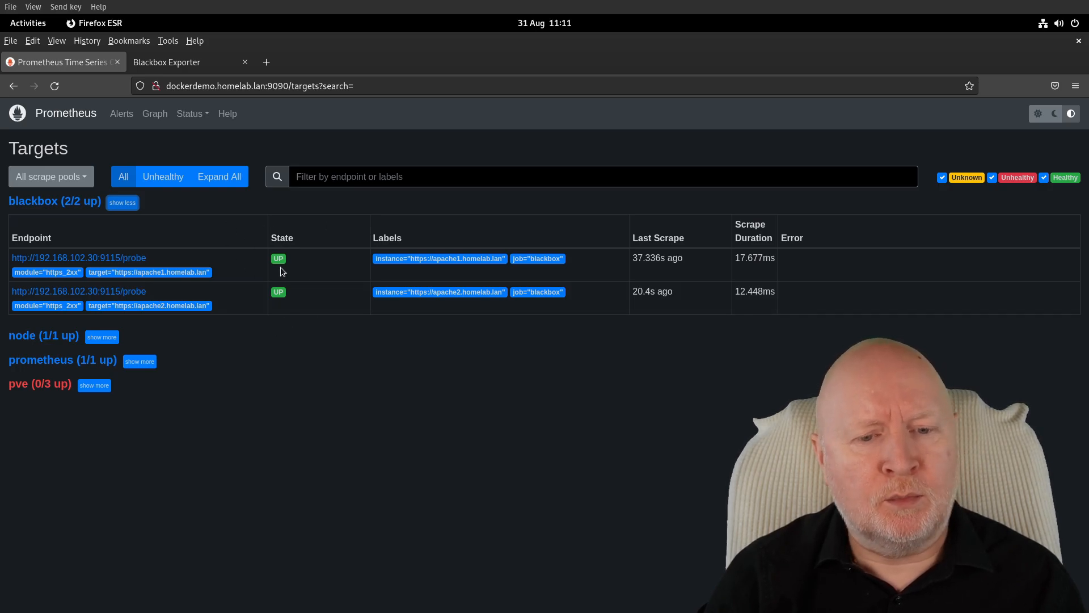
pyautogui.moveTo(298, 248)
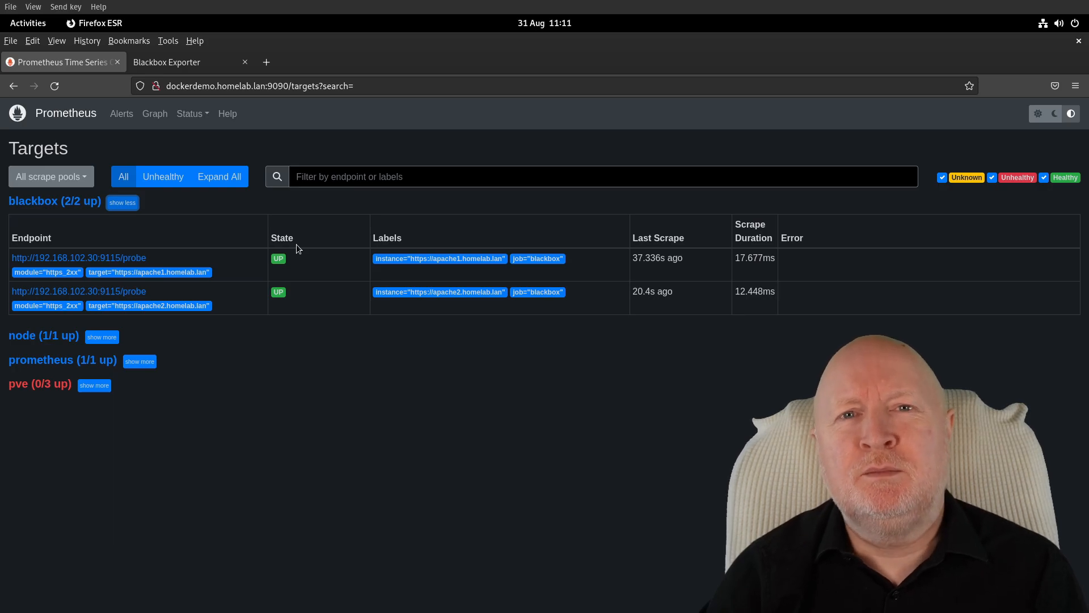
pyautogui.moveTo(291, 289)
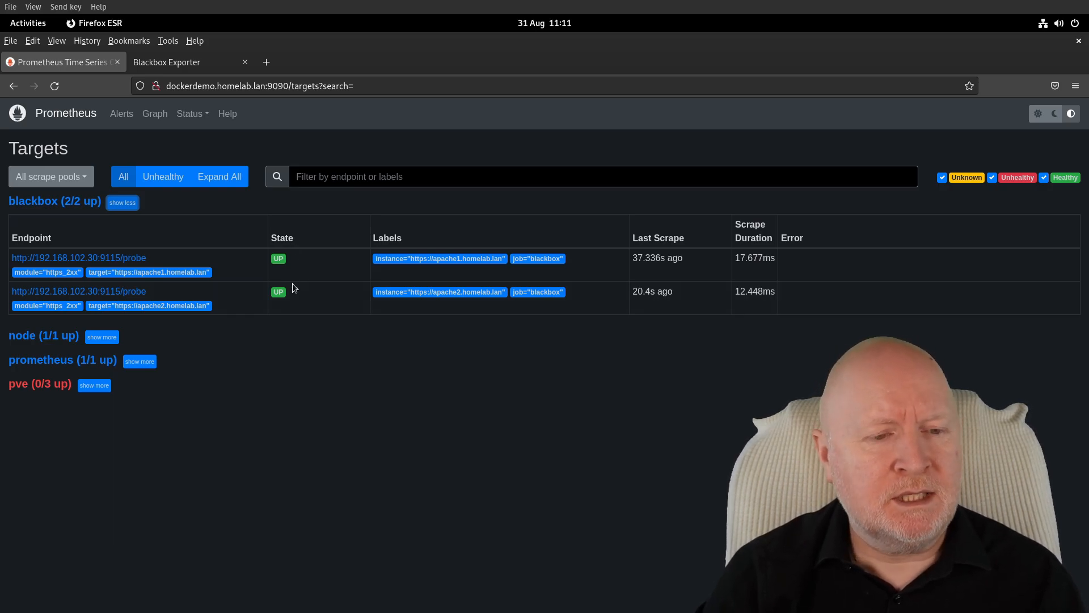
pyautogui.moveTo(267, 275)
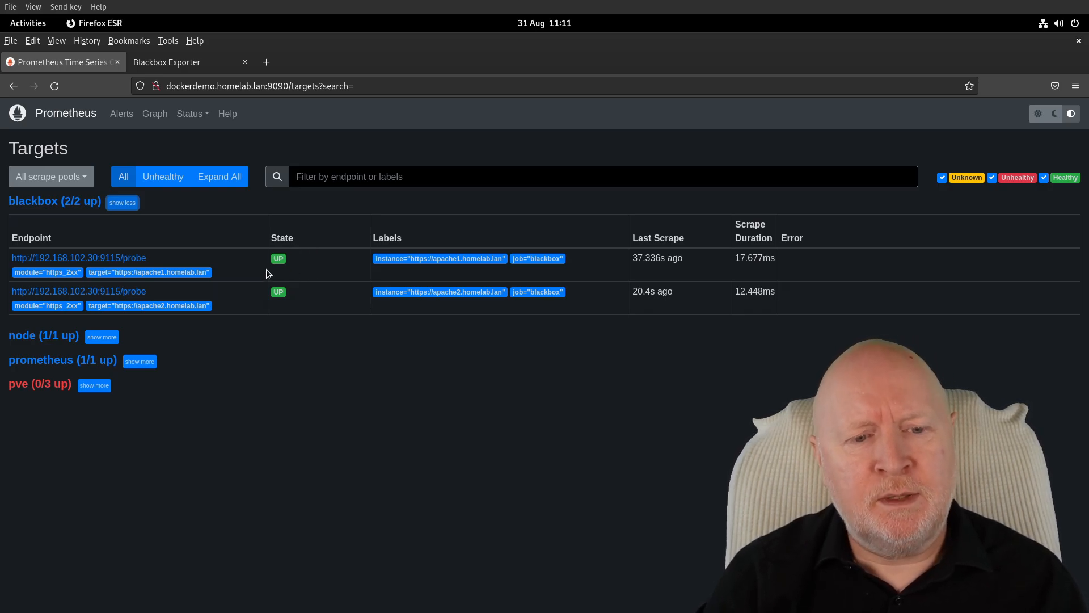
pyautogui.moveTo(448, 278)
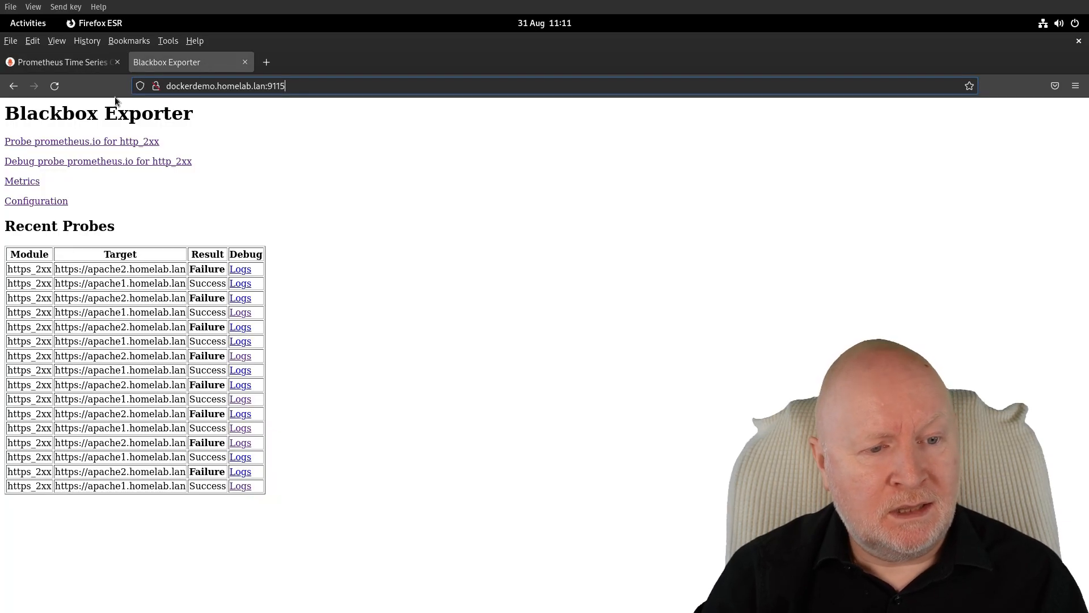
pyautogui.moveTo(131, 198)
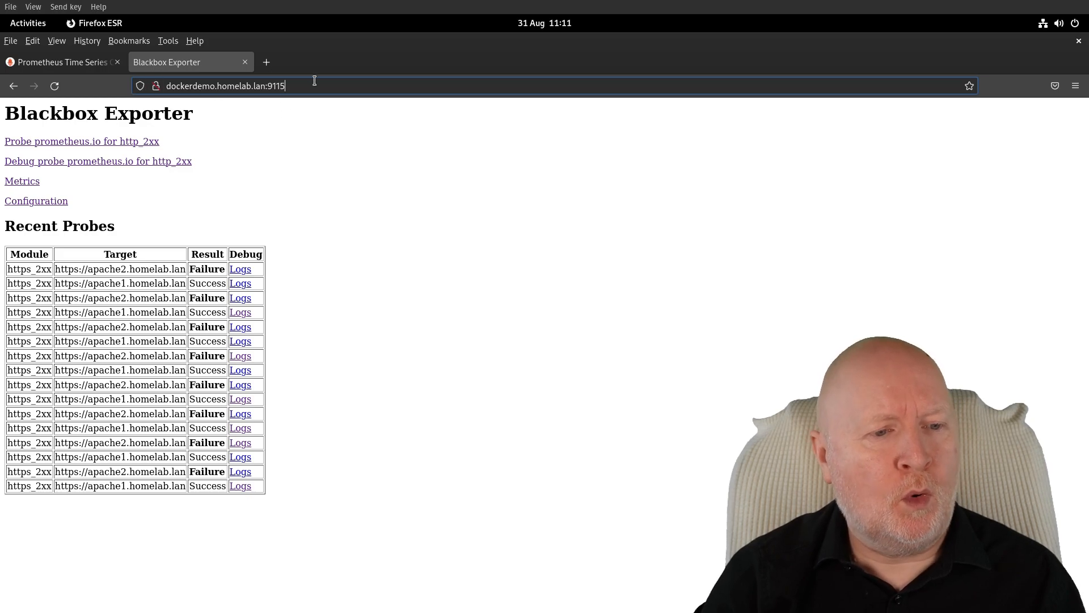
# - Reload the Blackbox Exporter page so Recent Probes shows apache1 succeeding and apache2 failing
pyautogui.click(54, 85)
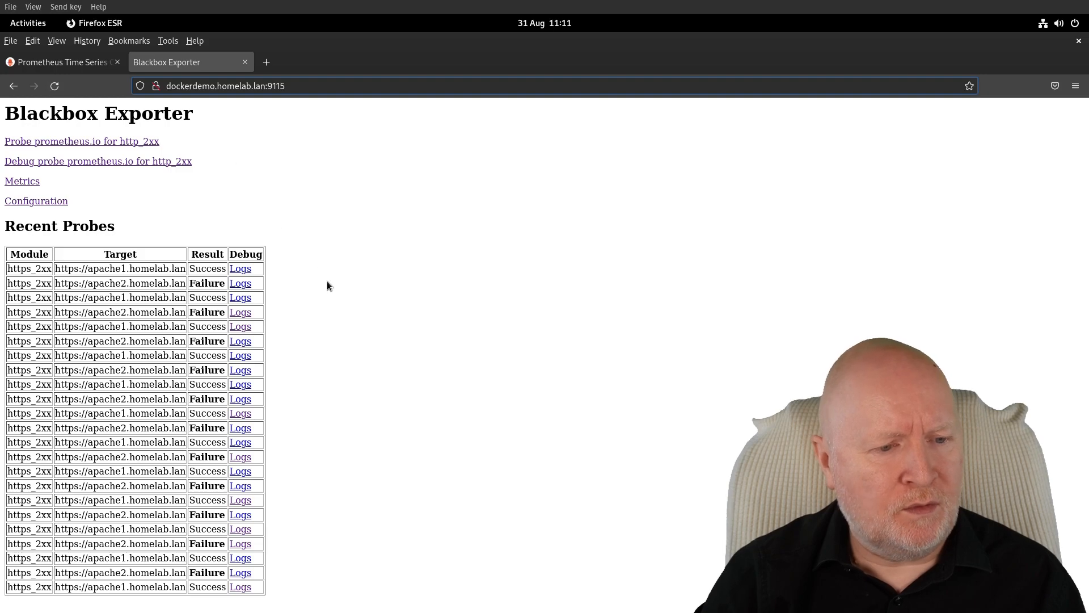
pyautogui.moveTo(271, 600)
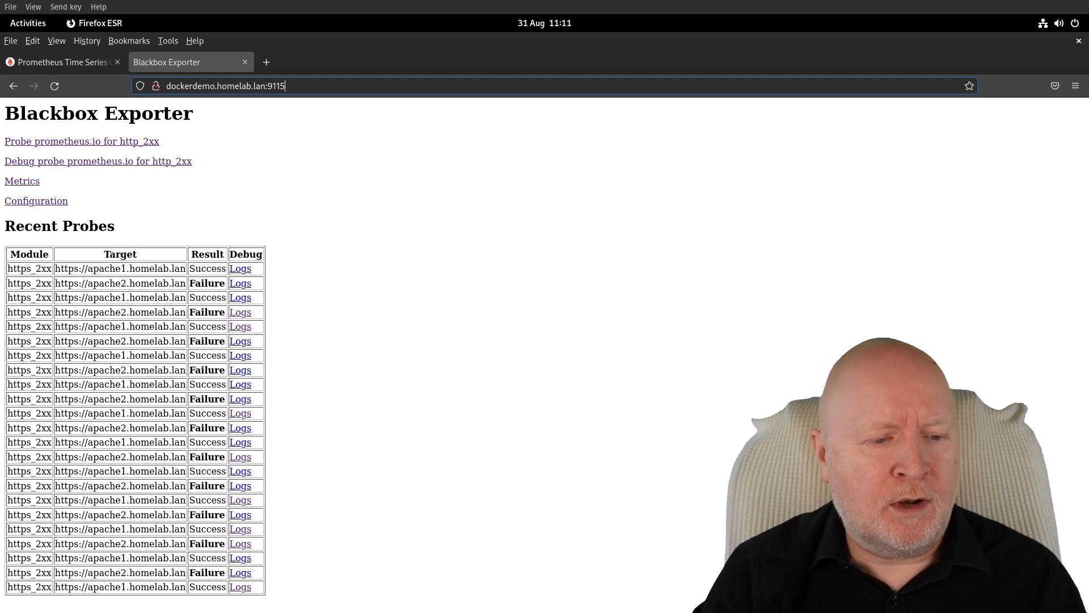
pyautogui.moveTo(294, 598)
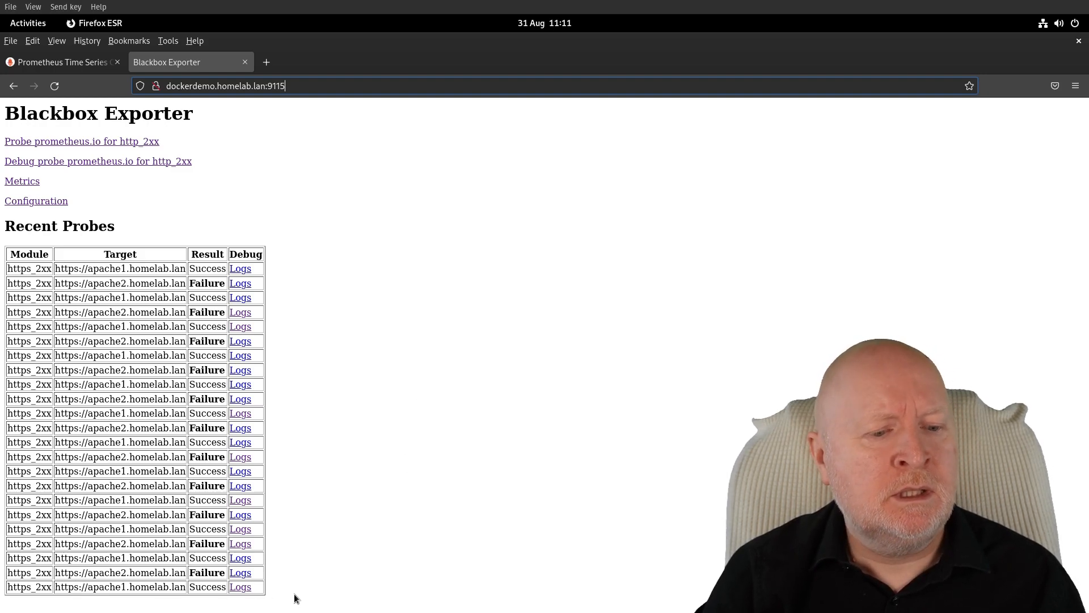
pyautogui.moveTo(238, 603)
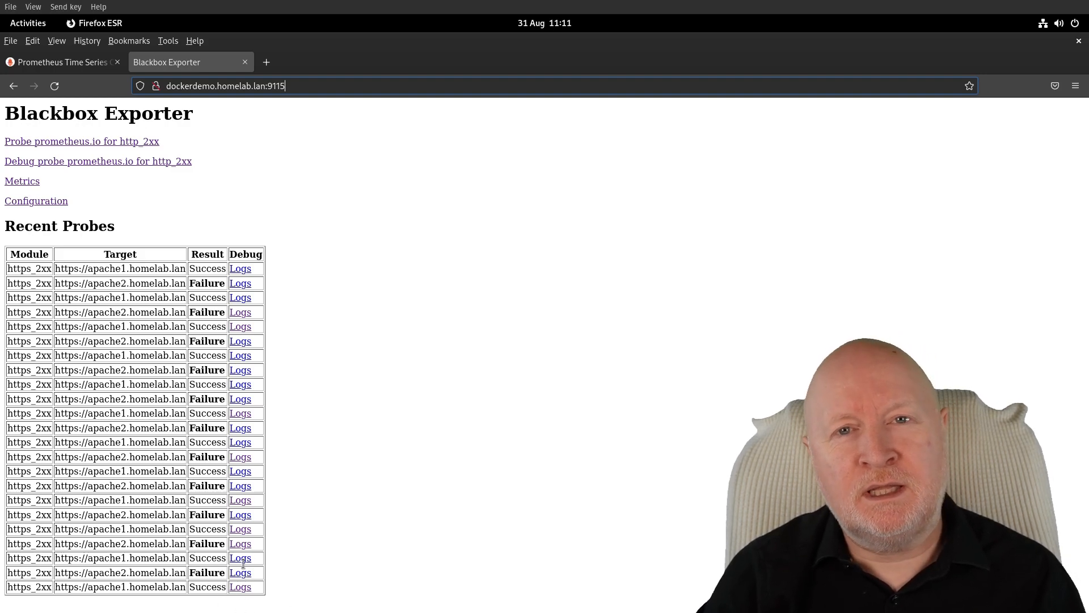
pyautogui.moveTo(299, 550)
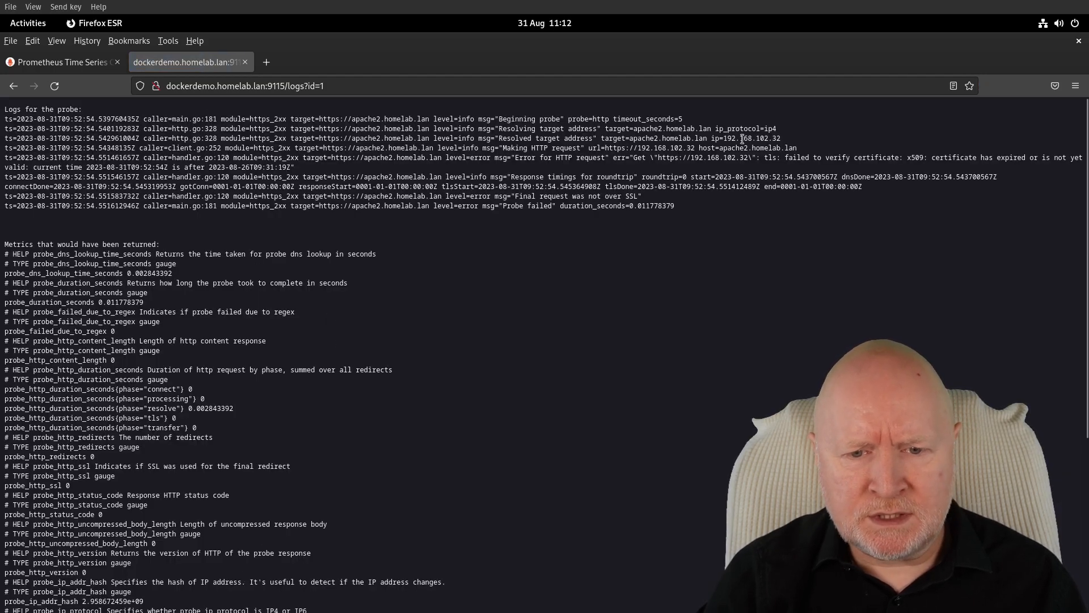
pyautogui.moveTo(871, 156)
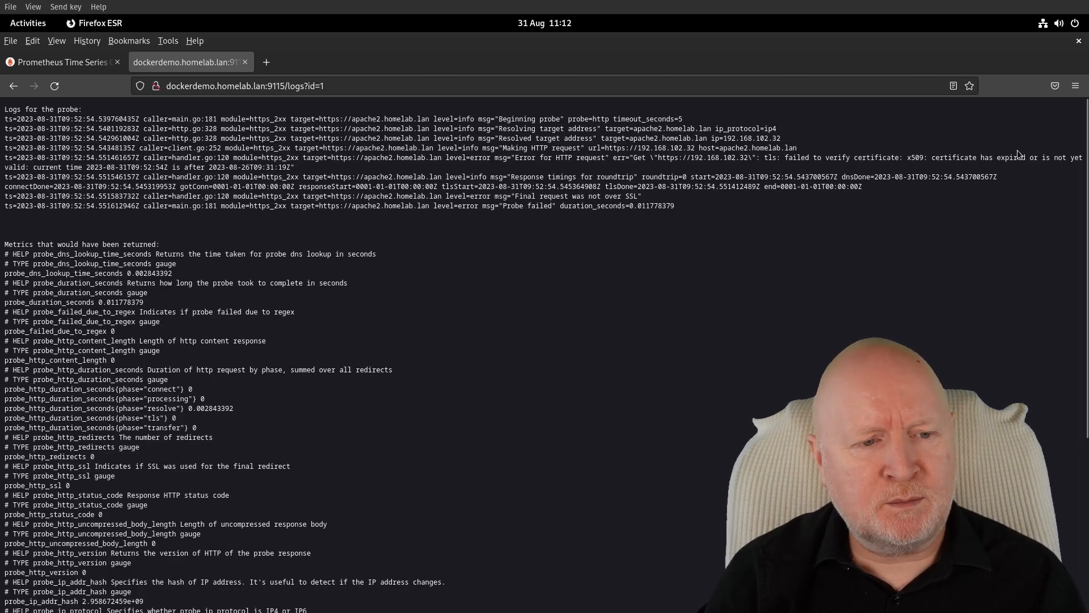
pyautogui.moveTo(244, 123)
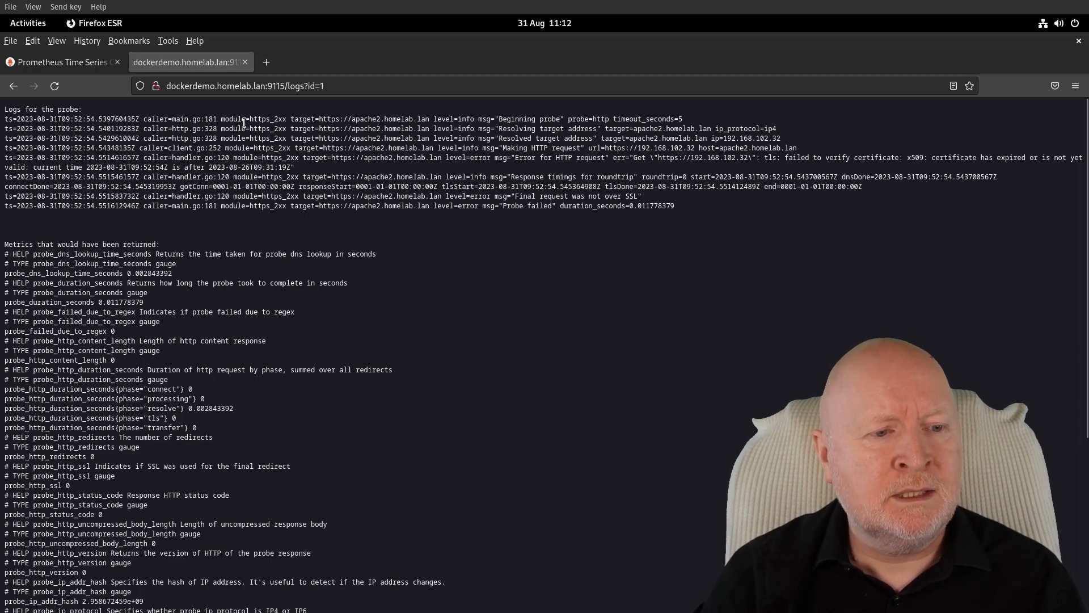
# - Leave the apache2 expired-certificate log, check Prometheus Targets, then return to Blackbox Exporter probes
pyautogui.click(13, 86)
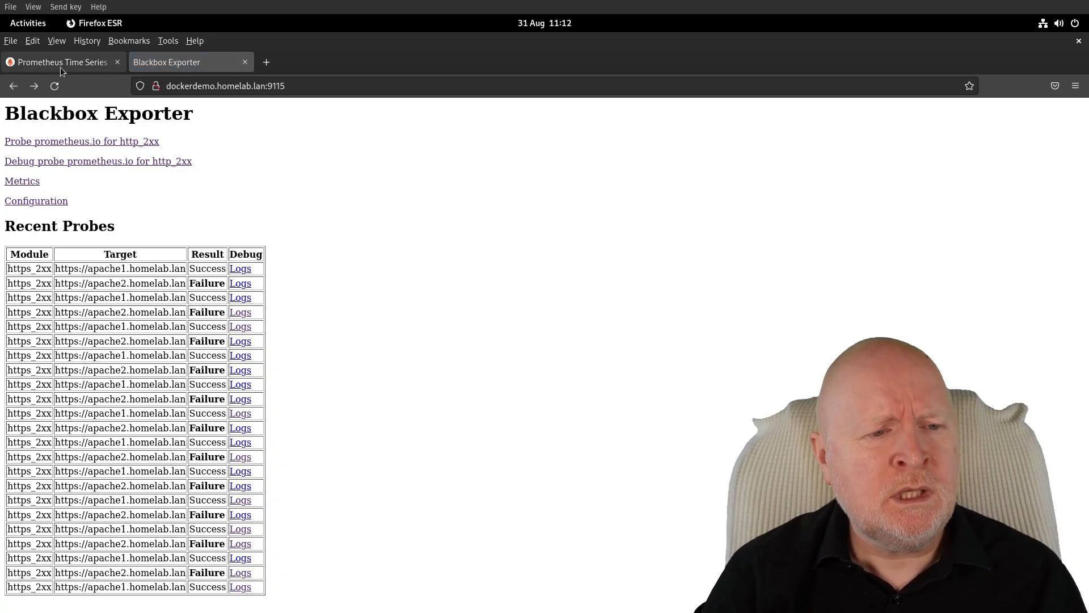
pyautogui.click(59, 61)
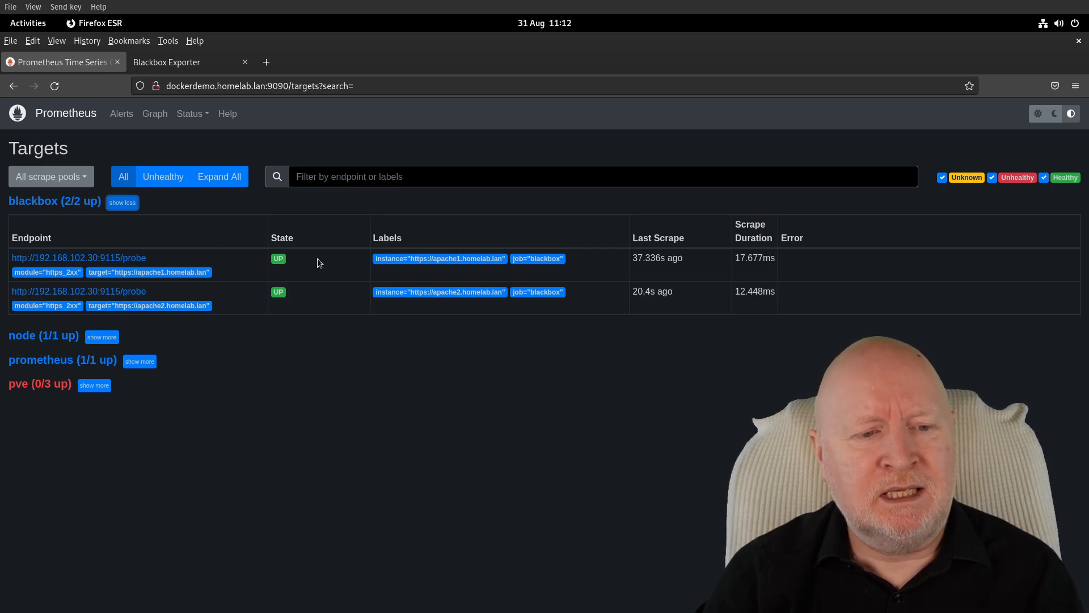
pyautogui.moveTo(324, 254)
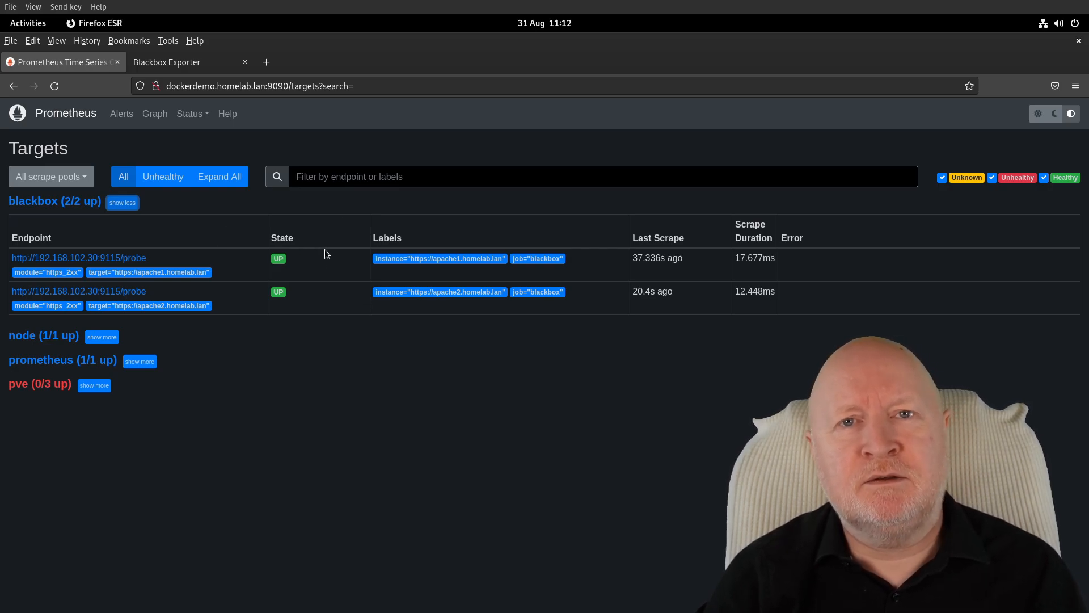
pyautogui.moveTo(256, 211)
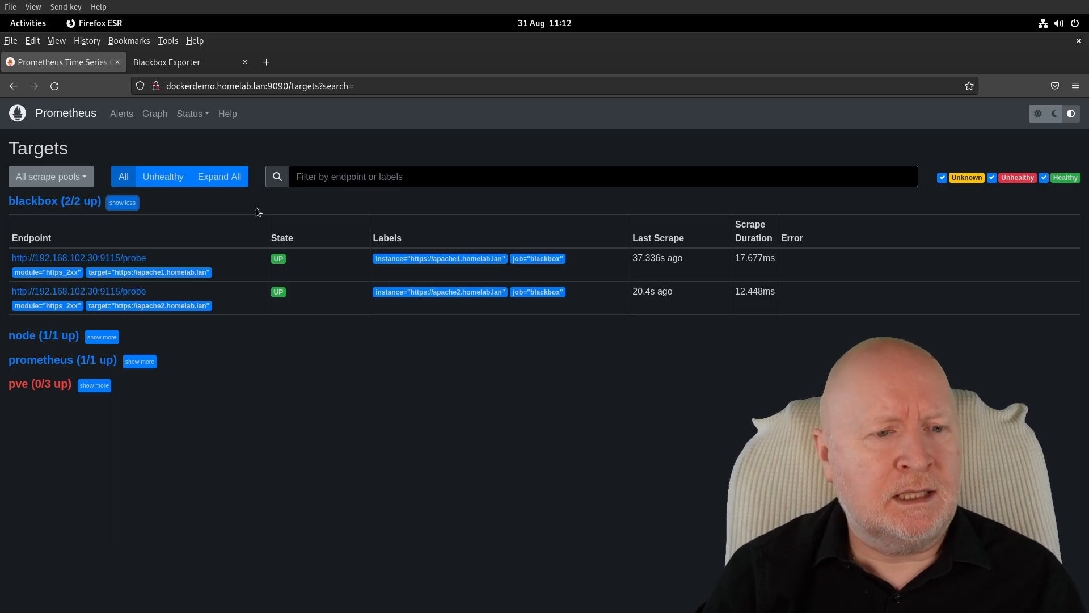
pyautogui.click(166, 62)
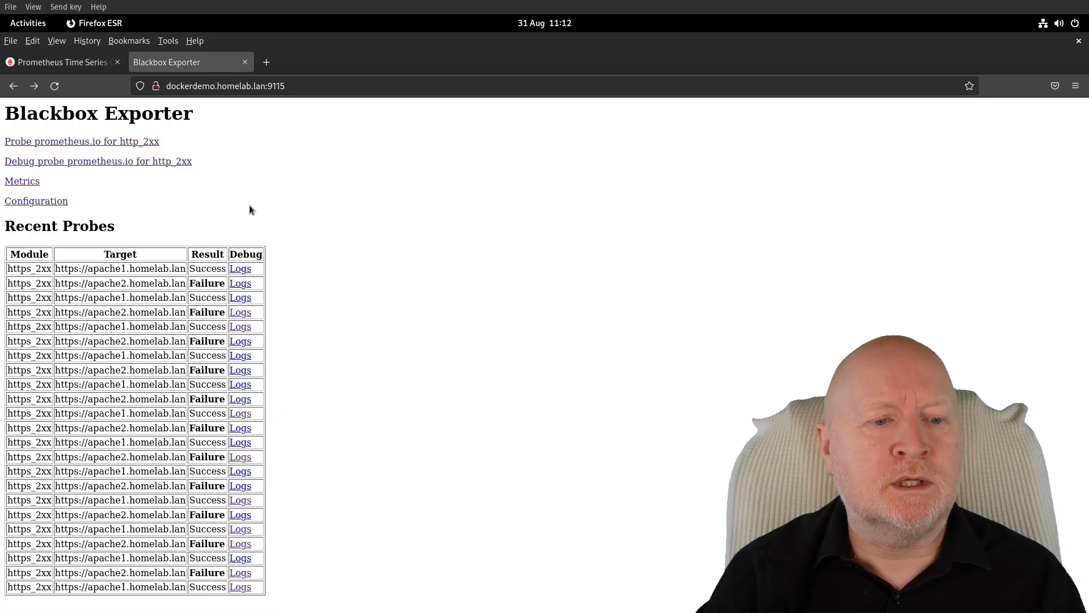
pyautogui.moveTo(278, 295)
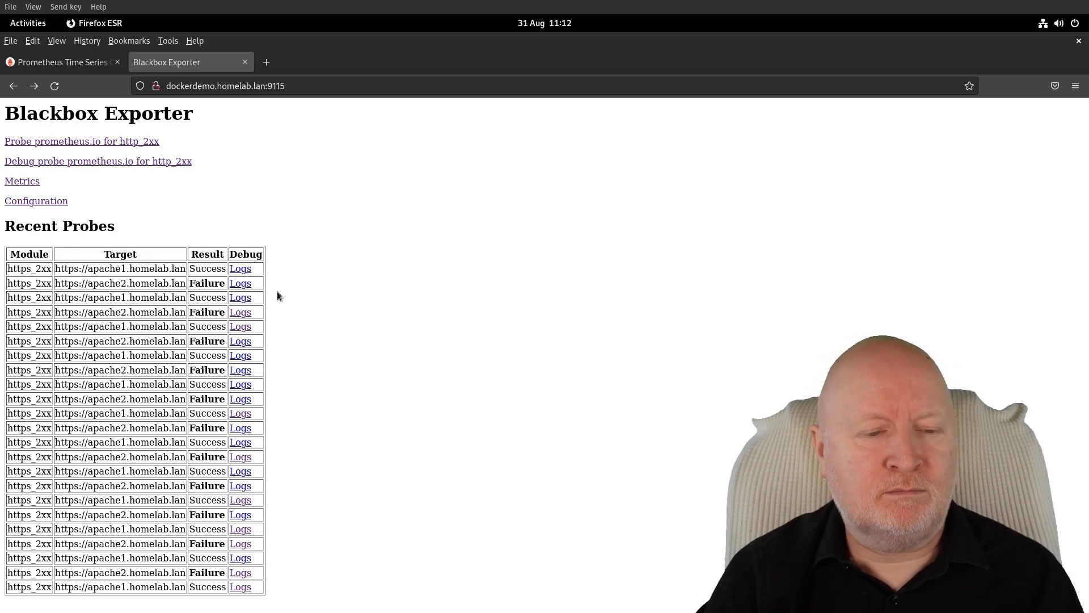
pyautogui.moveTo(254, 266)
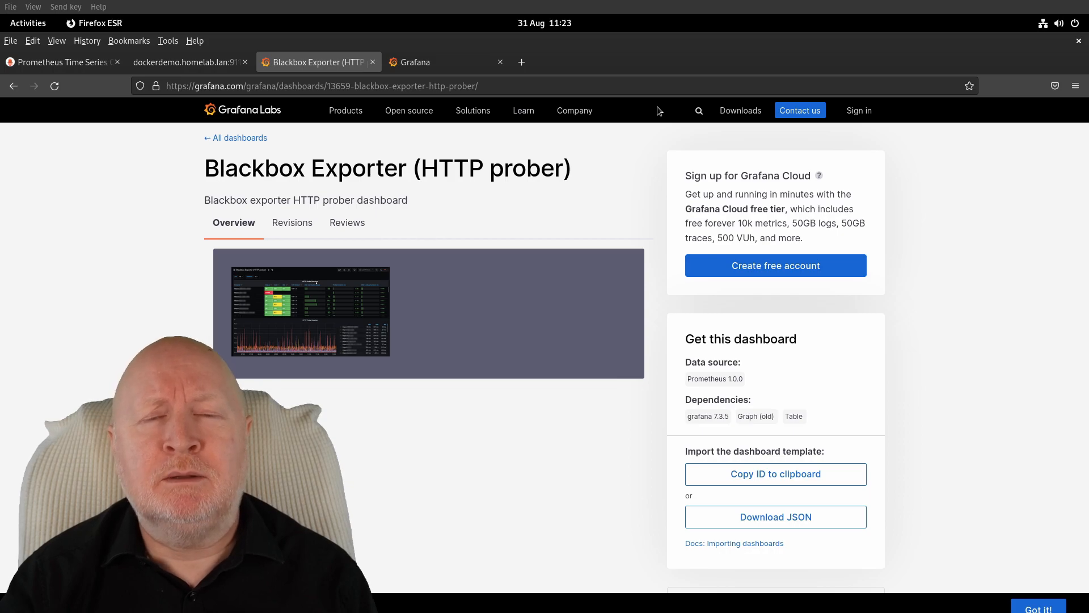
pyautogui.moveTo(631, 204)
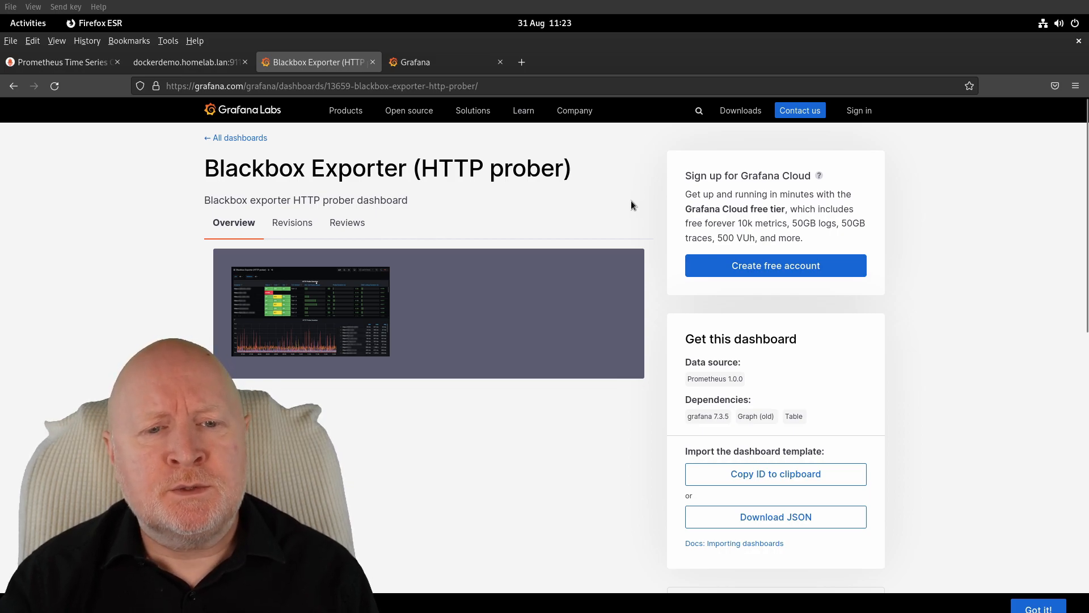
pyautogui.moveTo(624, 222)
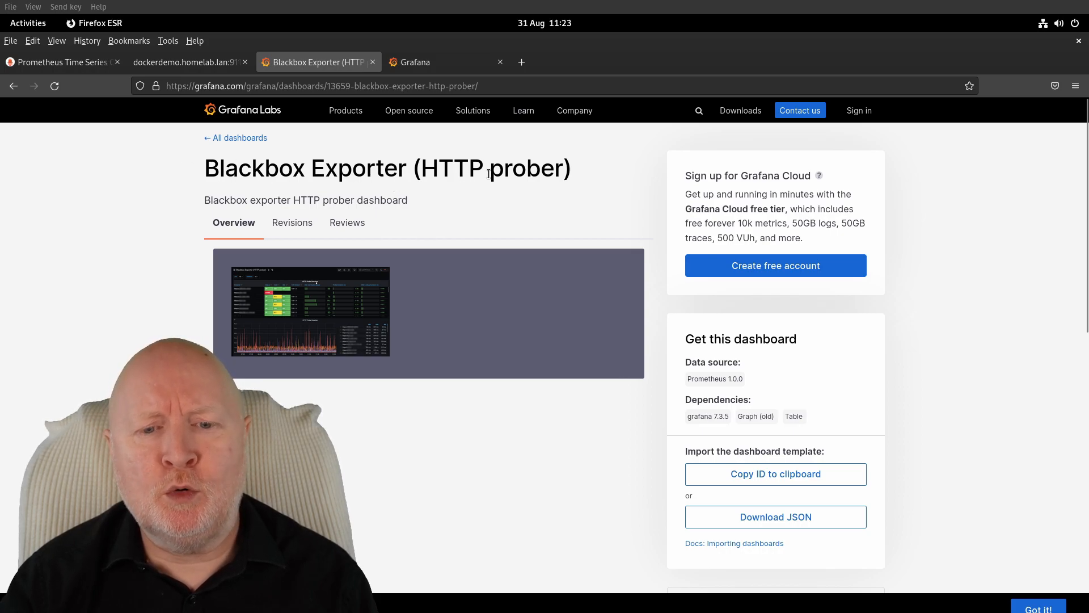
pyautogui.moveTo(705, 458)
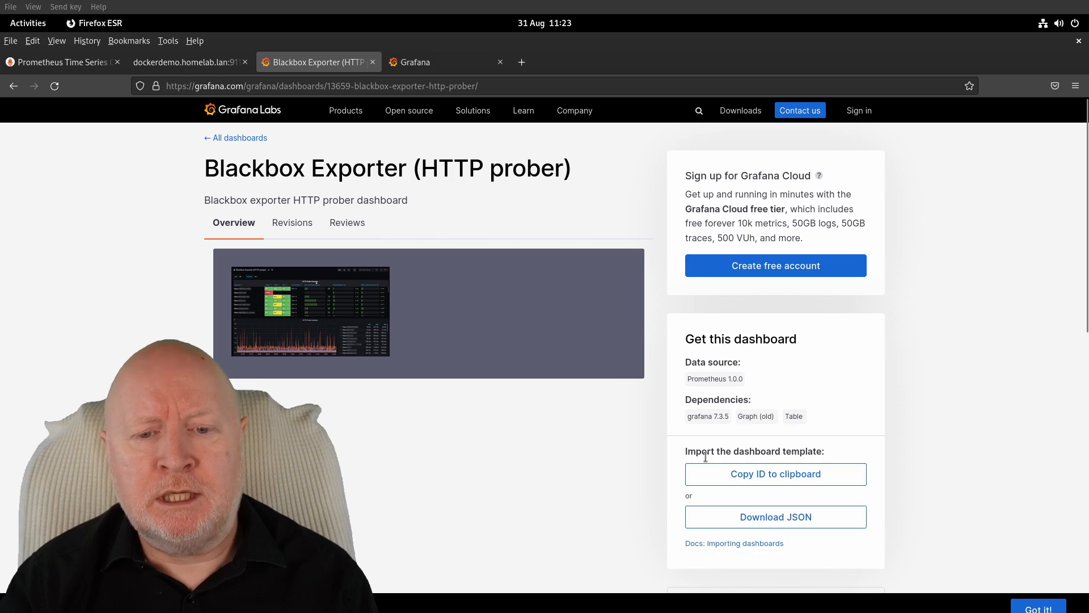
# - Copy the Blackbox Exporter dashboard ID from Grafana.com and switch to the local Grafana tab
pyautogui.click(775, 474)
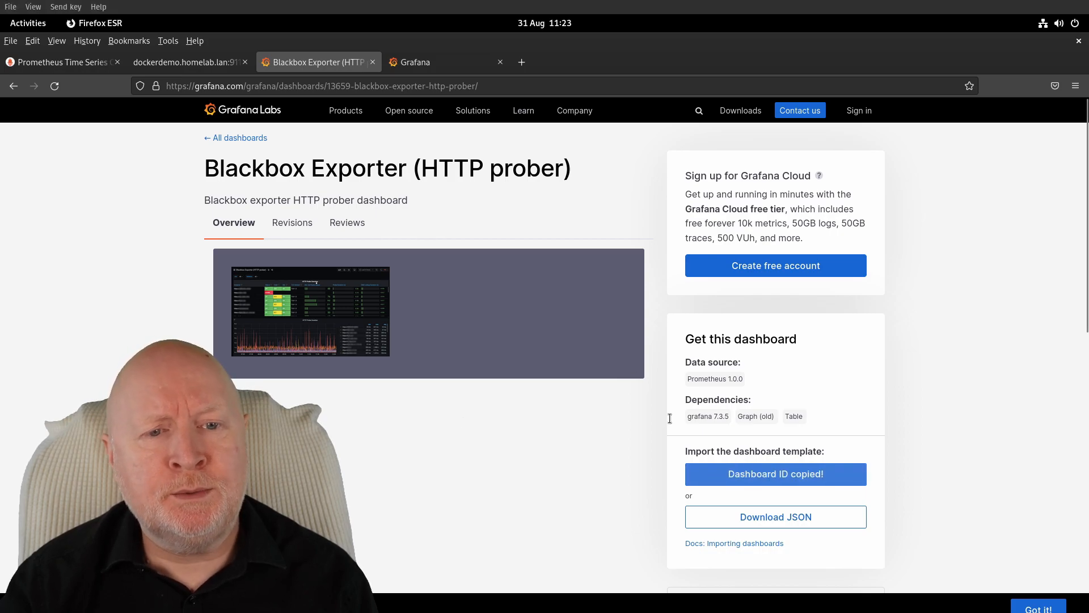
pyautogui.click(444, 62)
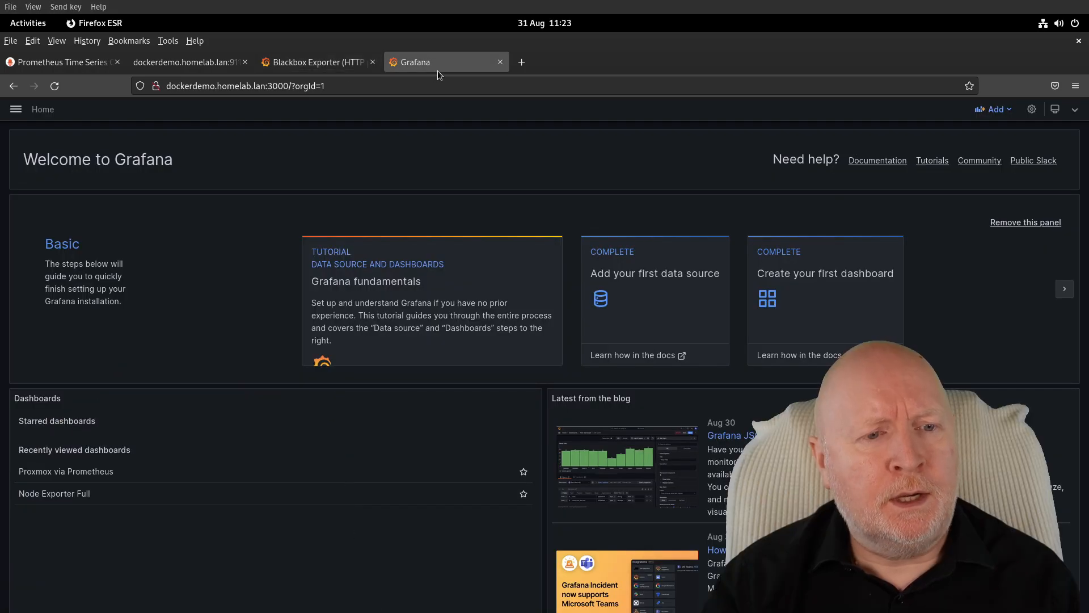
# - Start a dashboard import and load Grafana.com dashboard ID 13659
pyautogui.click(16, 109)
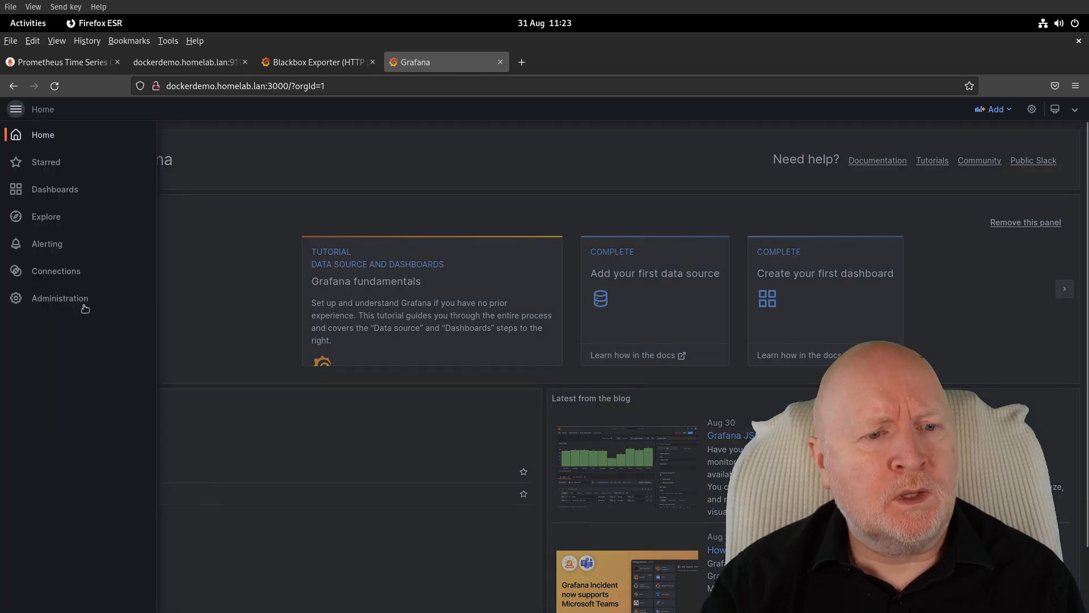
pyautogui.click(55, 189)
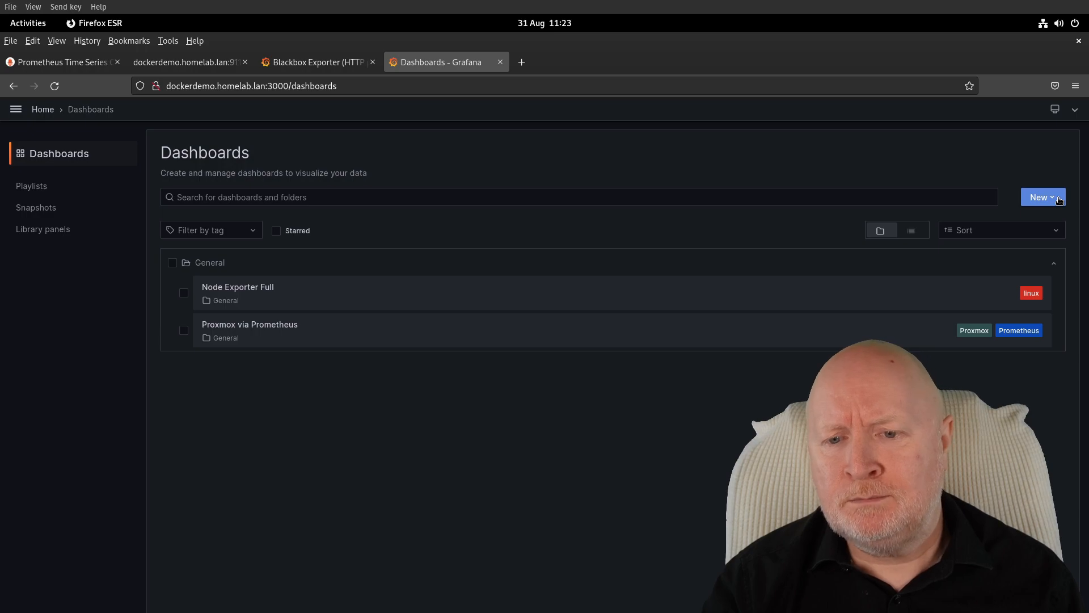
pyautogui.click(1039, 197)
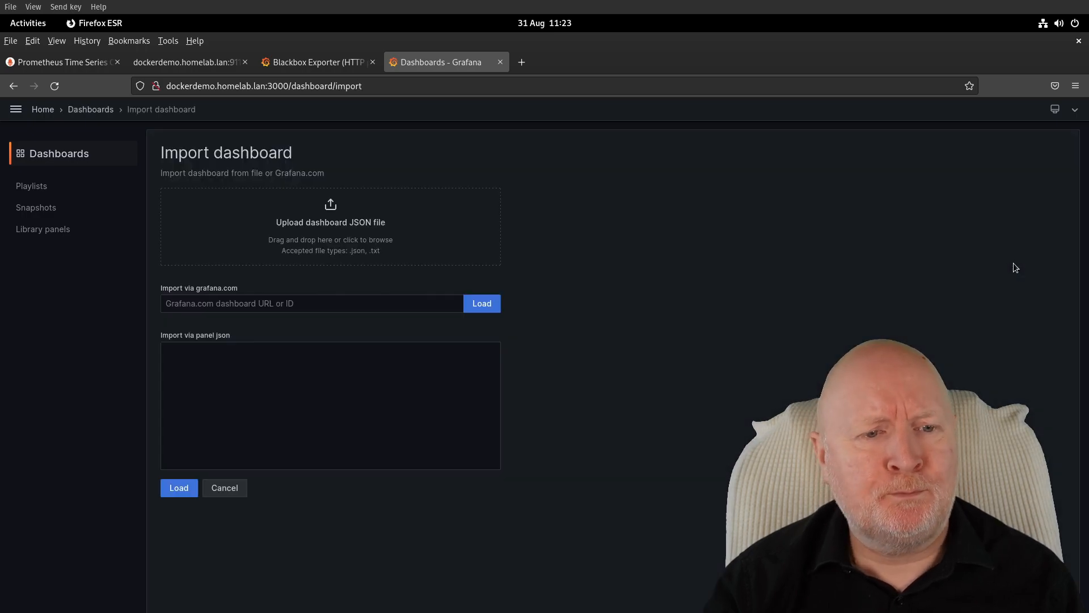
pyautogui.click(306, 303)
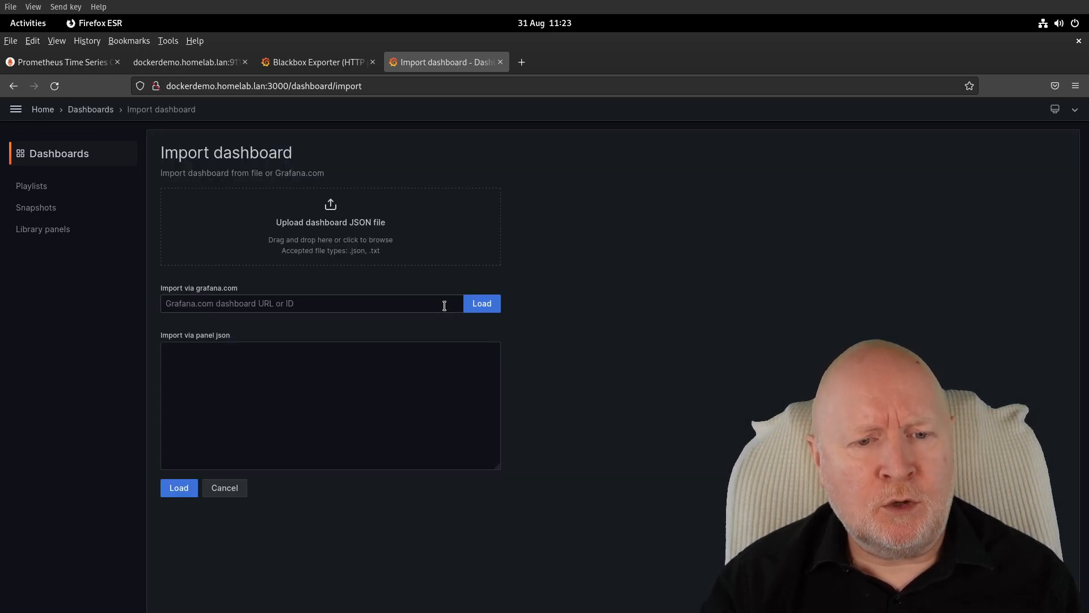
pyautogui.write('13659')
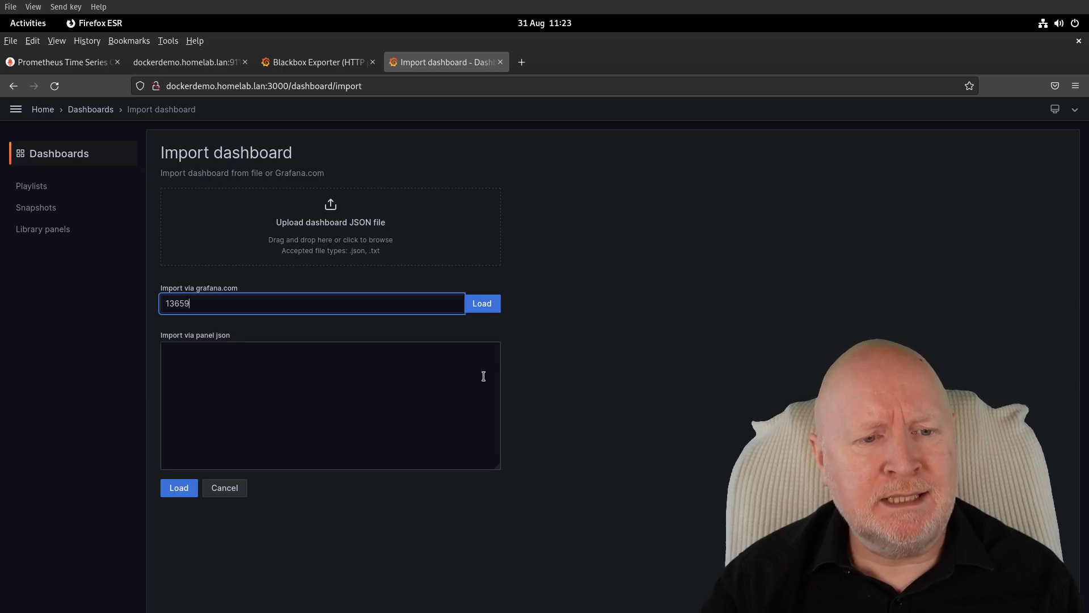
pyautogui.click(482, 303)
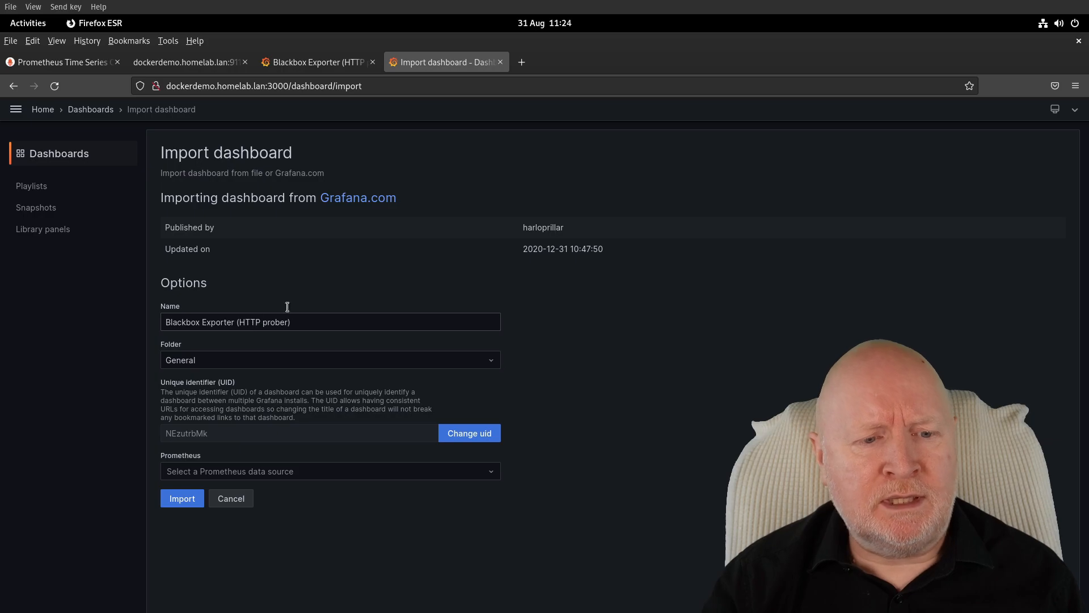
pyautogui.moveTo(237, 477)
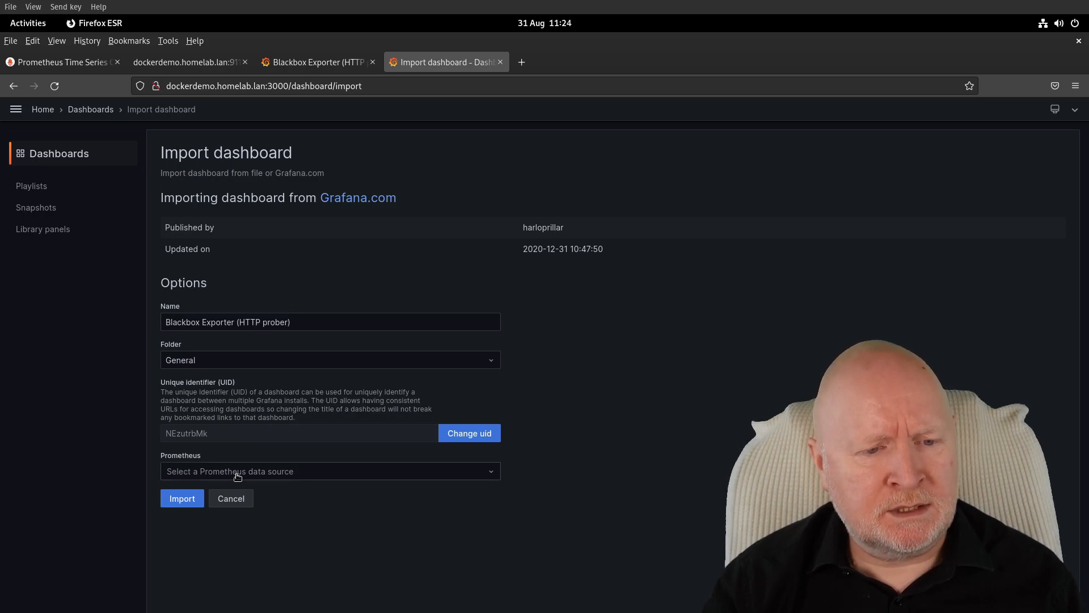
# - Select Prometheus as the data source and finish importing the dashboard
pyautogui.click(331, 470)
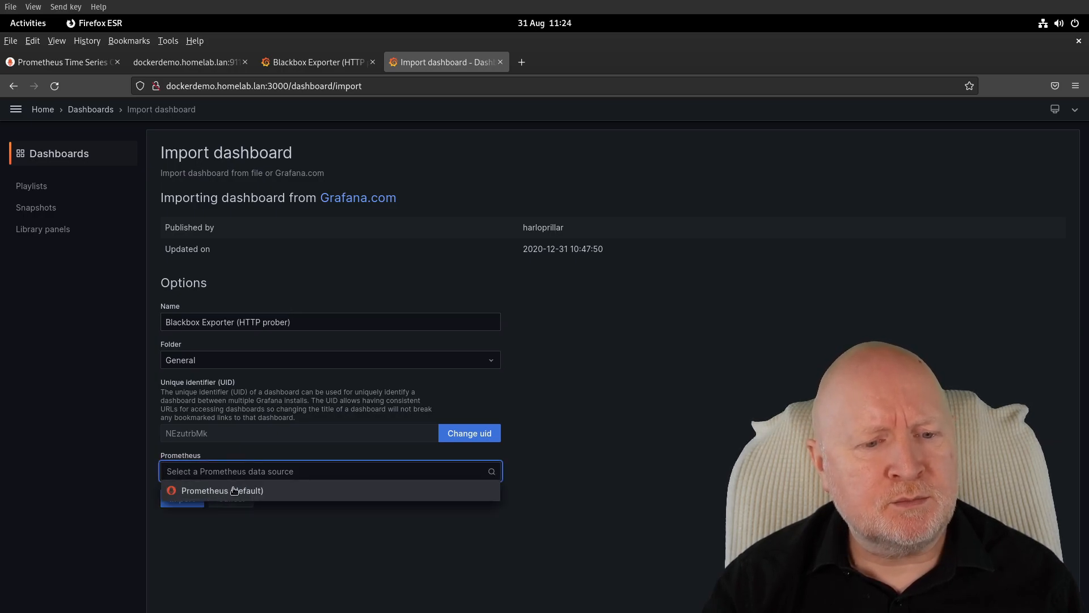
pyautogui.click(222, 490)
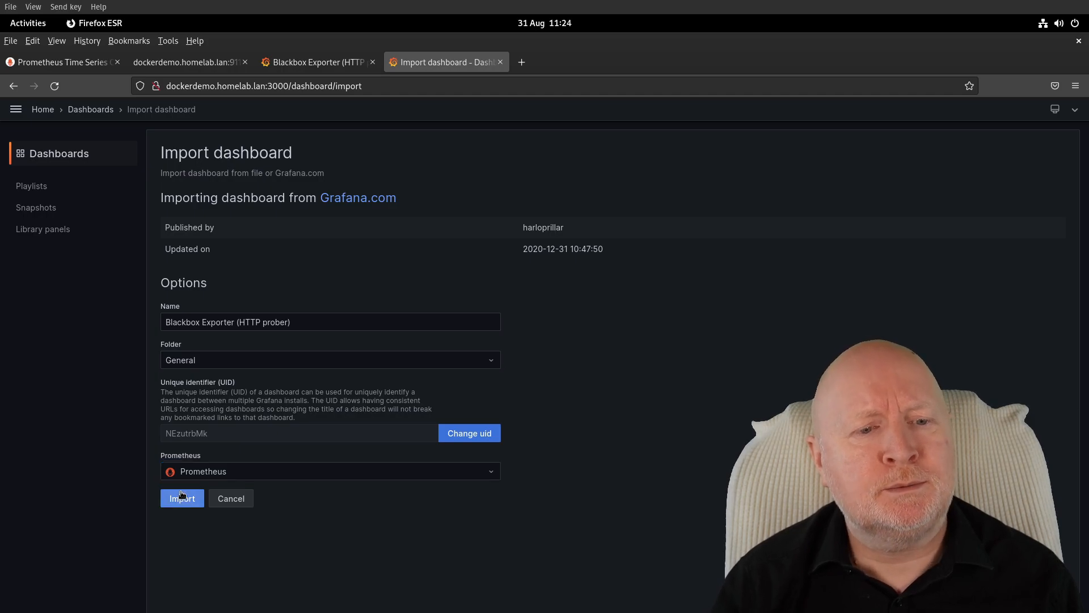
pyautogui.click(181, 499)
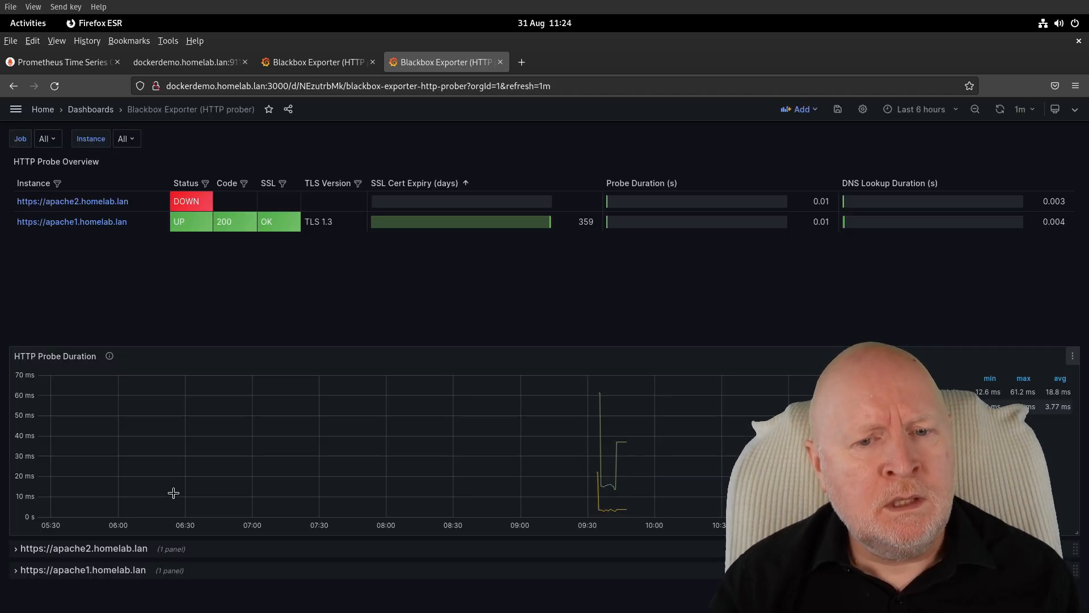
pyautogui.moveTo(396, 300)
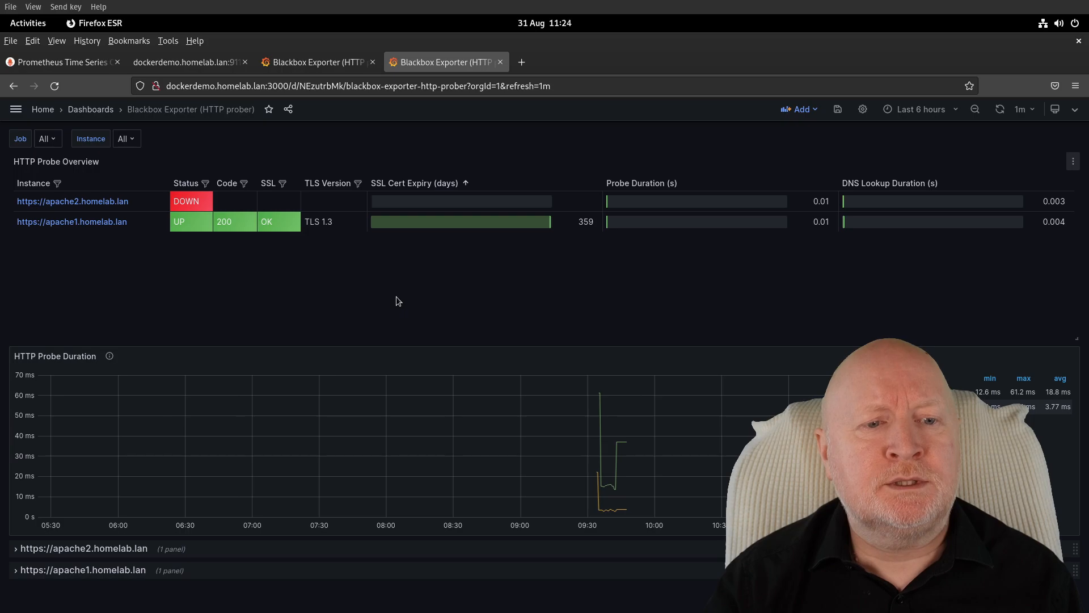
pyautogui.moveTo(603, 279)
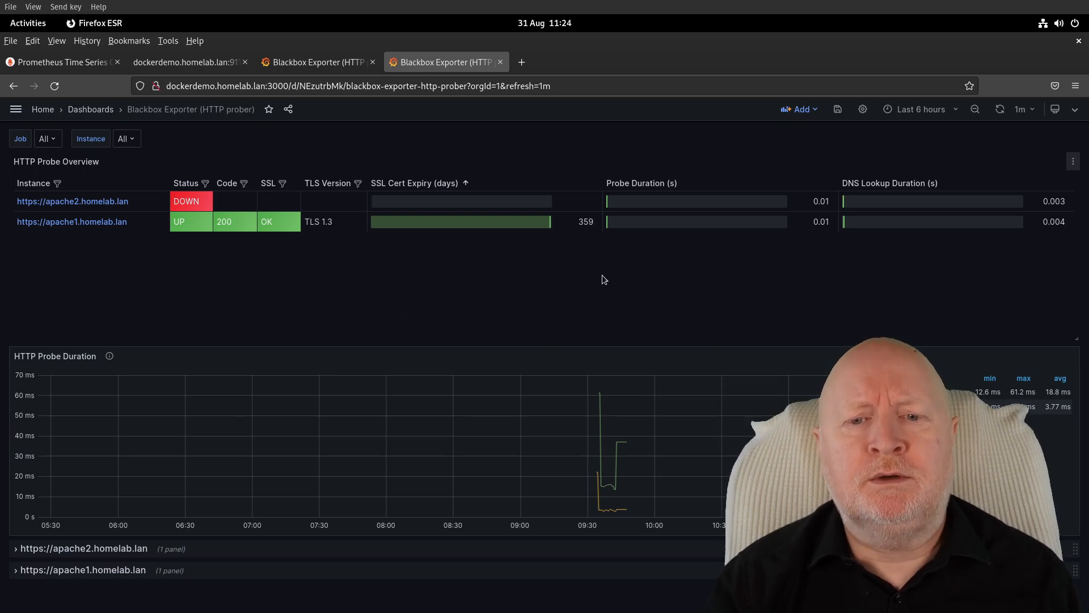
pyautogui.moveTo(303, 279)
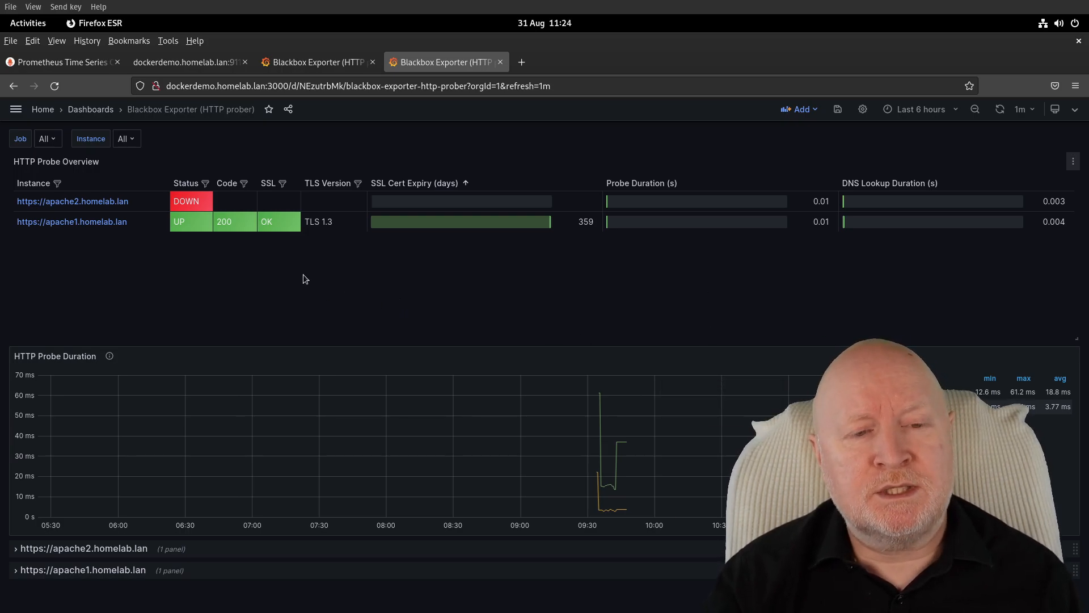
pyautogui.moveTo(251, 294)
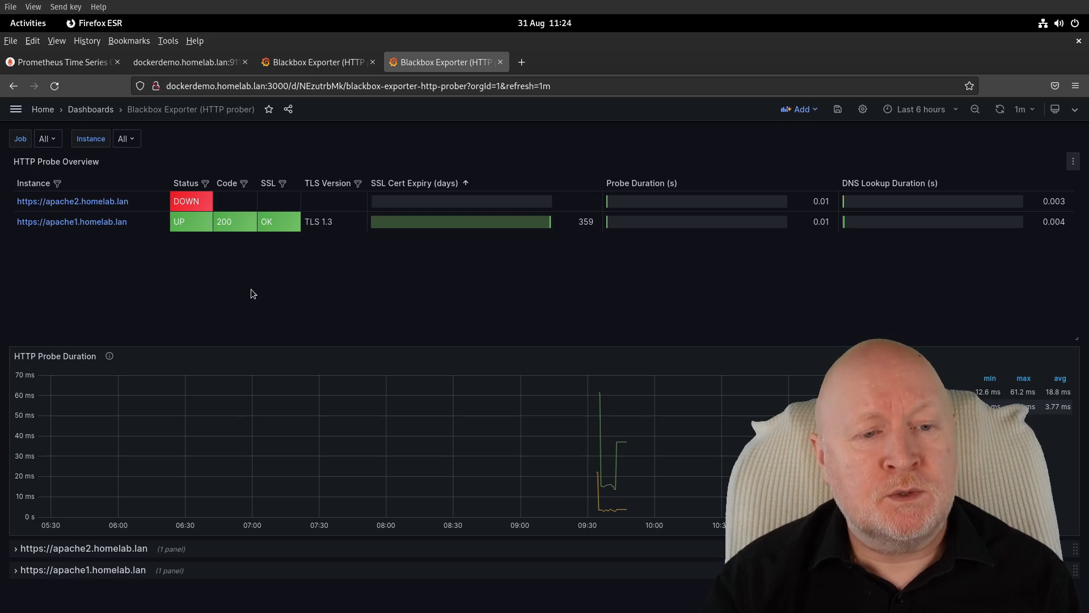
pyautogui.moveTo(116, 289)
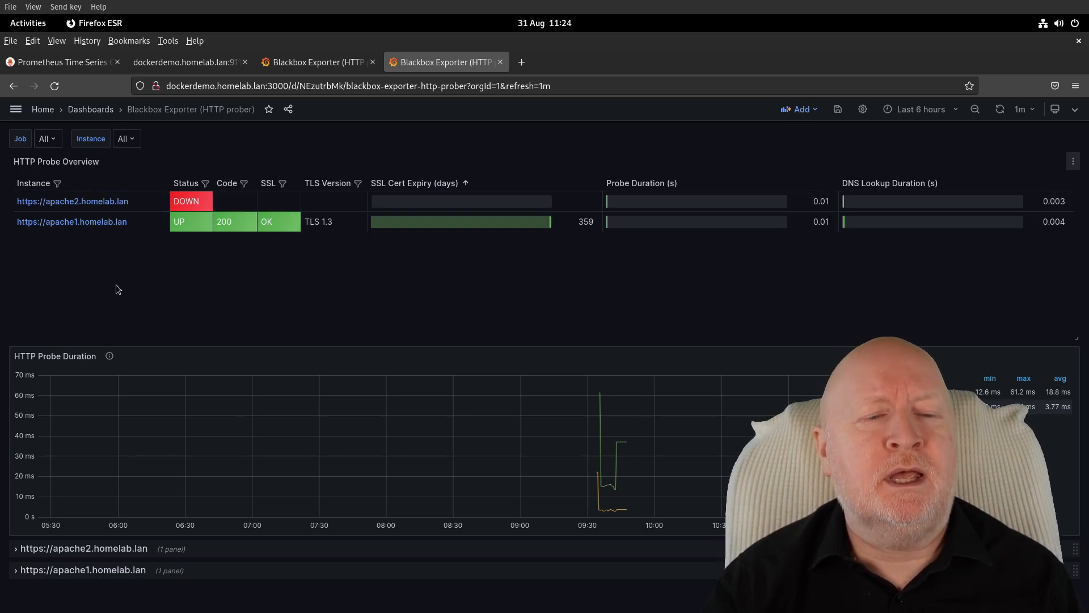
pyautogui.moveTo(146, 318)
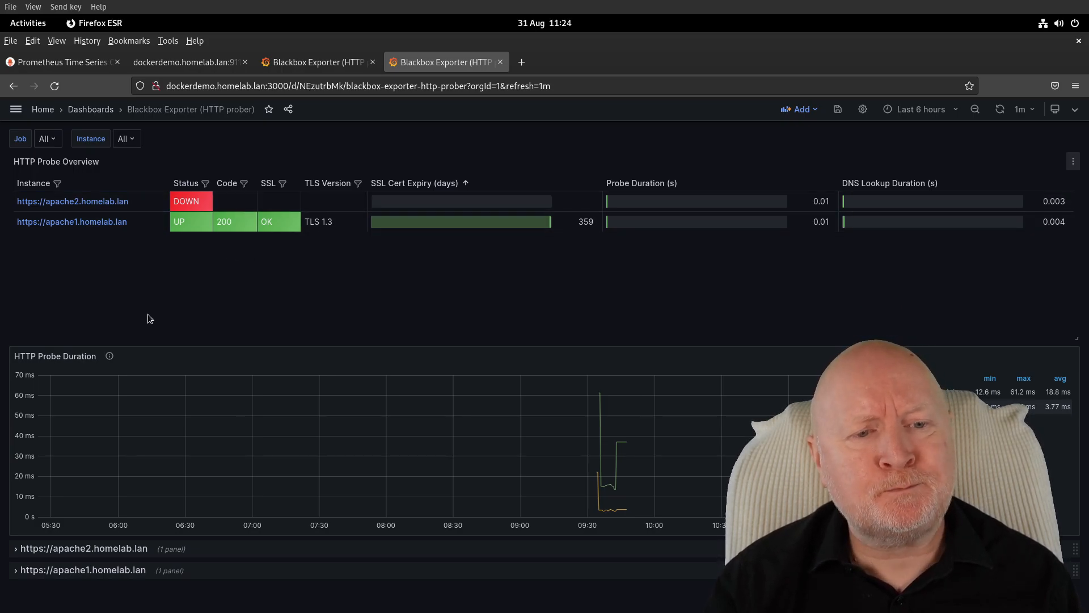
pyautogui.moveTo(159, 297)
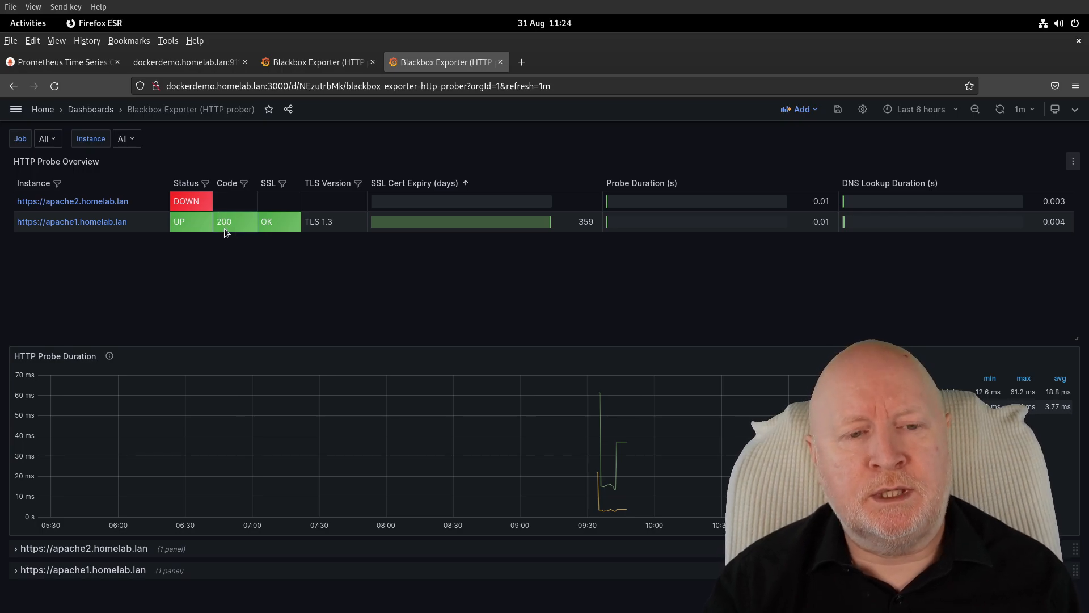
pyautogui.moveTo(276, 222)
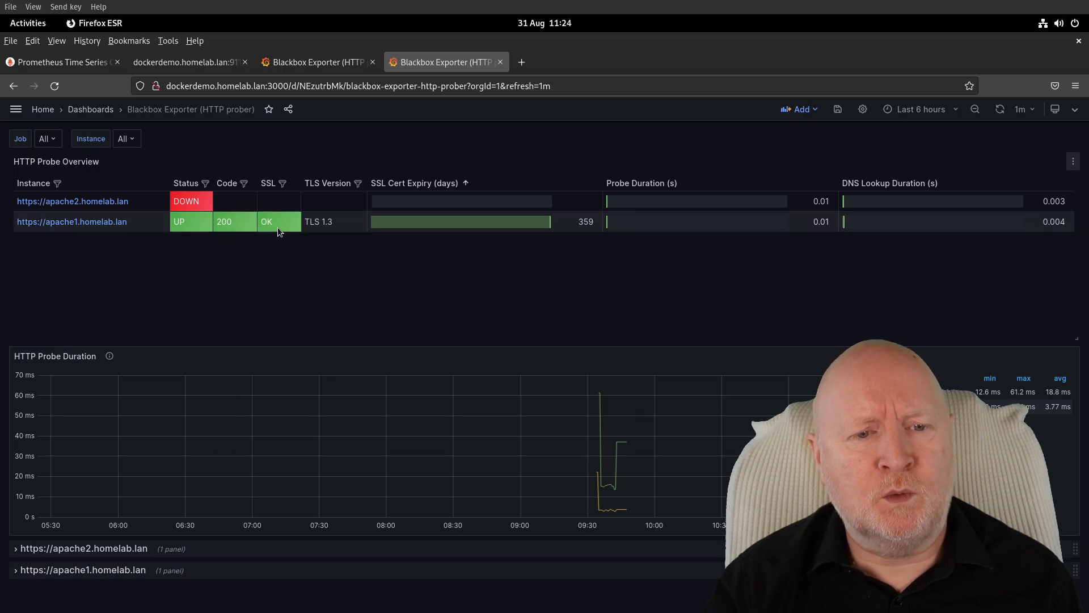
pyautogui.moveTo(331, 221)
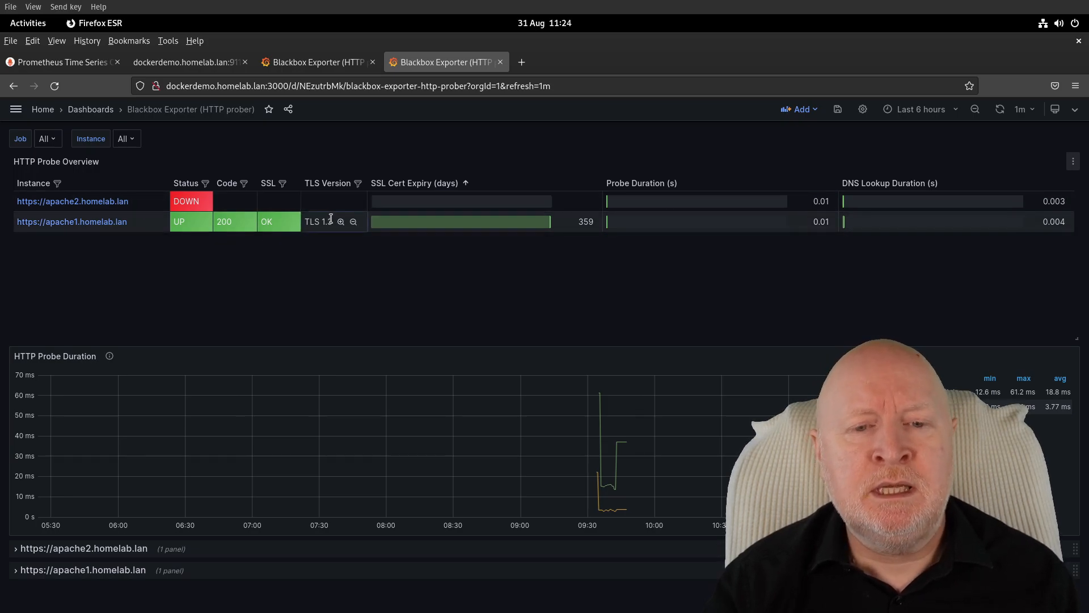
pyautogui.moveTo(520, 230)
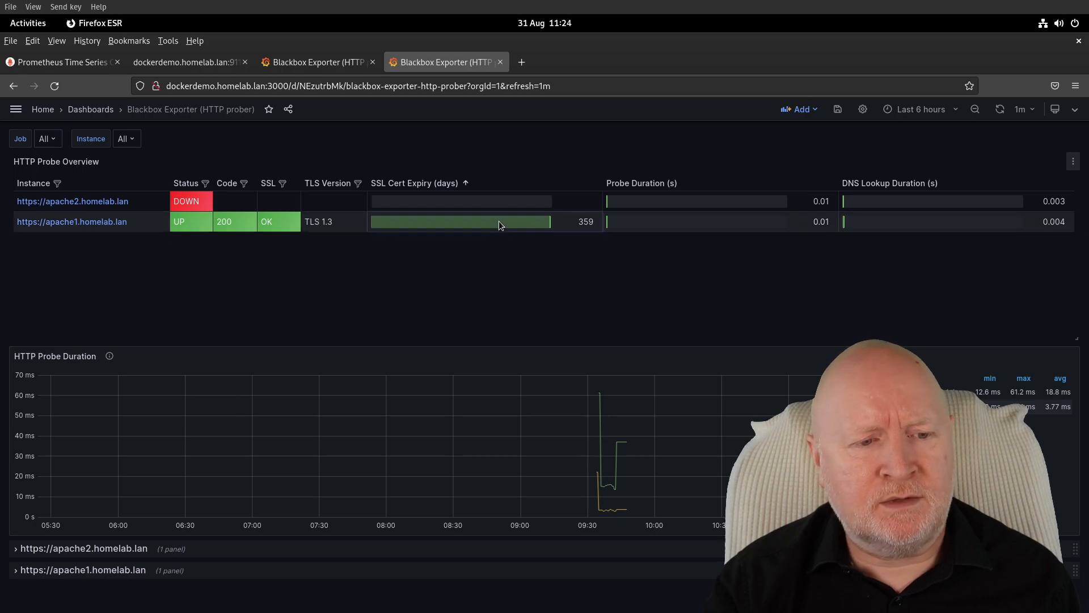
pyautogui.moveTo(520, 254)
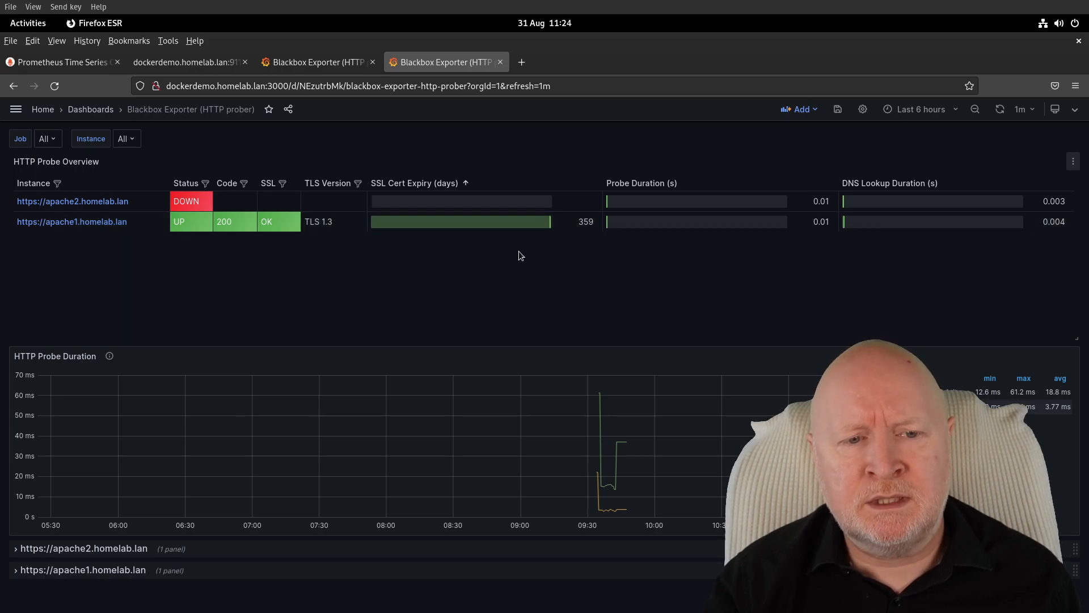
pyautogui.moveTo(518, 271)
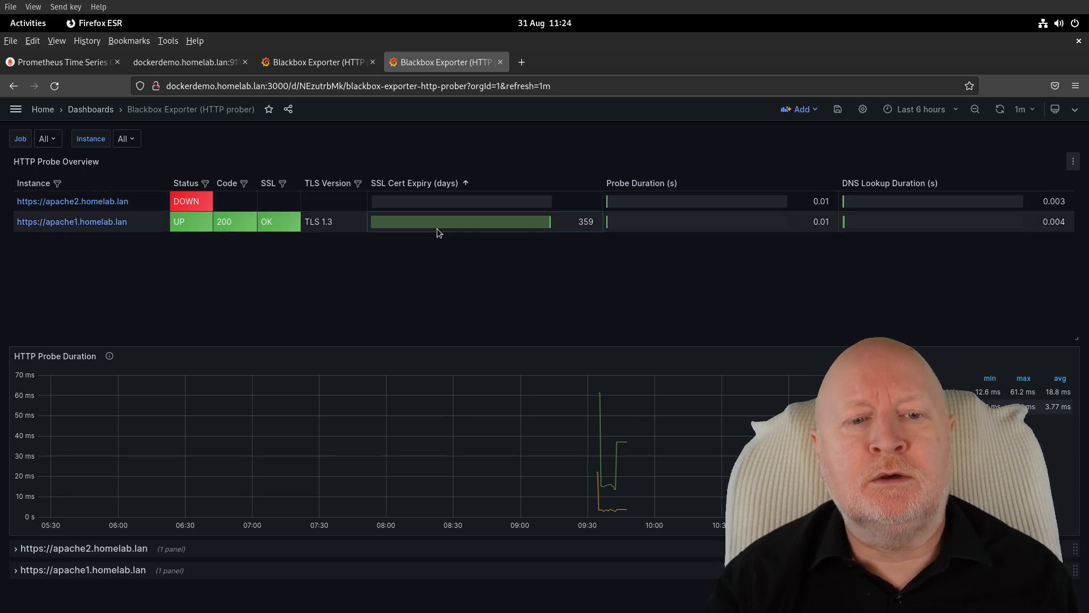
pyautogui.moveTo(137, 195)
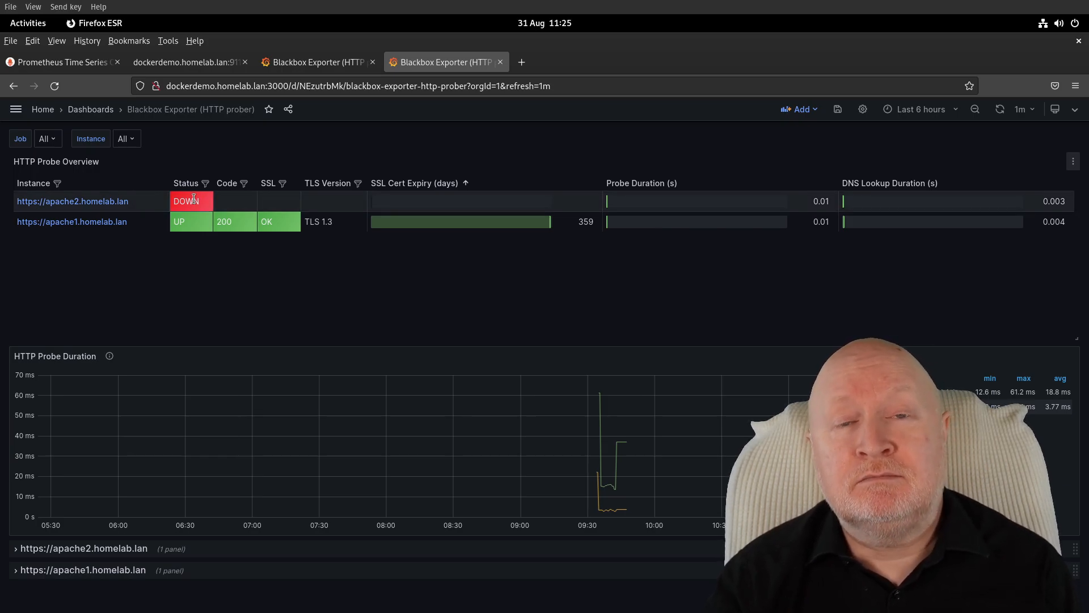
pyautogui.moveTo(557, 195)
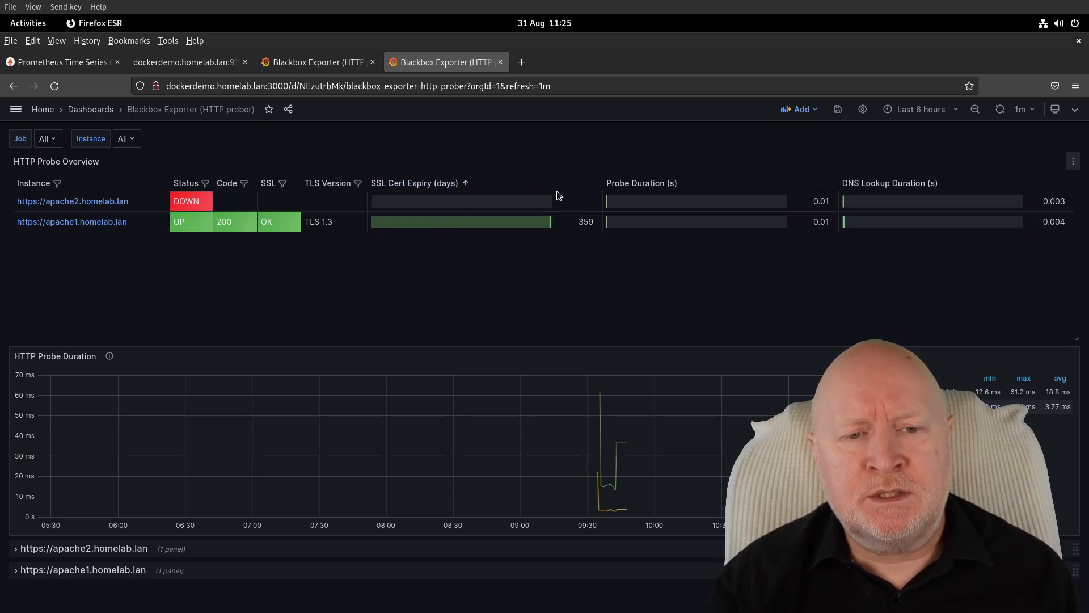
pyautogui.moveTo(451, 279)
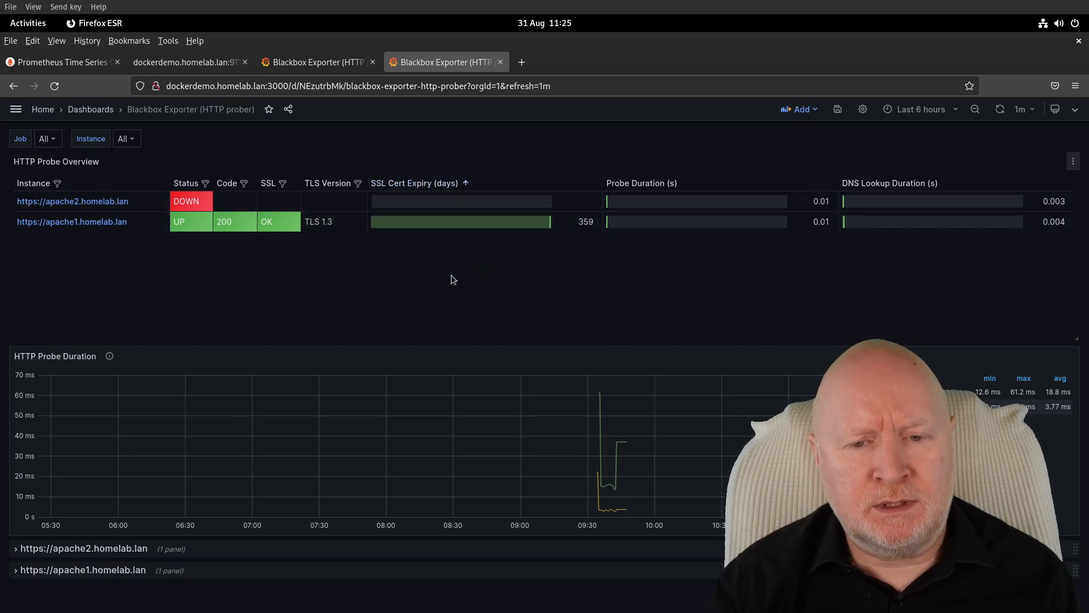
pyautogui.moveTo(599, 303)
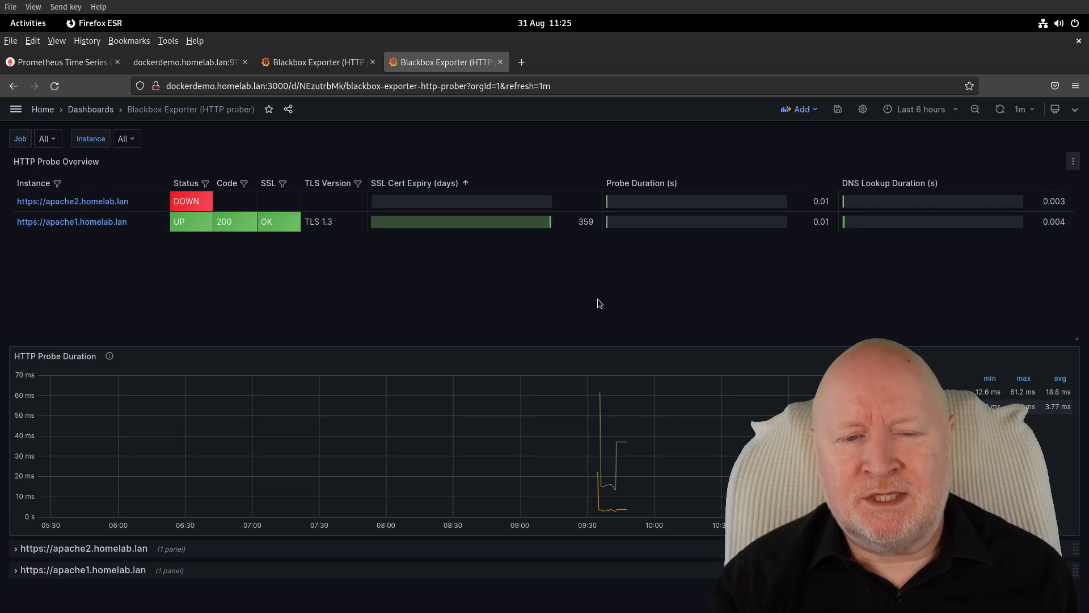